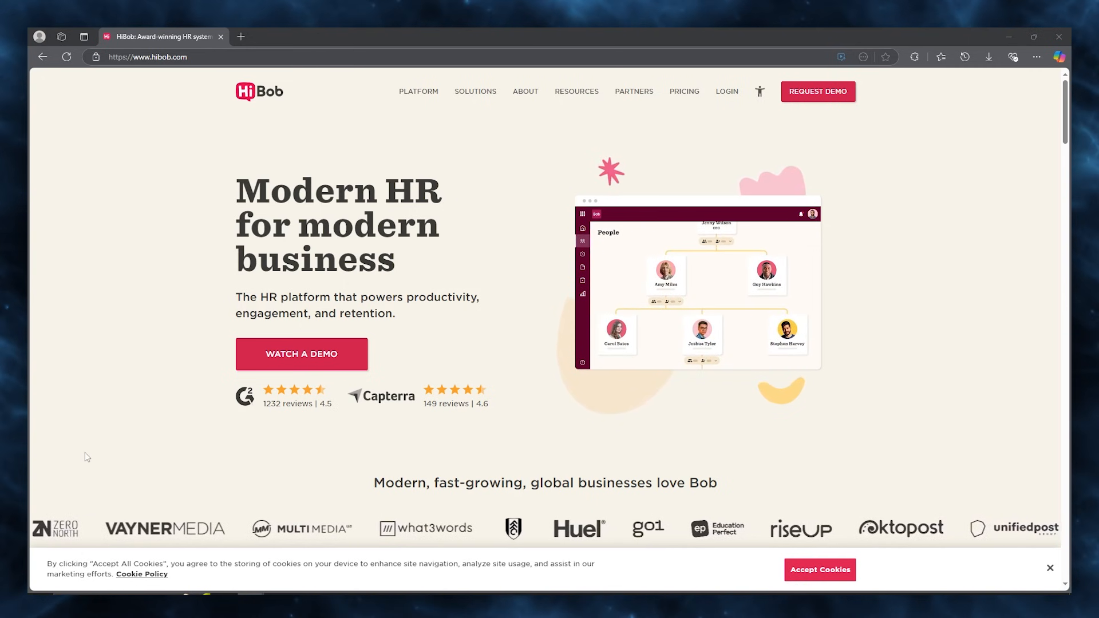
Scroll through the HiBob homepage.
{"action": "scroll", "scroll_direction": "down", "scroll_amount": 3}
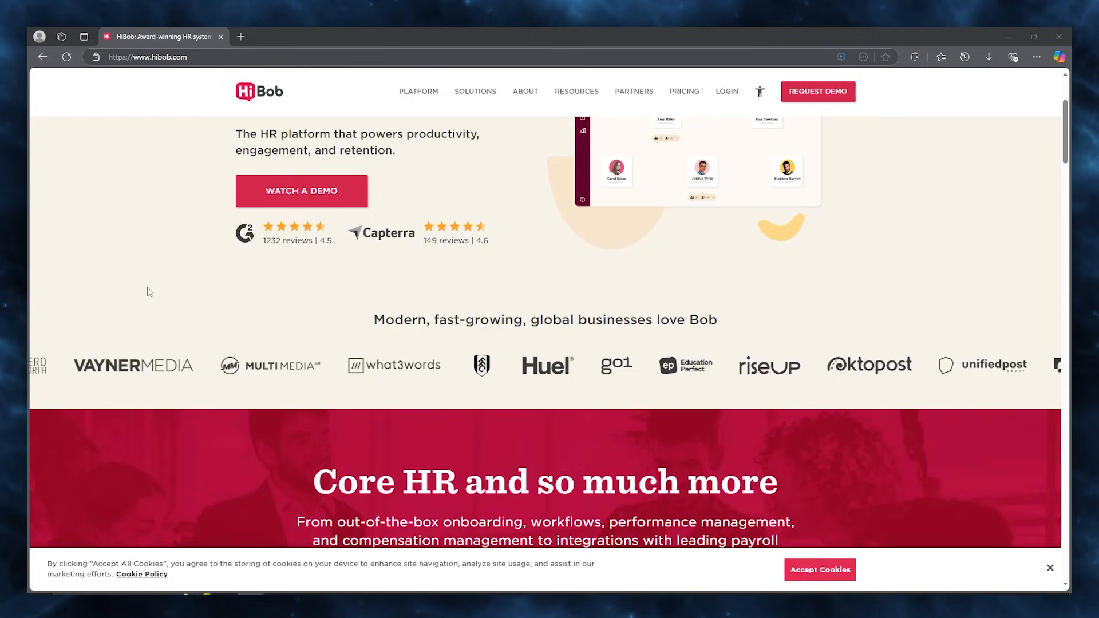
{"action": "scroll", "scroll_direction": "down", "scroll_amount": 3}
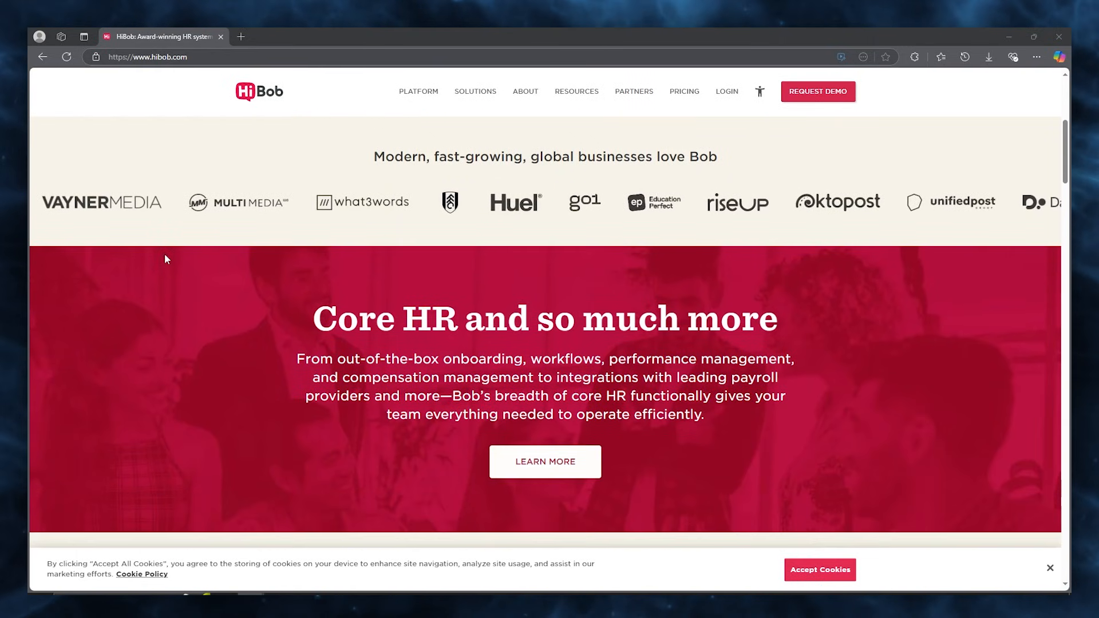
{"action": "scroll", "scroll_direction": "down", "scroll_amount": 3}
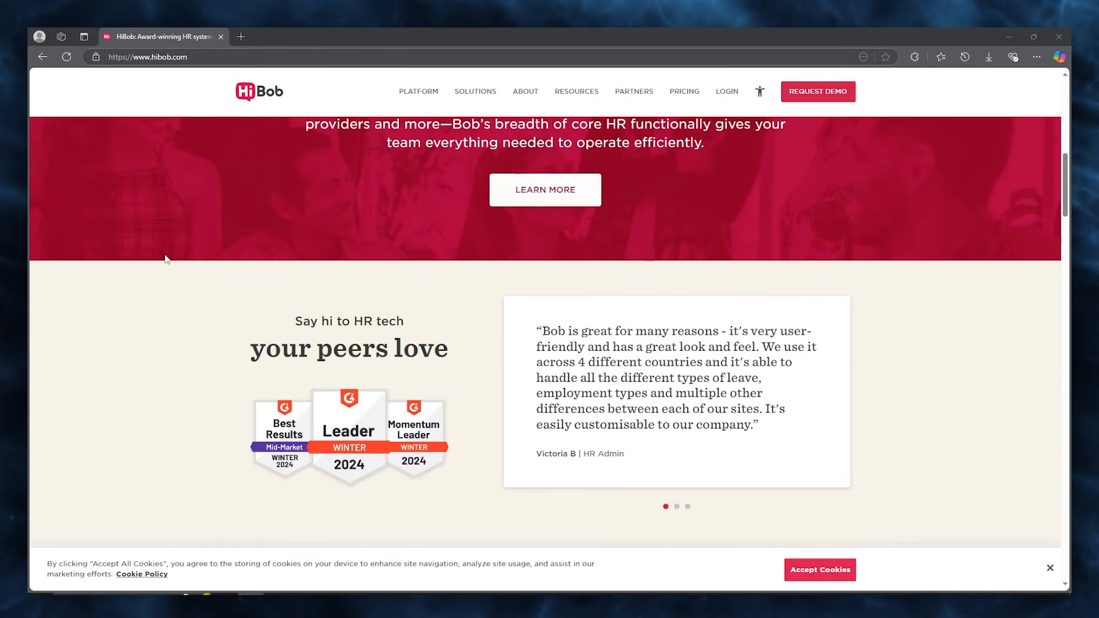
{"action": "scroll", "scroll_direction": "up", "scroll_amount": 3}
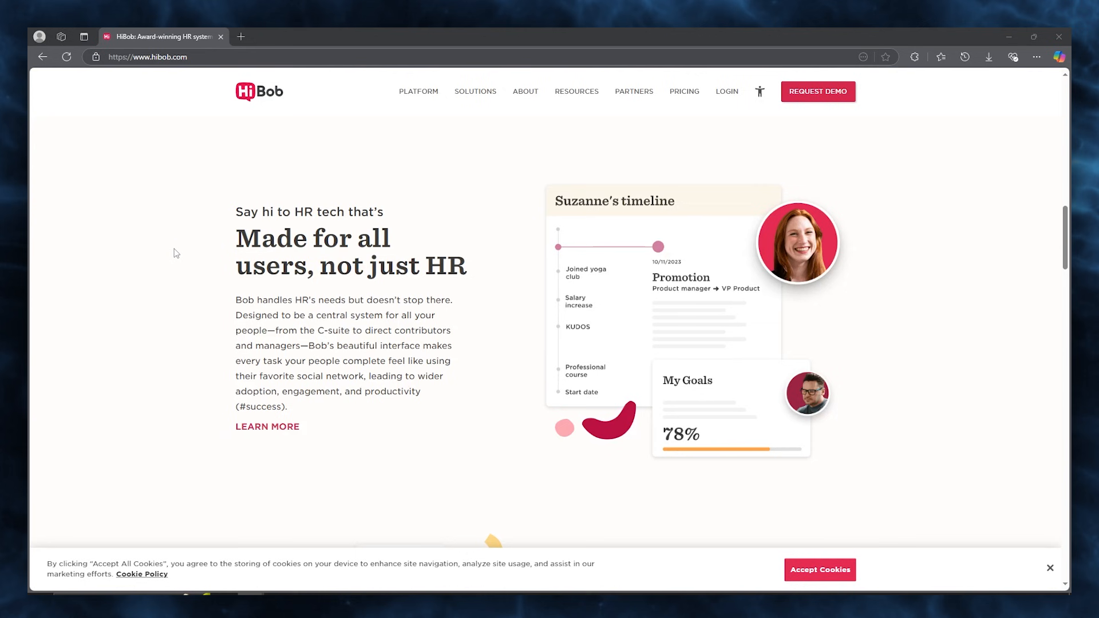
{"action": "scroll", "scroll_direction": "down", "scroll_amount": 3}
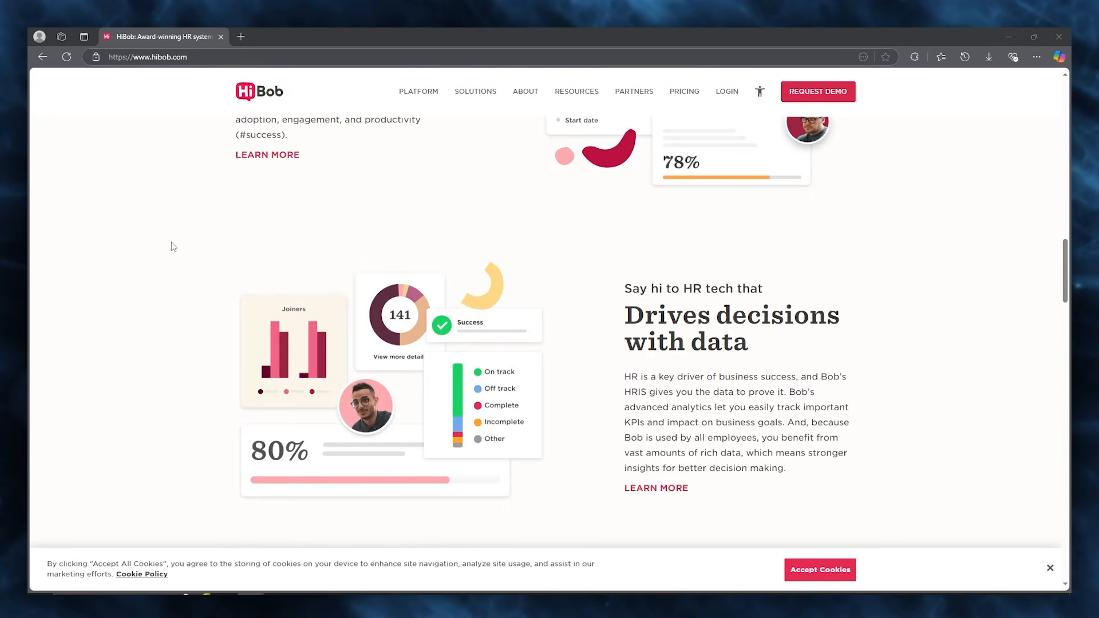
{"action": "scroll", "scroll_direction": "up", "scroll_amount": 3}
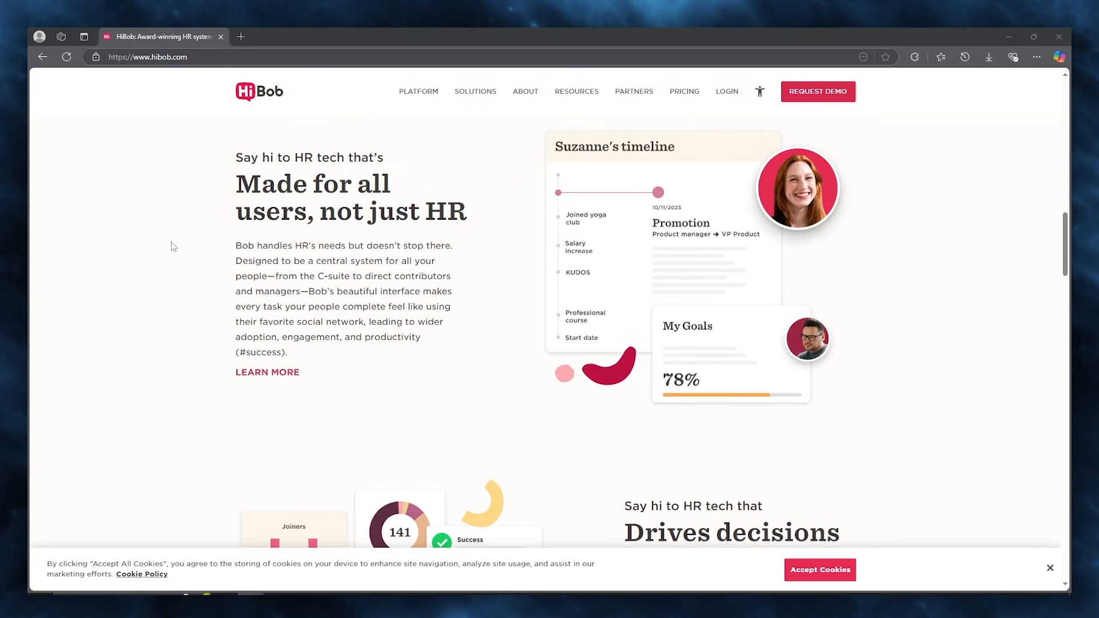
{"action": "scroll", "scroll_direction": "down", "scroll_amount": 3}
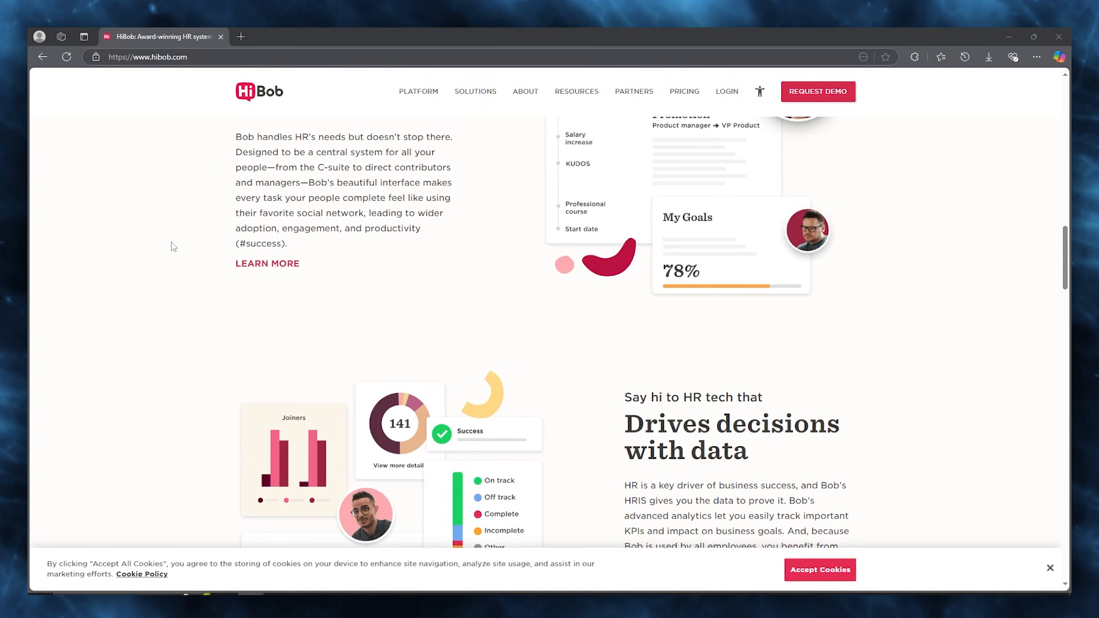
{"action": "scroll", "scroll_direction": "down", "scroll_amount": 3}
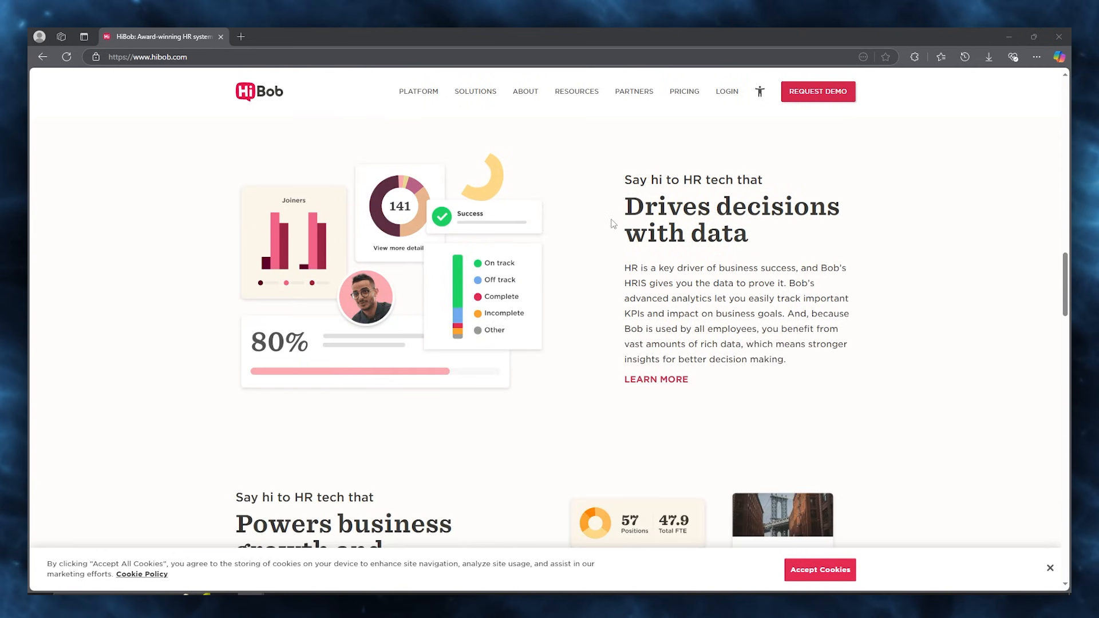
{"action": "scroll", "scroll_direction": "down", "scroll_amount": 3}
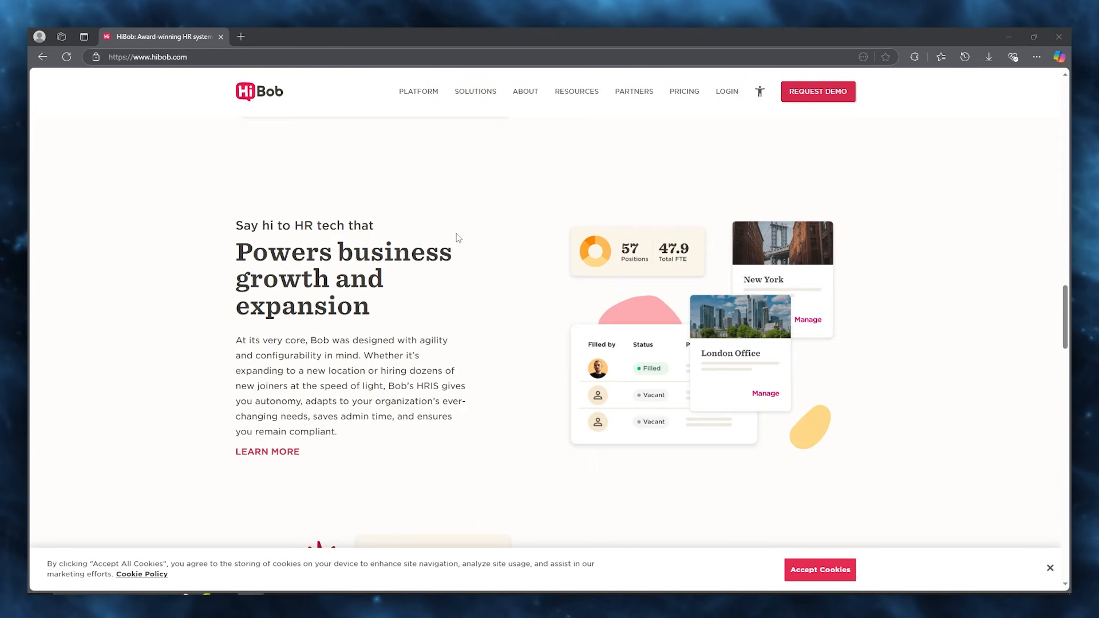
{"action": "scroll", "scroll_direction": "down", "scroll_amount": 3}
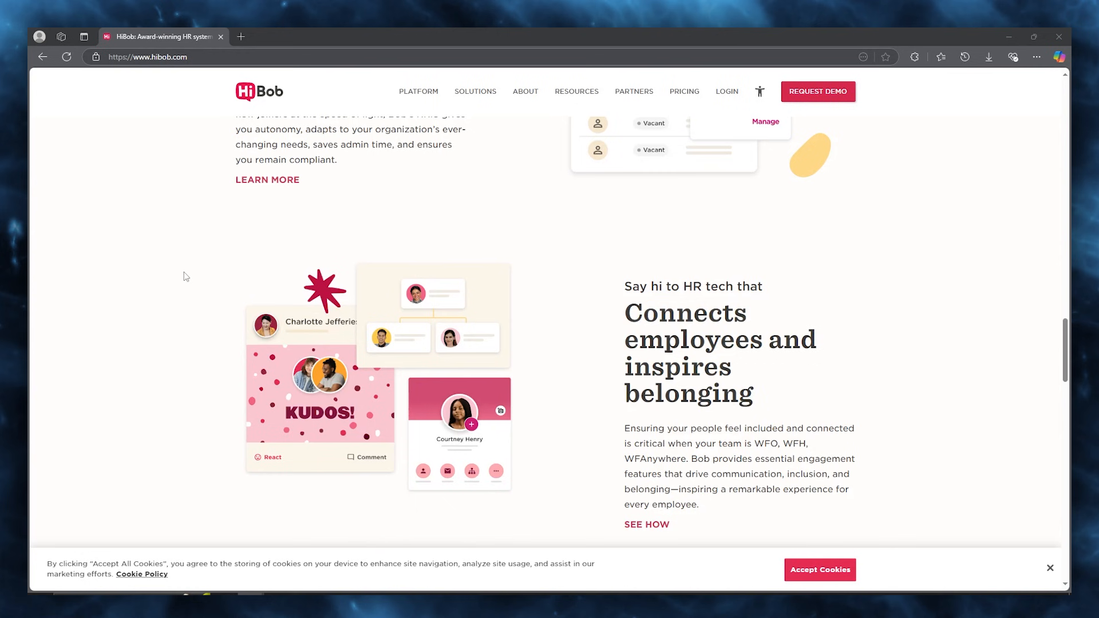
{"action": "scroll", "scroll_direction": "down", "scroll_amount": 3}
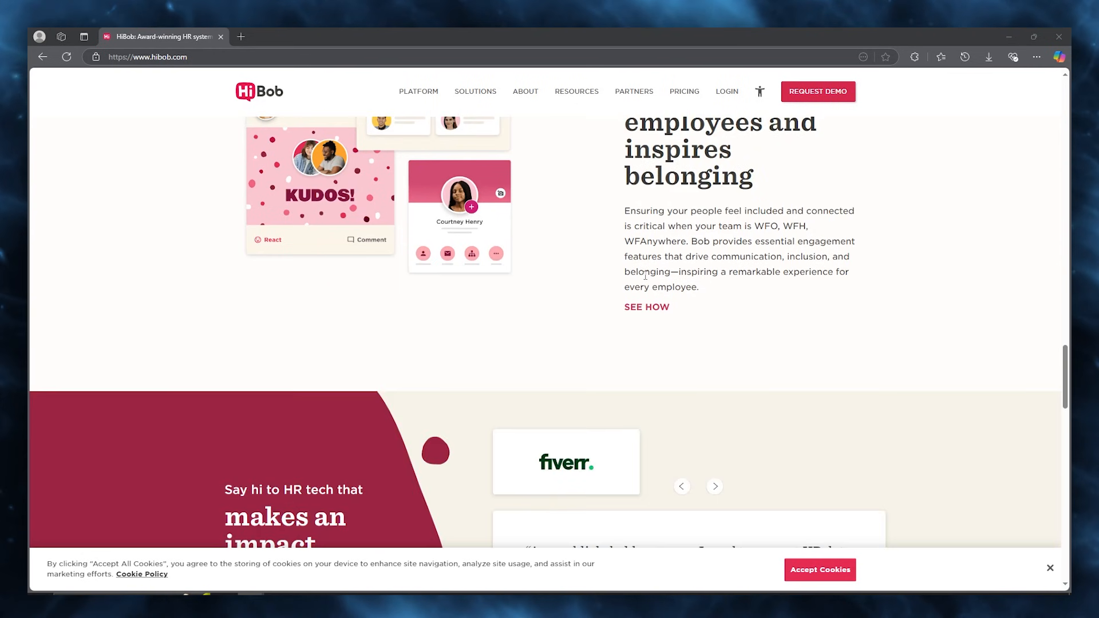
{"action": "scroll", "scroll_direction": "down", "scroll_amount": 3}
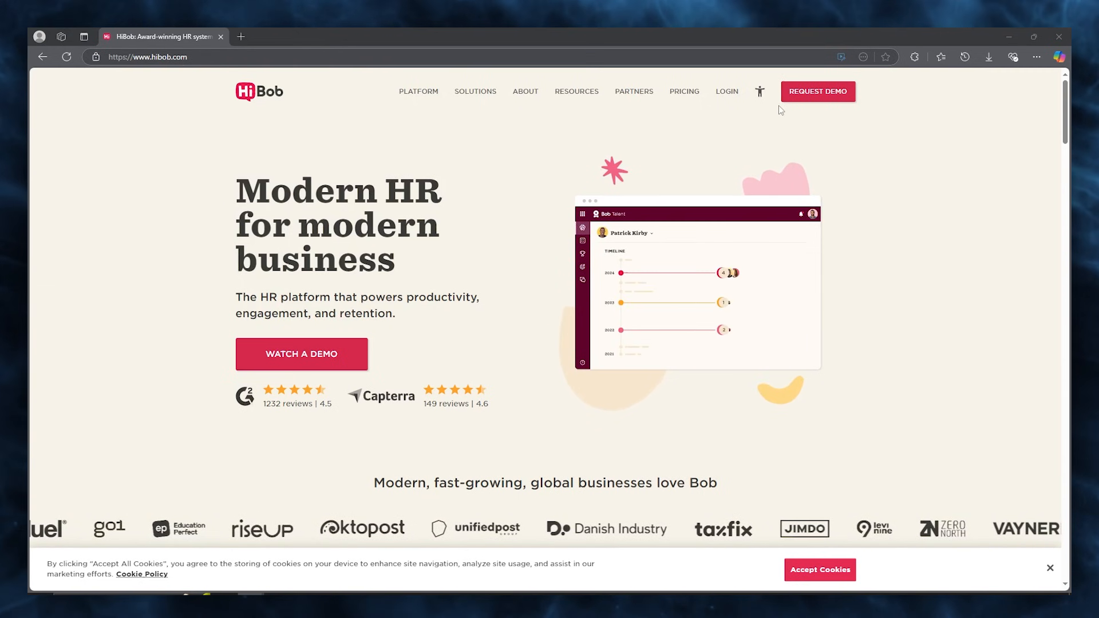
{"action": "left_click", "coordinate": [818, 91]}
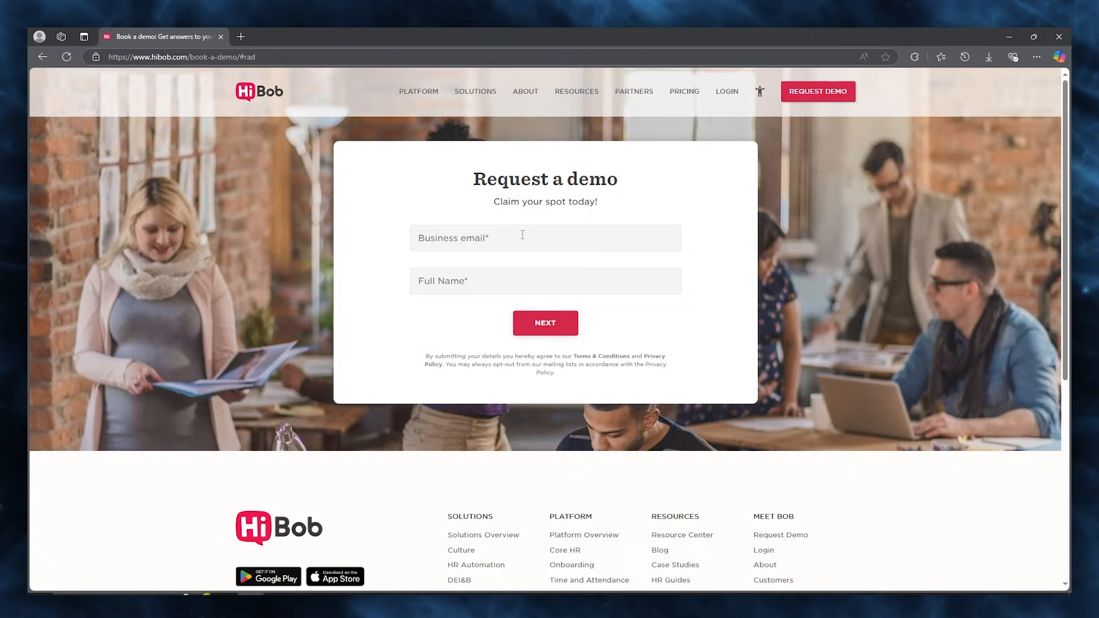
{"action": "right_click", "coordinate": [523, 237]}
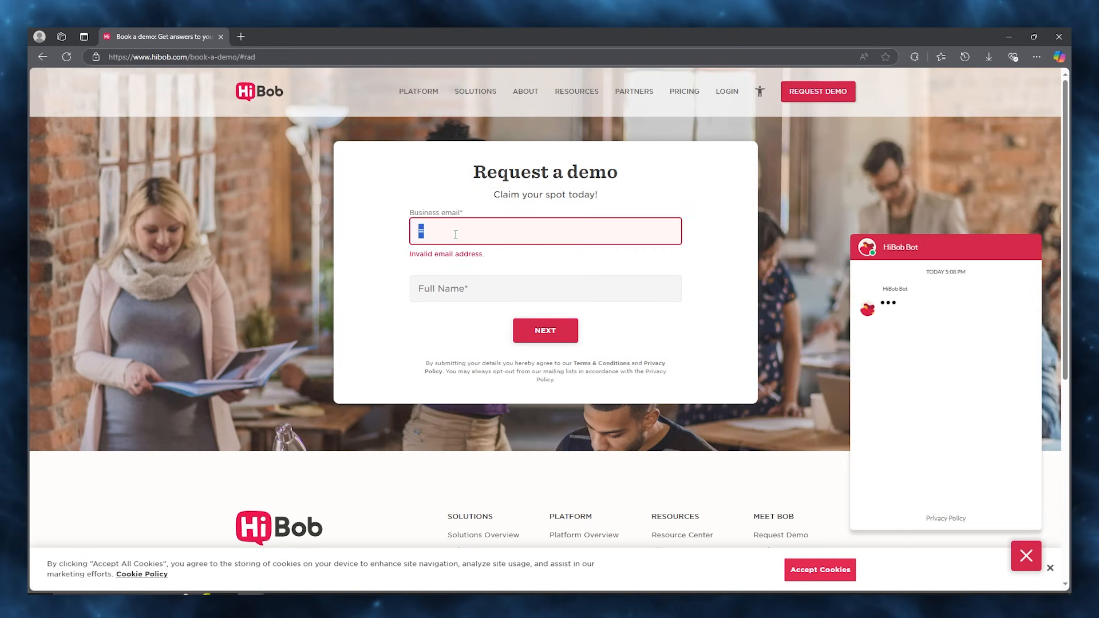
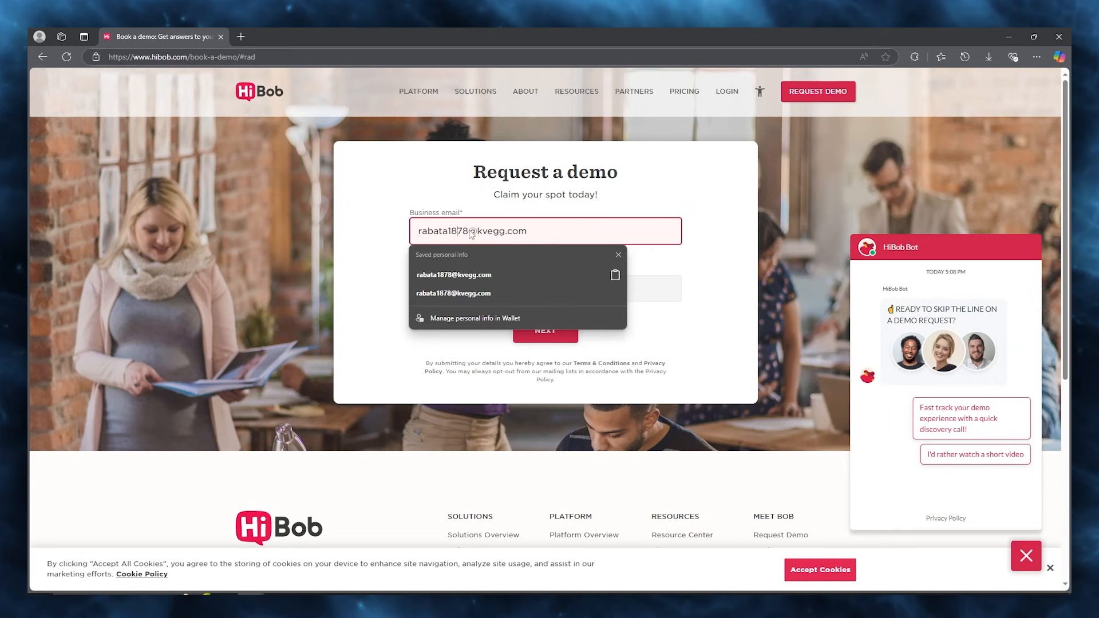
{"action": "left_click", "coordinate": [534, 281]}
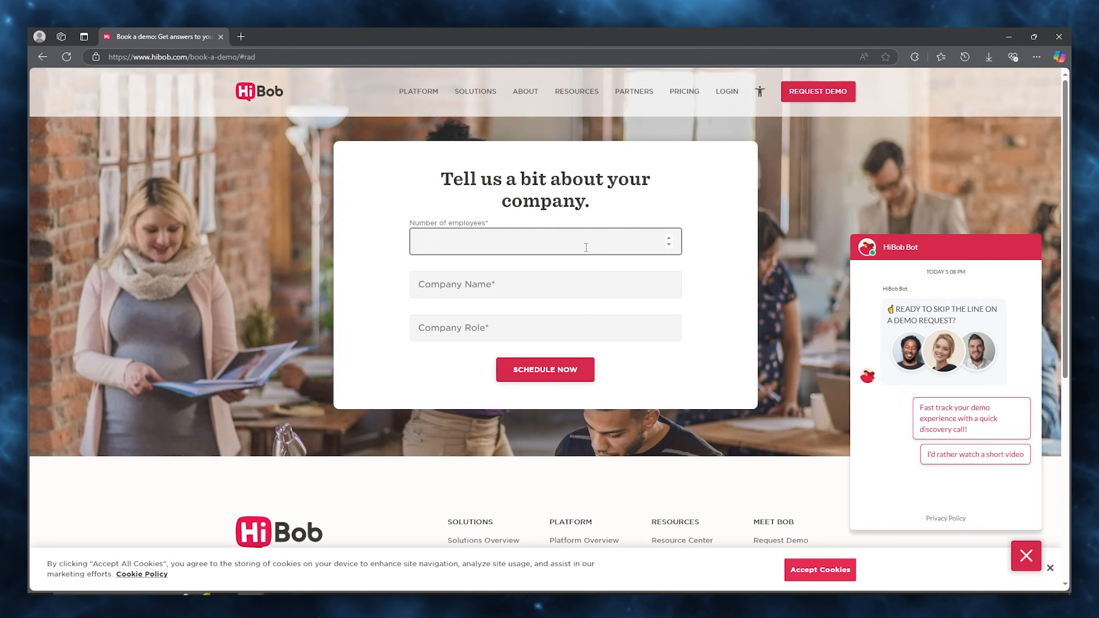
Enter 120 employees and company Dev inc, then submit for scheduling.
{"action": "type", "text": "1"}
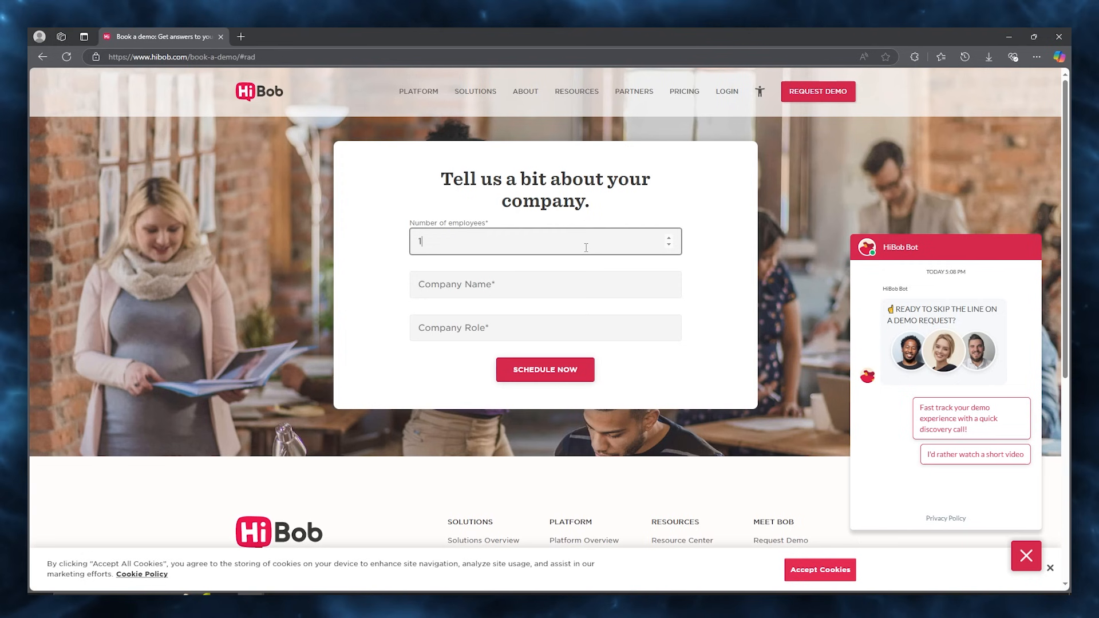
{"action": "type", "text": "120"}
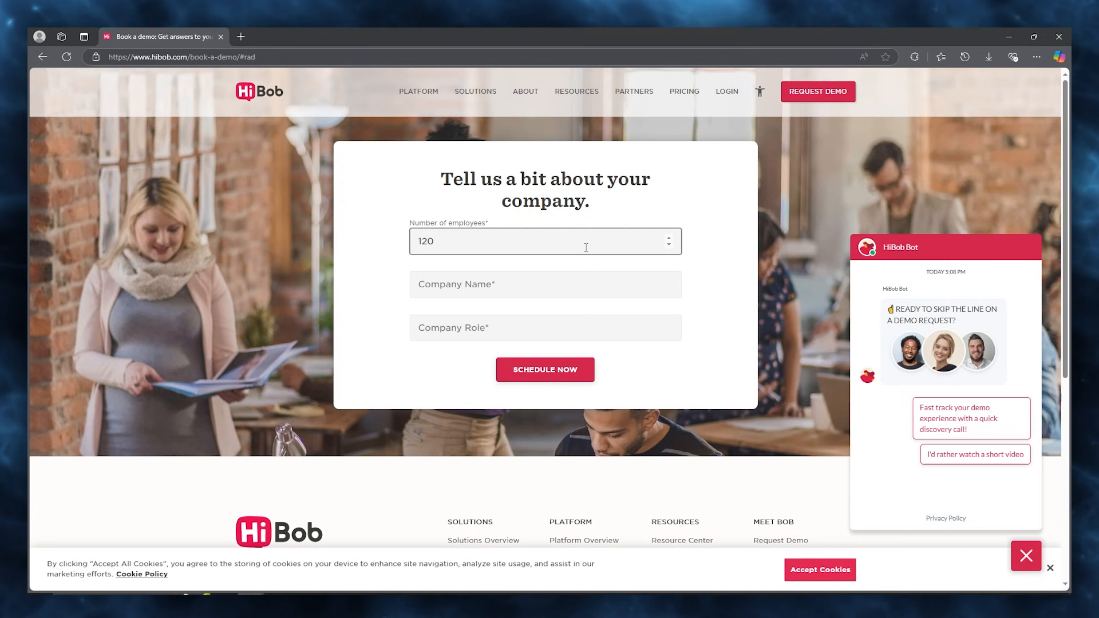
{"action": "type", "text": "Dev inc"}
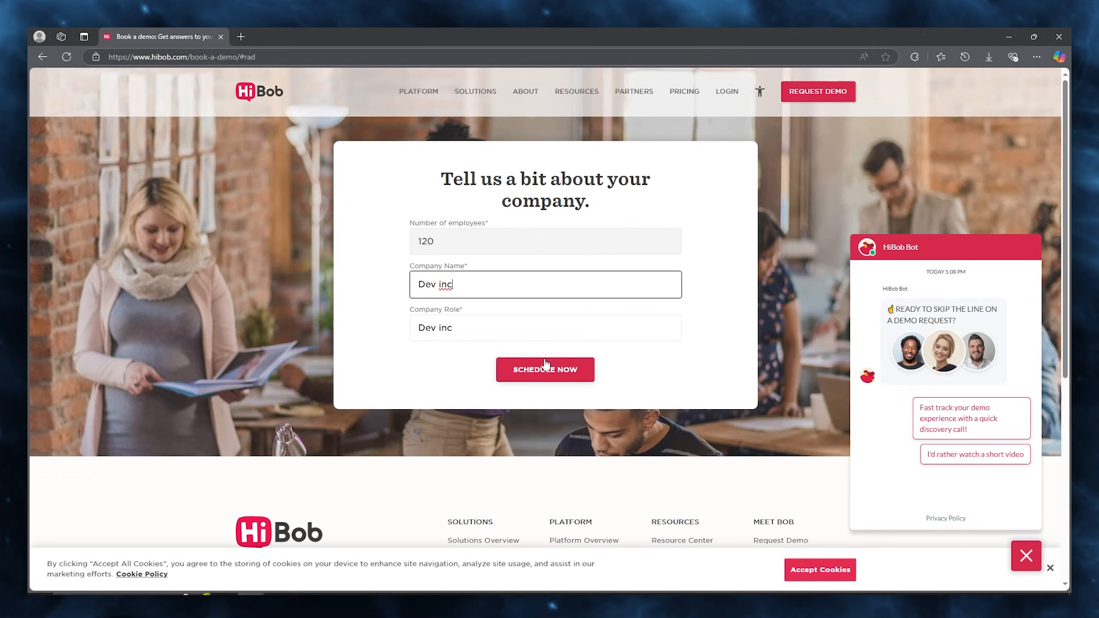
{"action": "left_click", "coordinate": [545, 369]}
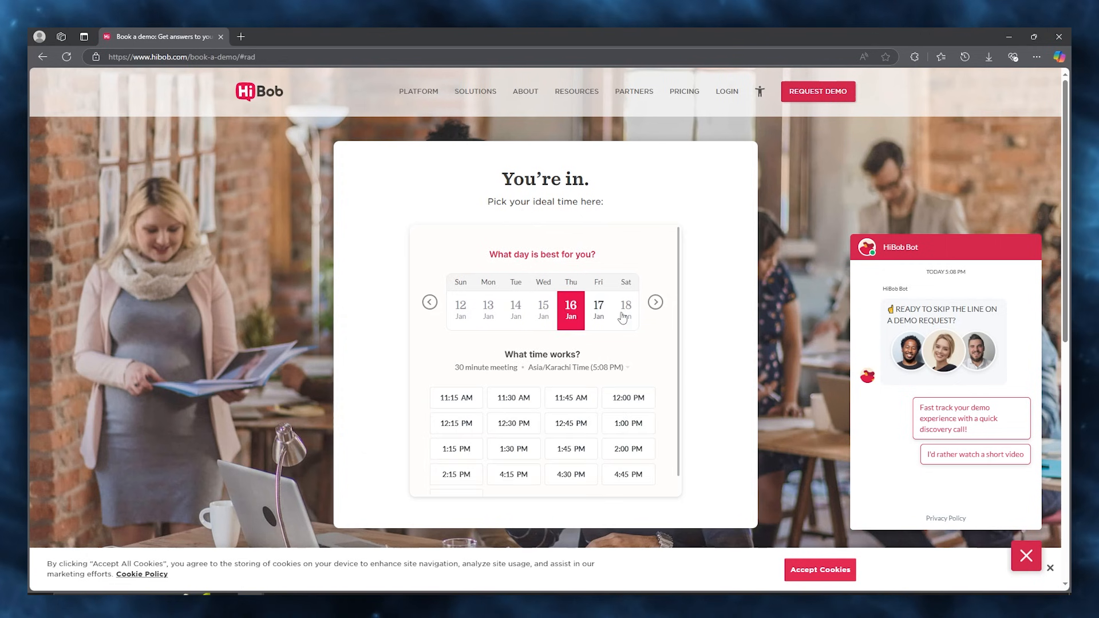
Book the demo for Friday 17 Jan at the 2:45 PM slot.
{"action": "left_click", "coordinate": [598, 310]}
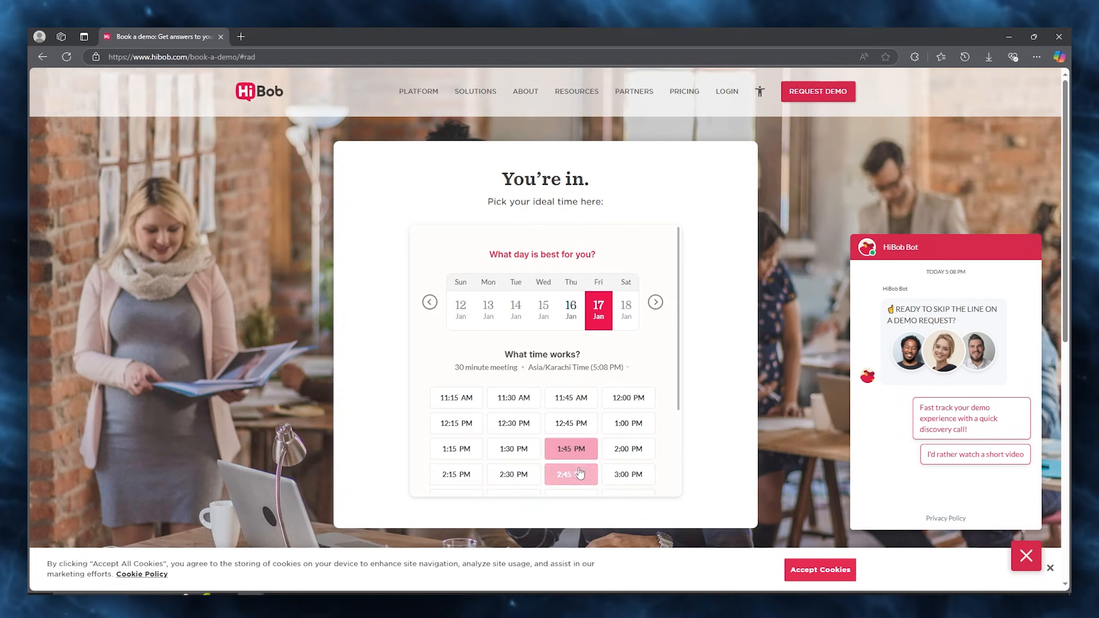
{"action": "left_click", "coordinate": [571, 475]}
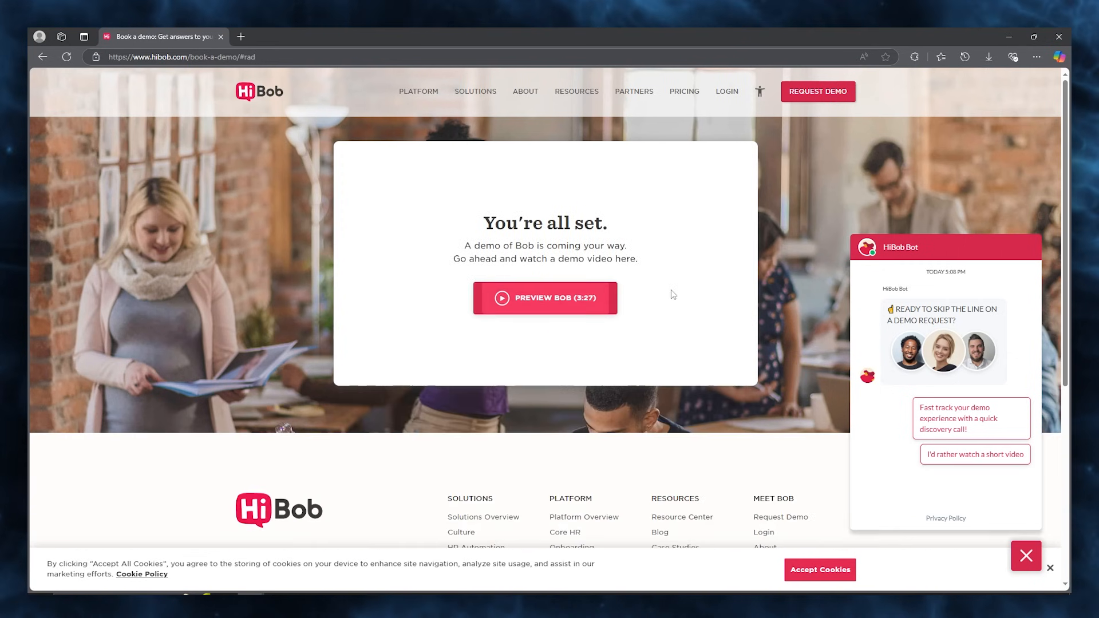
{"action": "mouse_move", "coordinate": [689, 291]}
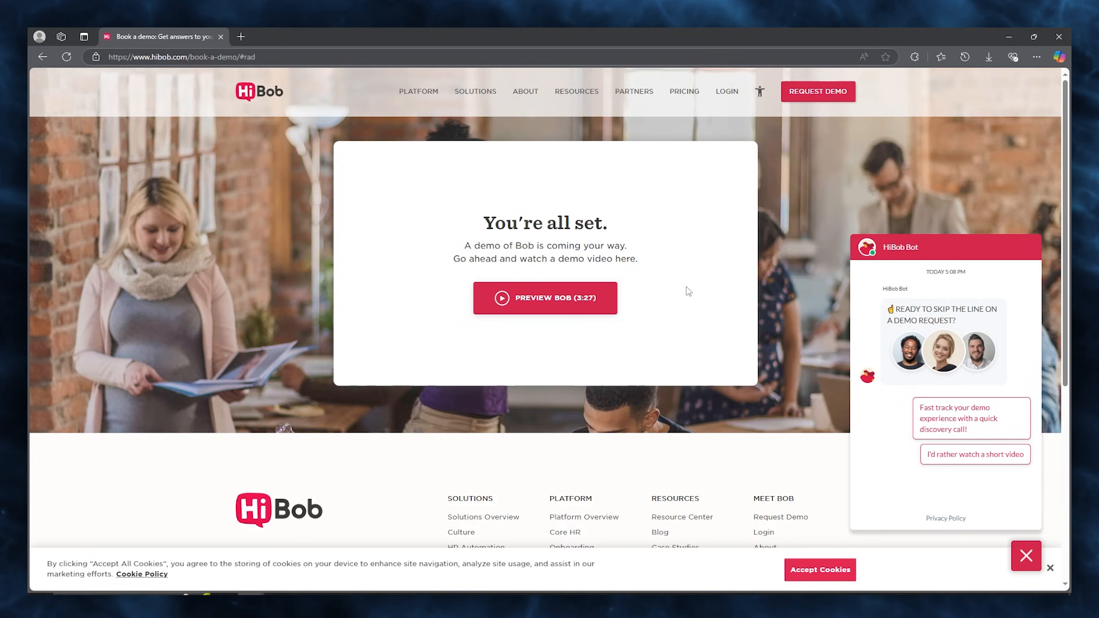
{"action": "mouse_move", "coordinate": [567, 325]}
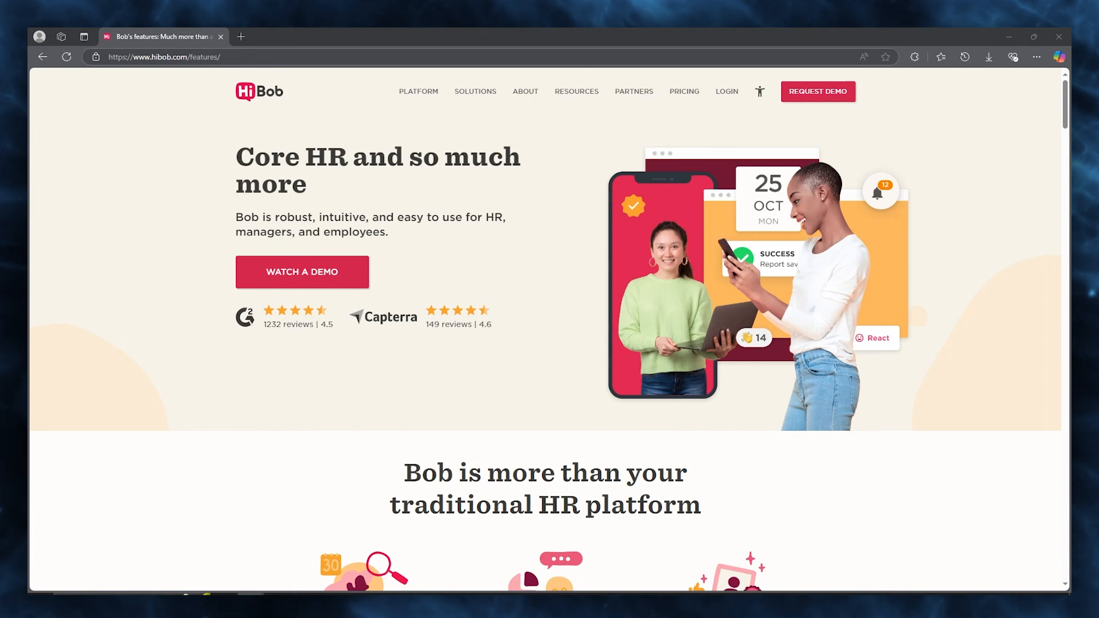
{"action": "mouse_move", "coordinate": [216, 170]}
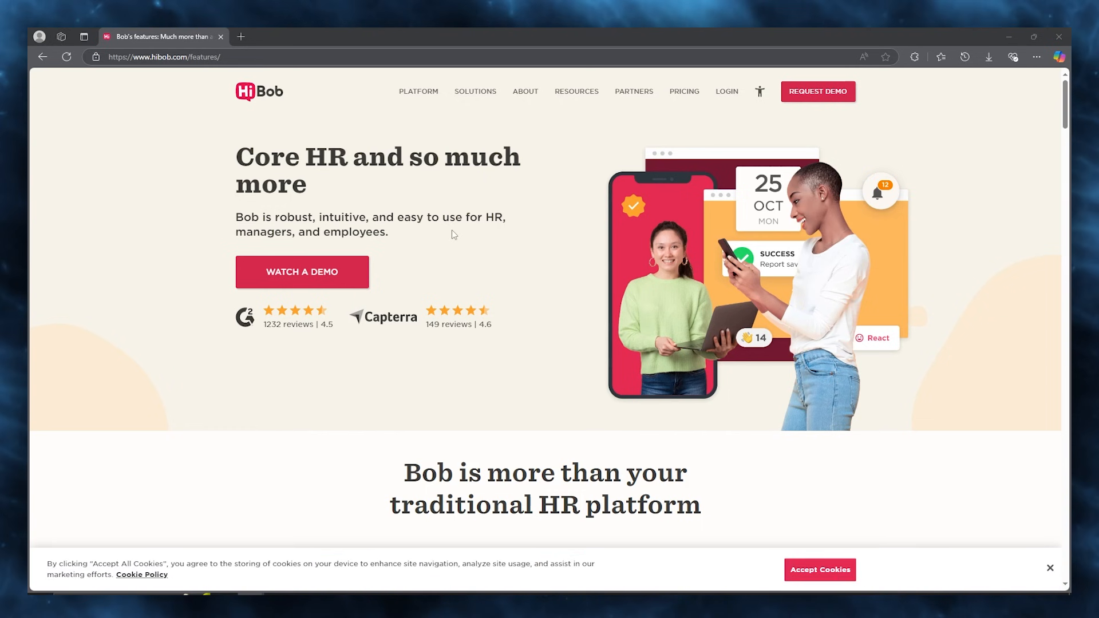
Scroll the features page down to the For HR, managers and employees sections.
{"action": "scroll", "scroll_direction": "down", "scroll_amount": 3}
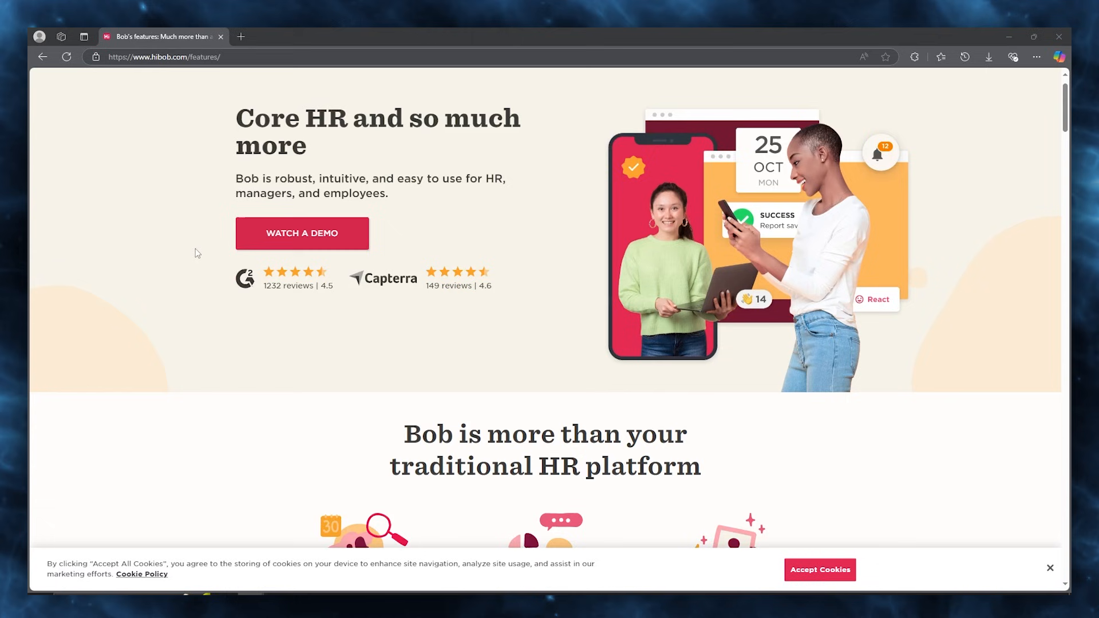
{"action": "scroll", "scroll_direction": "down", "scroll_amount": 3}
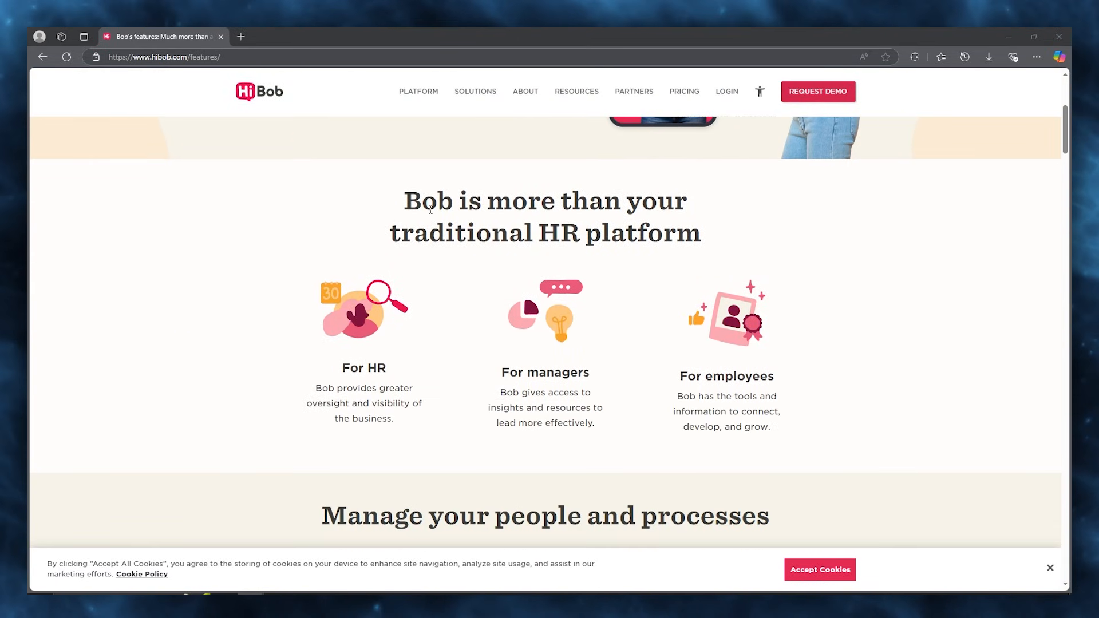
{"action": "mouse_move", "coordinate": [448, 294]}
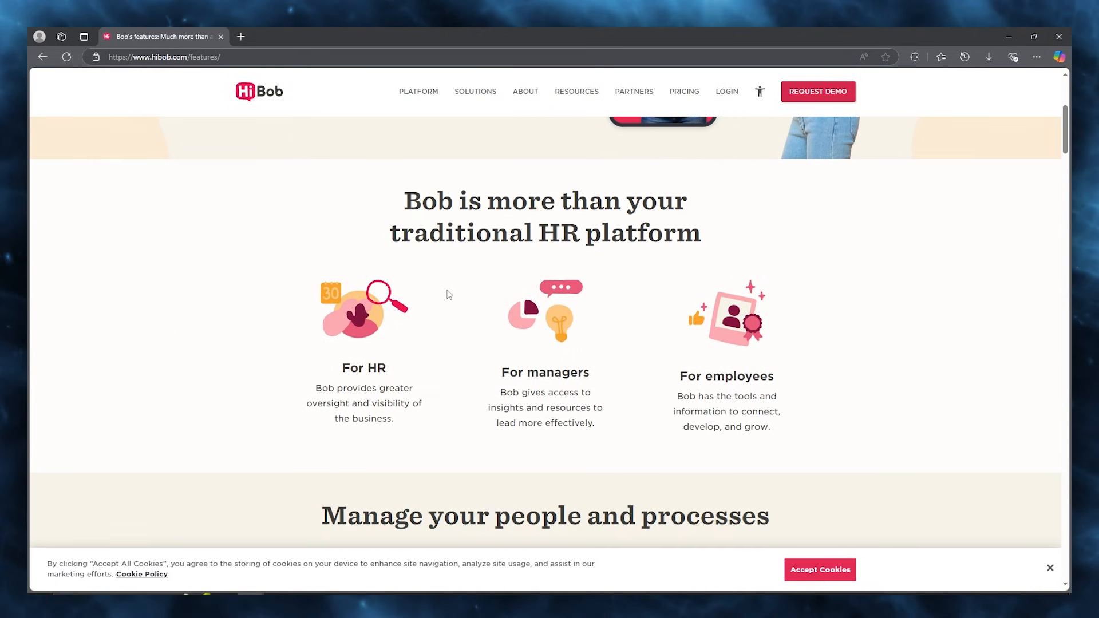
{"action": "scroll", "scroll_direction": "down", "scroll_amount": 3}
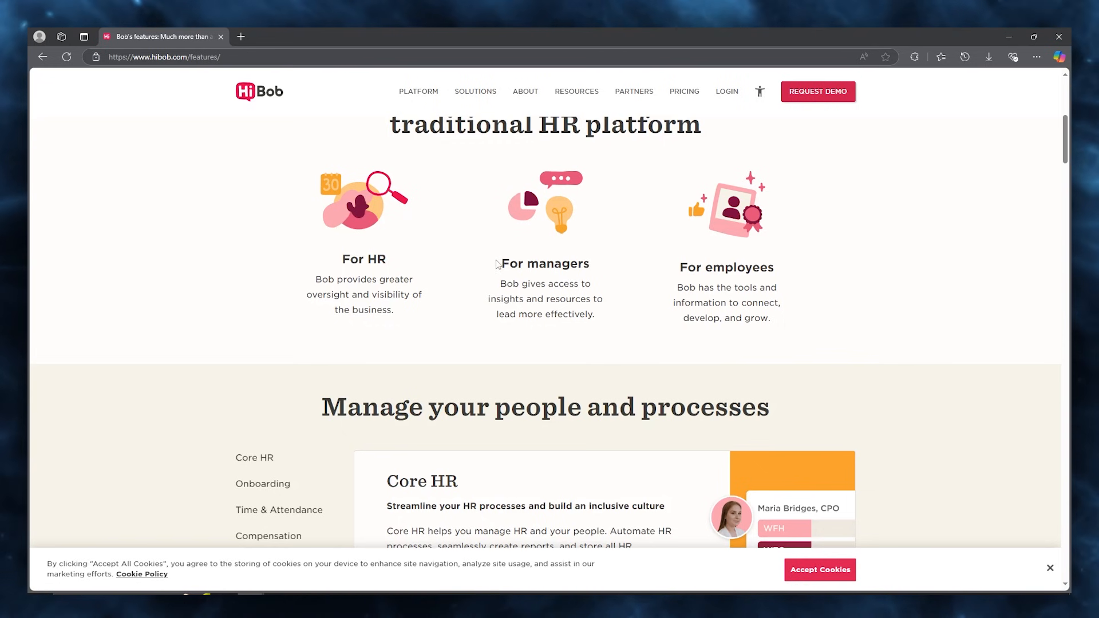
{"action": "mouse_move", "coordinate": [499, 288]}
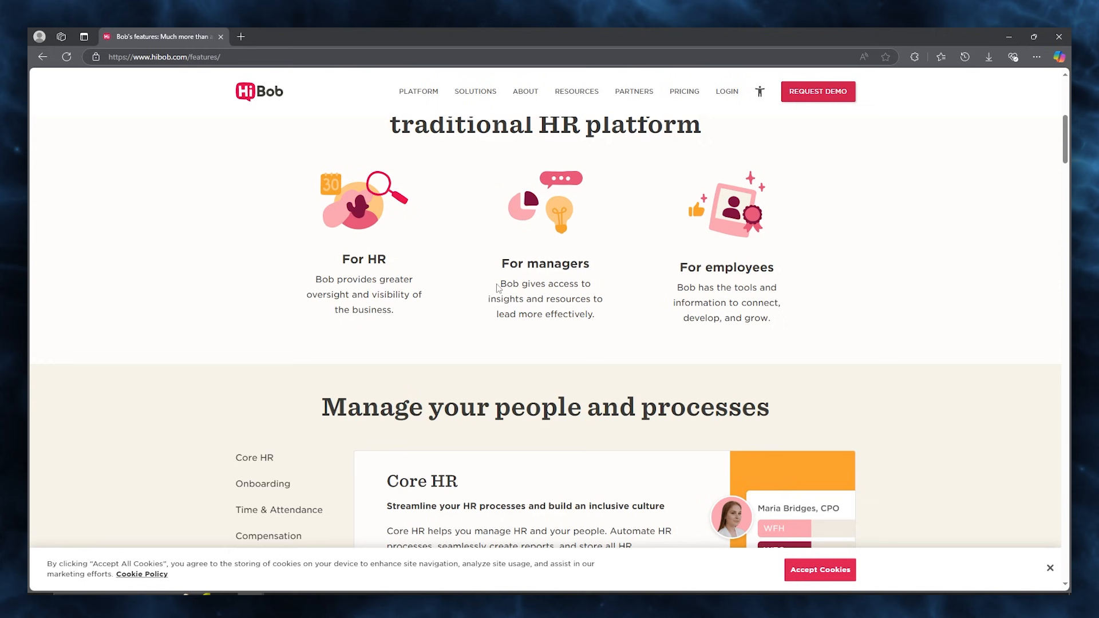
Scroll past the Core HR, Onboarding and Time and Attendance cards to Compensation management.
{"action": "scroll", "scroll_direction": "down", "scroll_amount": 3}
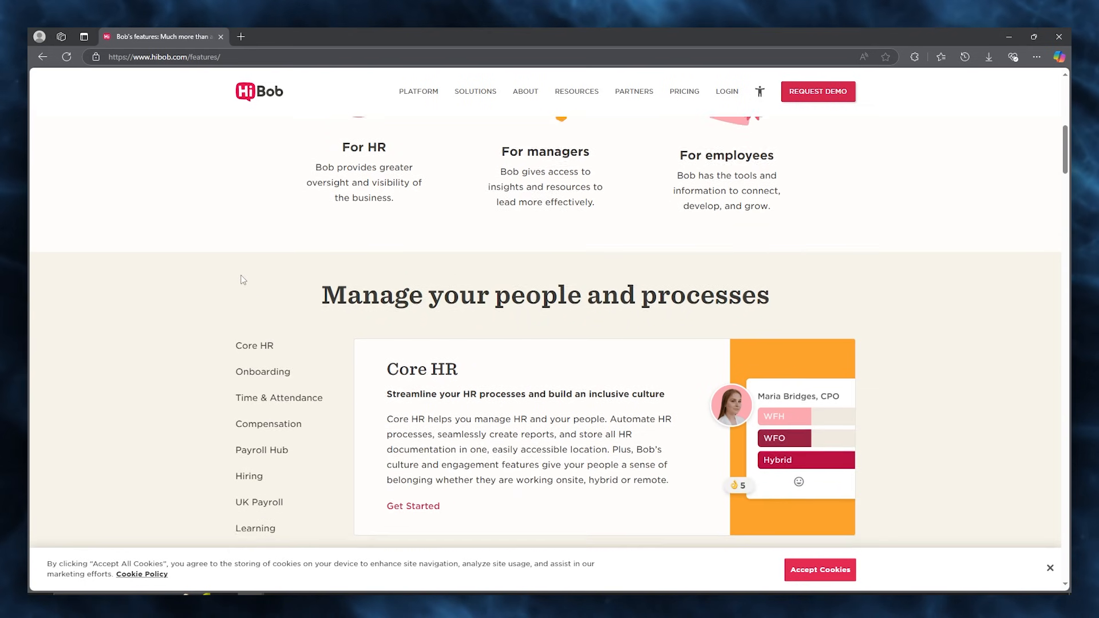
{"action": "scroll", "scroll_direction": "down", "scroll_amount": 3}
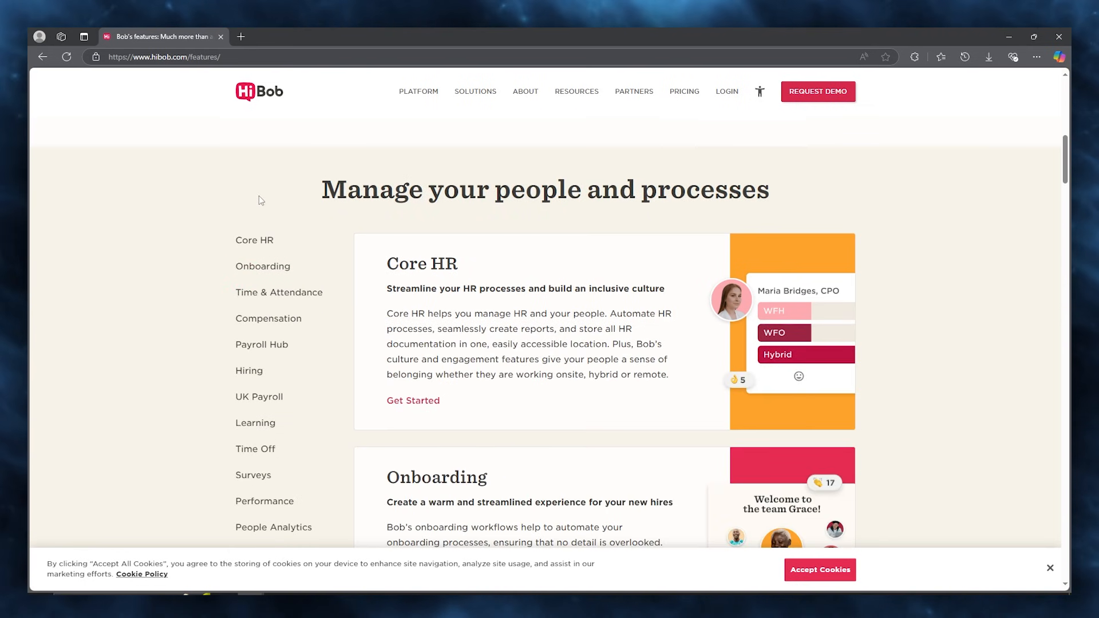
{"action": "scroll", "scroll_direction": "down", "scroll_amount": 3}
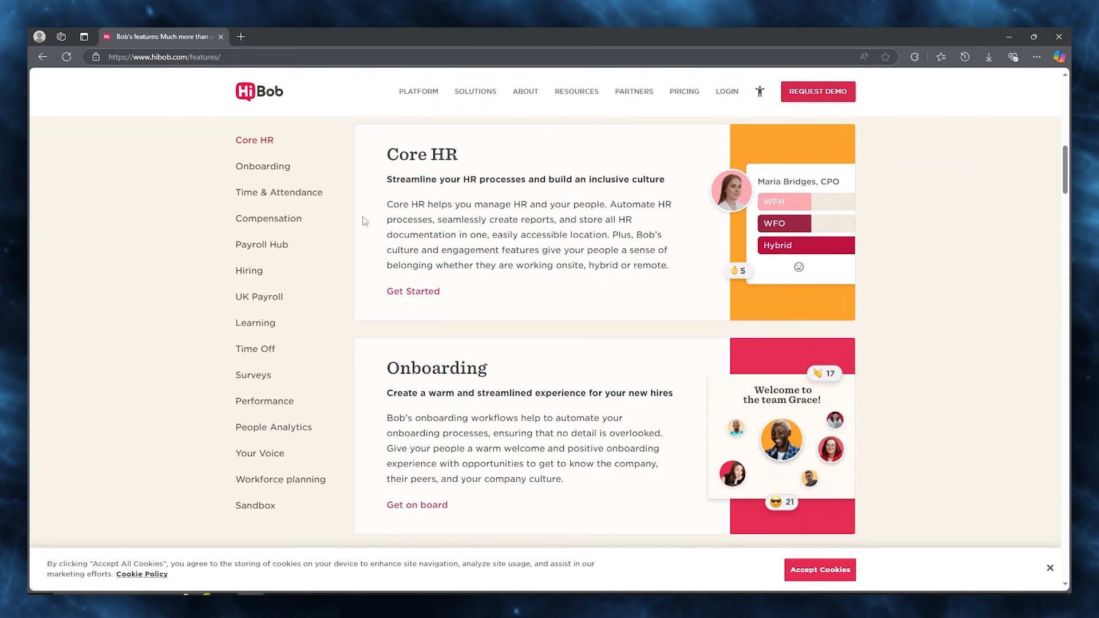
{"action": "mouse_move", "coordinate": [358, 226]}
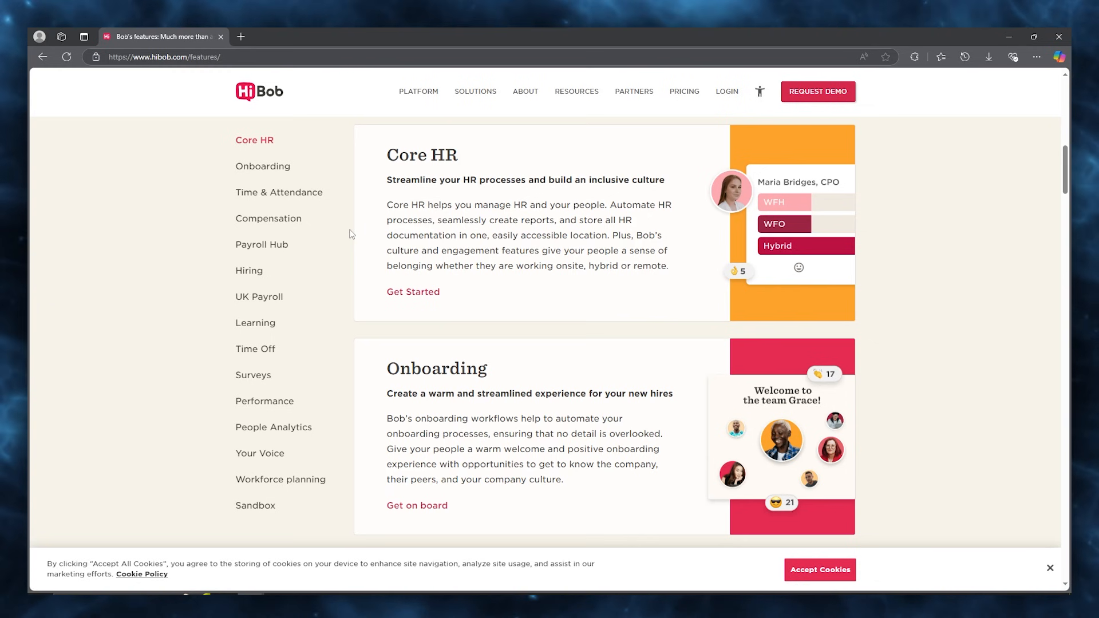
{"action": "scroll", "scroll_direction": "down", "scroll_amount": 3}
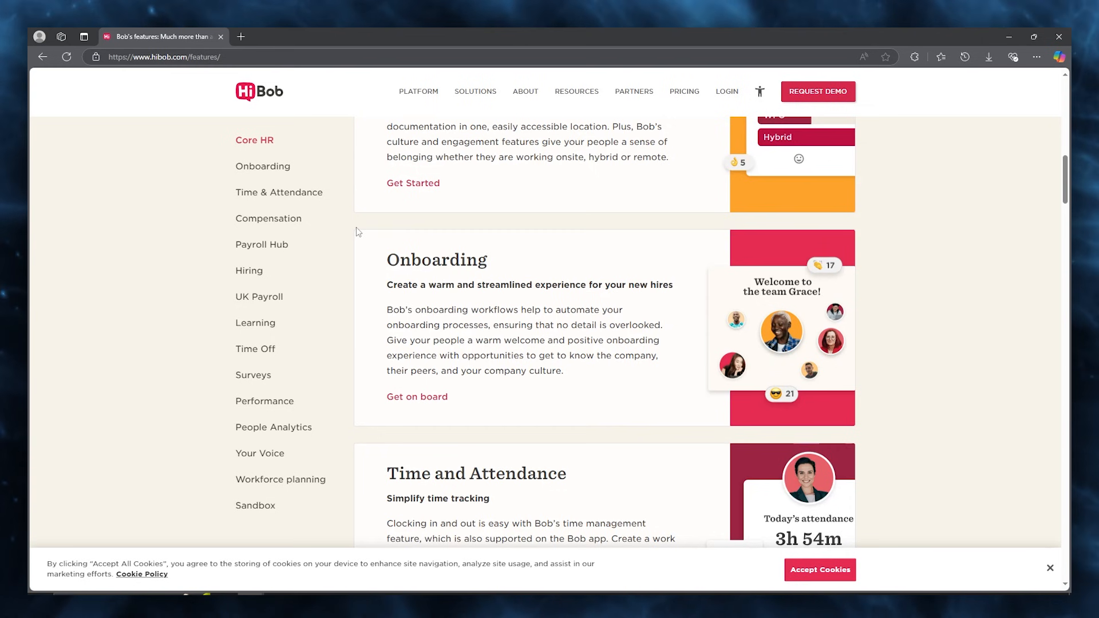
{"action": "mouse_move", "coordinate": [392, 206]}
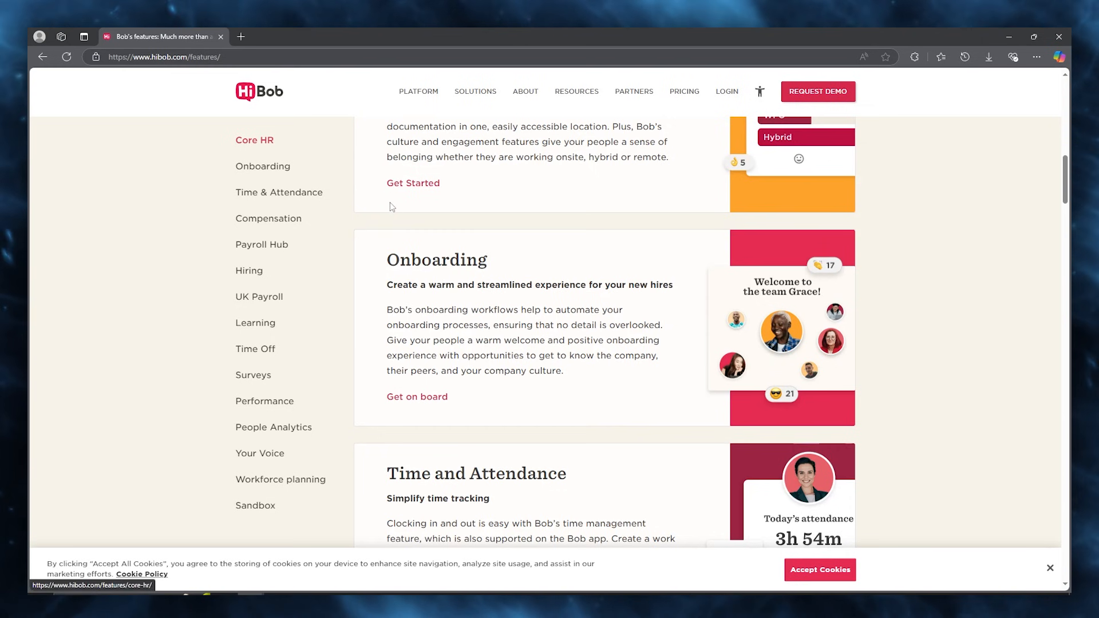
{"action": "scroll", "scroll_direction": "down", "scroll_amount": 3}
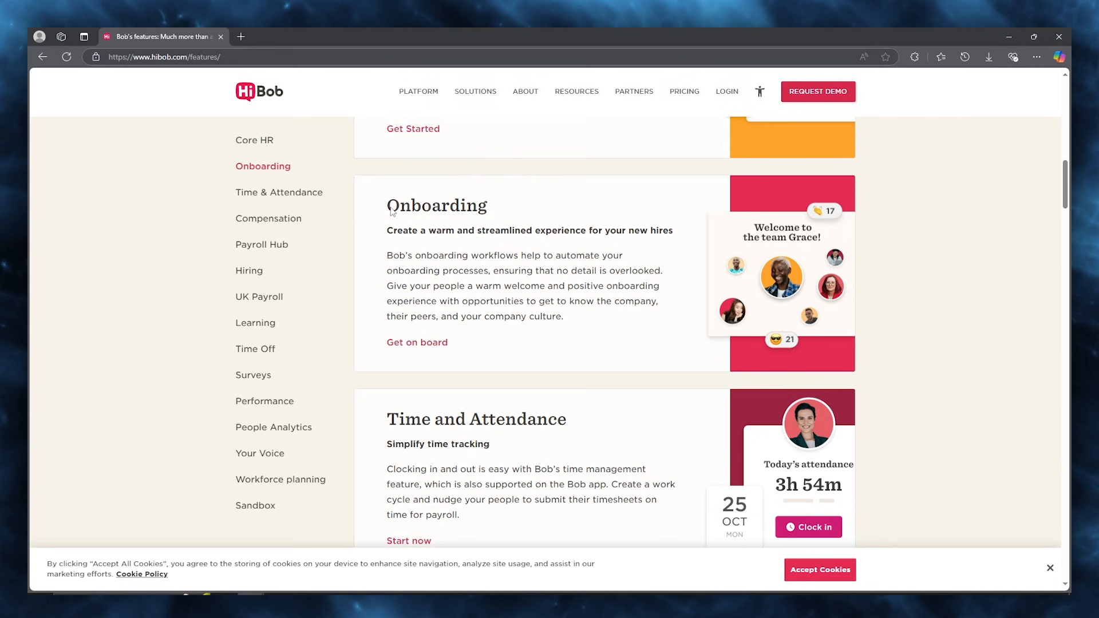
{"action": "scroll", "scroll_direction": "down", "scroll_amount": 3}
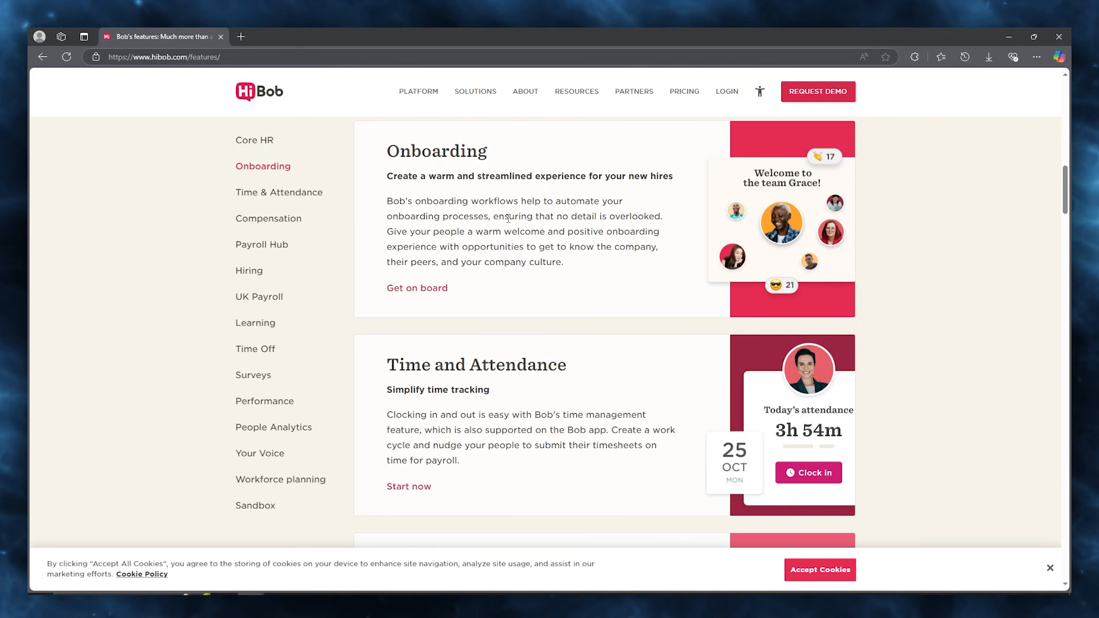
{"action": "mouse_move", "coordinate": [675, 270]}
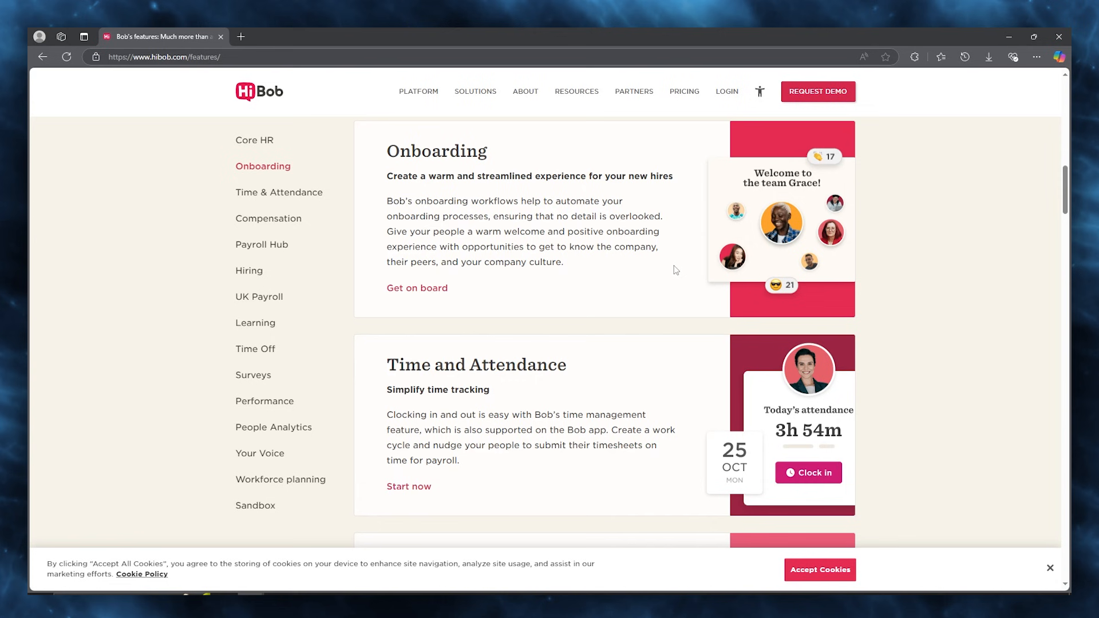
{"action": "scroll", "scroll_direction": "down", "scroll_amount": 3}
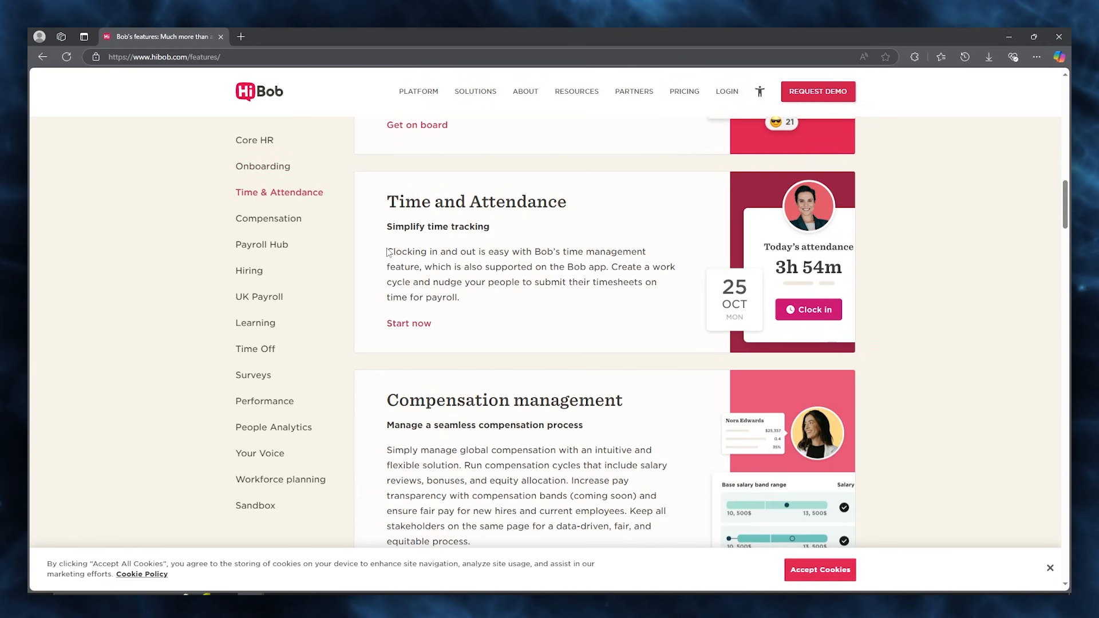
{"action": "mouse_move", "coordinate": [518, 322]}
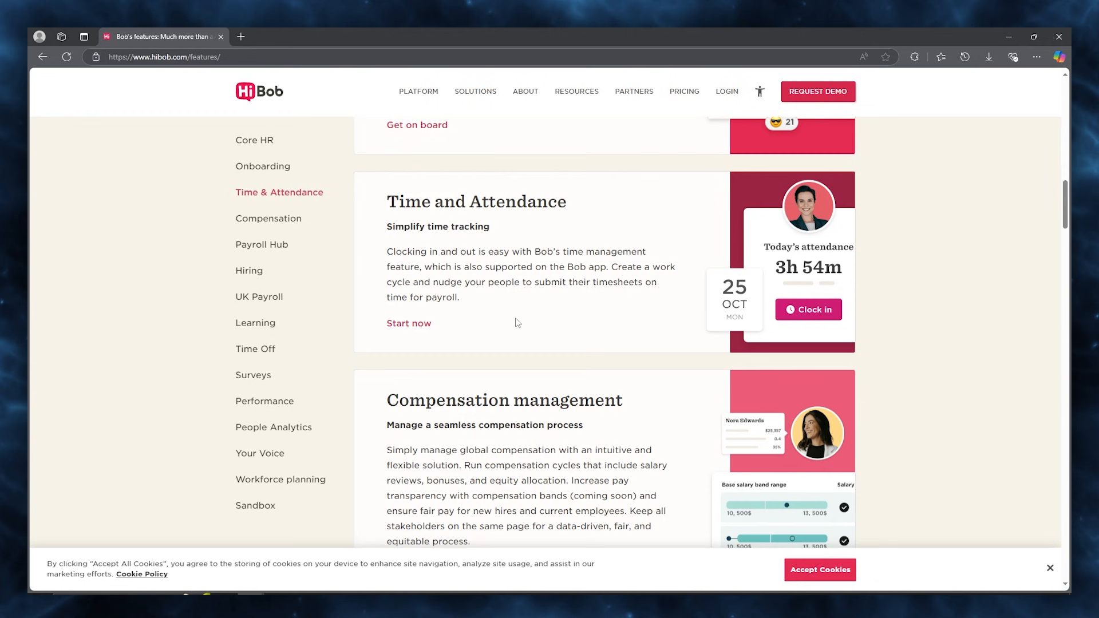
{"action": "mouse_move", "coordinate": [489, 267]}
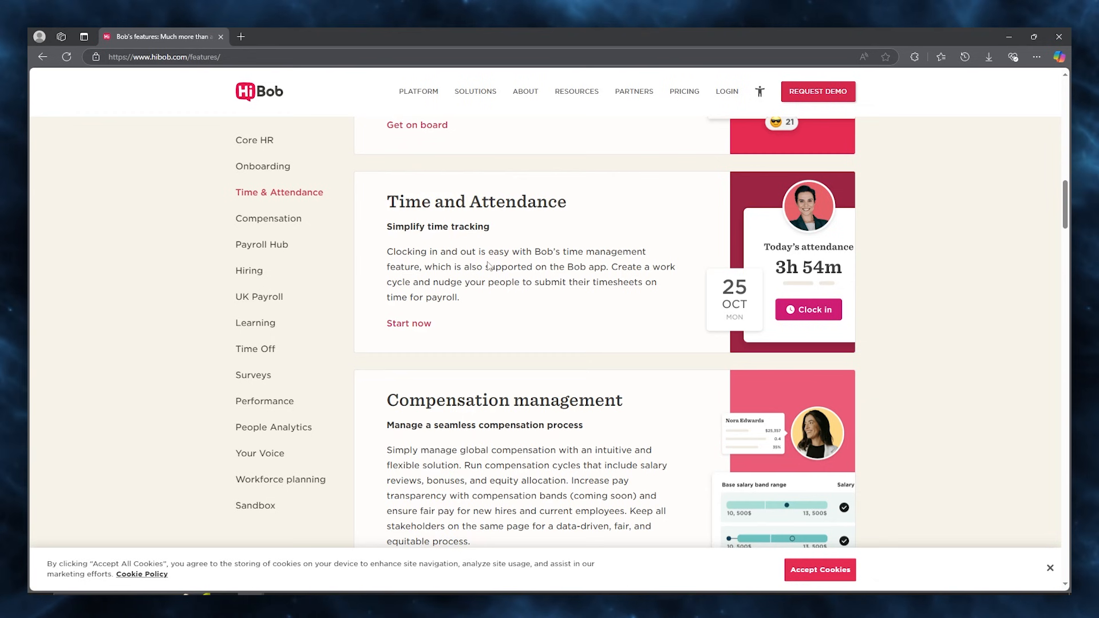
{"action": "mouse_move", "coordinate": [508, 300]}
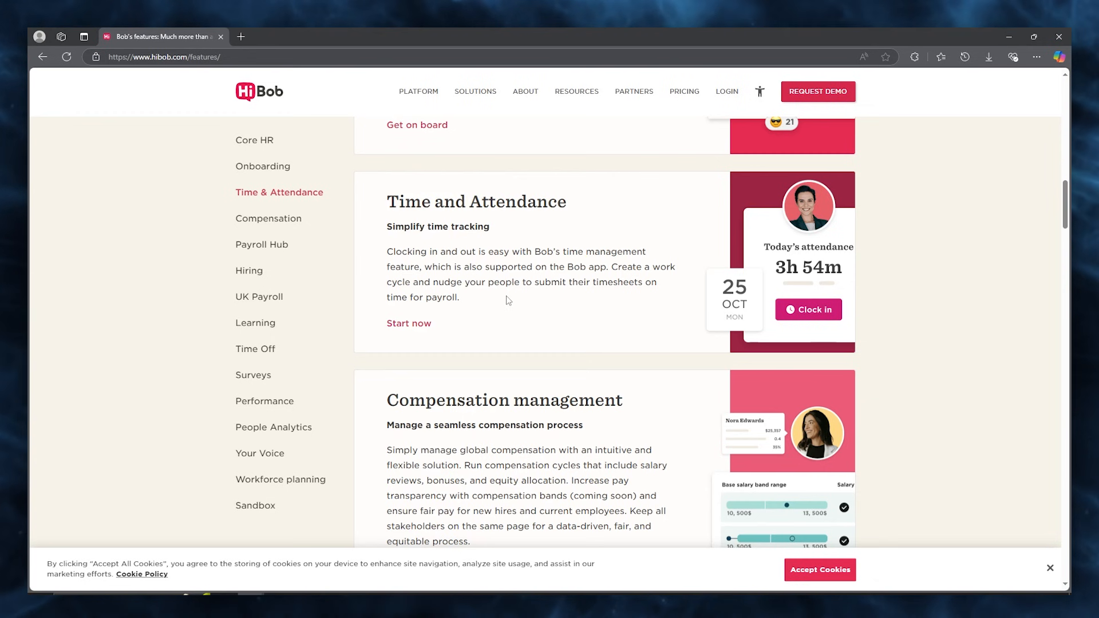
{"action": "scroll", "scroll_direction": "down", "scroll_amount": 3}
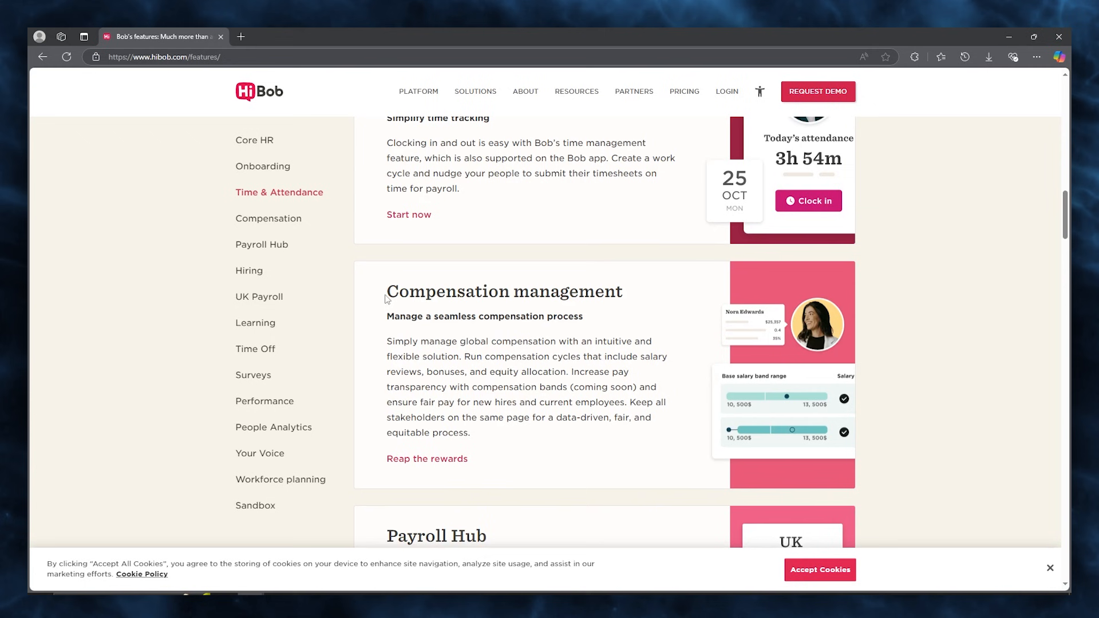
Read the Payroll Hub and Hiring cards, highlighting the 'Support your growing organization' tagline.
{"action": "left_click_drag", "start_coordinate": [387, 291], "coordinate": [550, 291]}
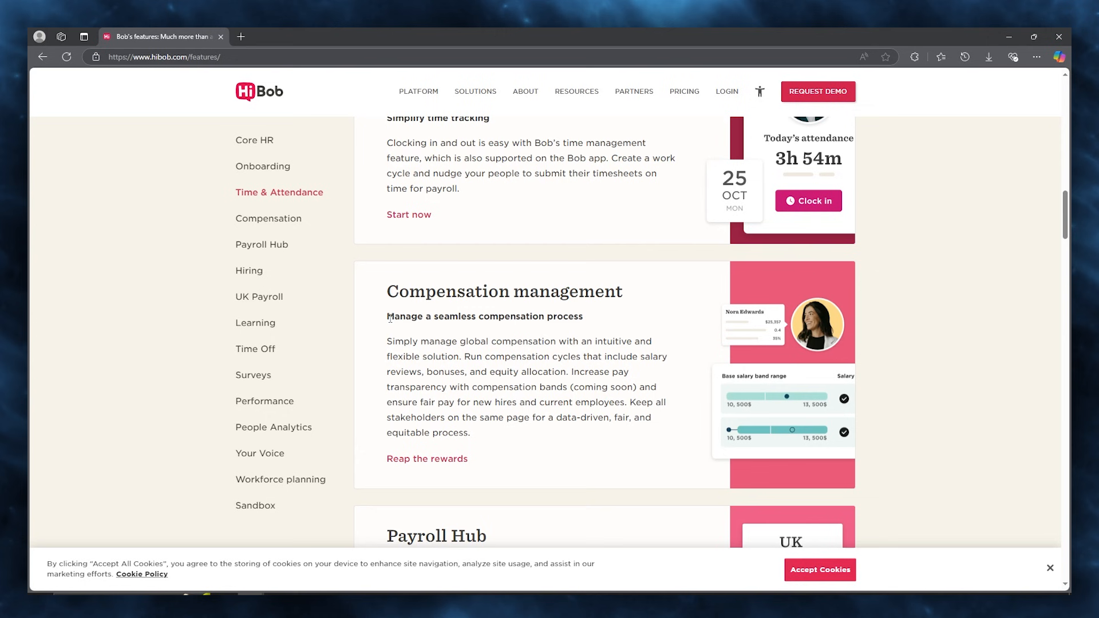
{"action": "scroll", "scroll_direction": "down", "scroll_amount": 3}
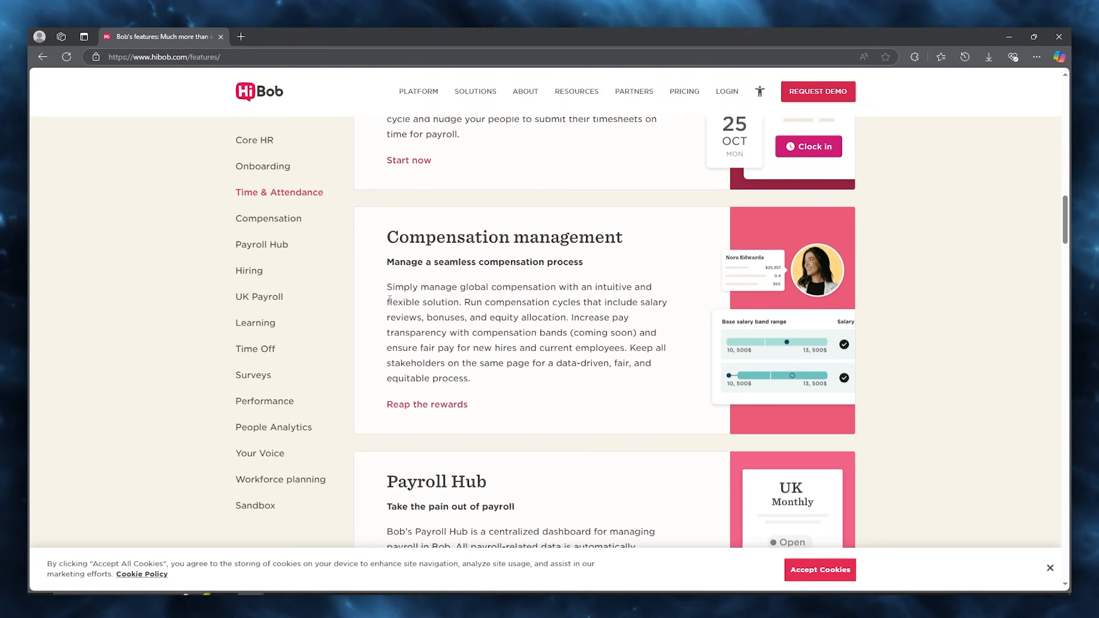
{"action": "mouse_move", "coordinate": [522, 322]}
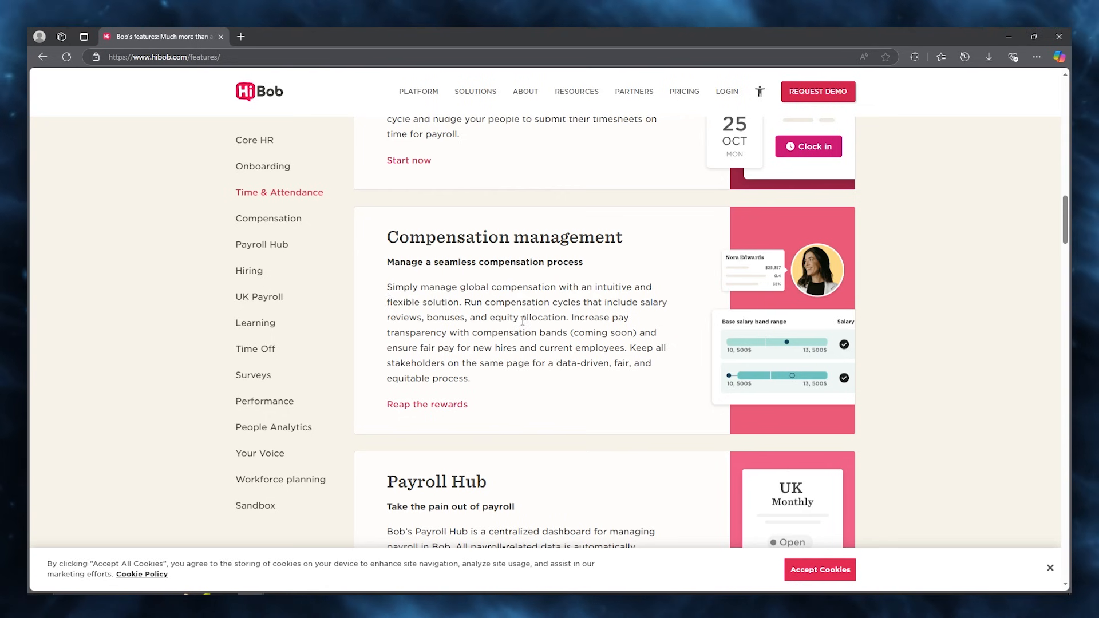
{"action": "mouse_move", "coordinate": [324, 319]}
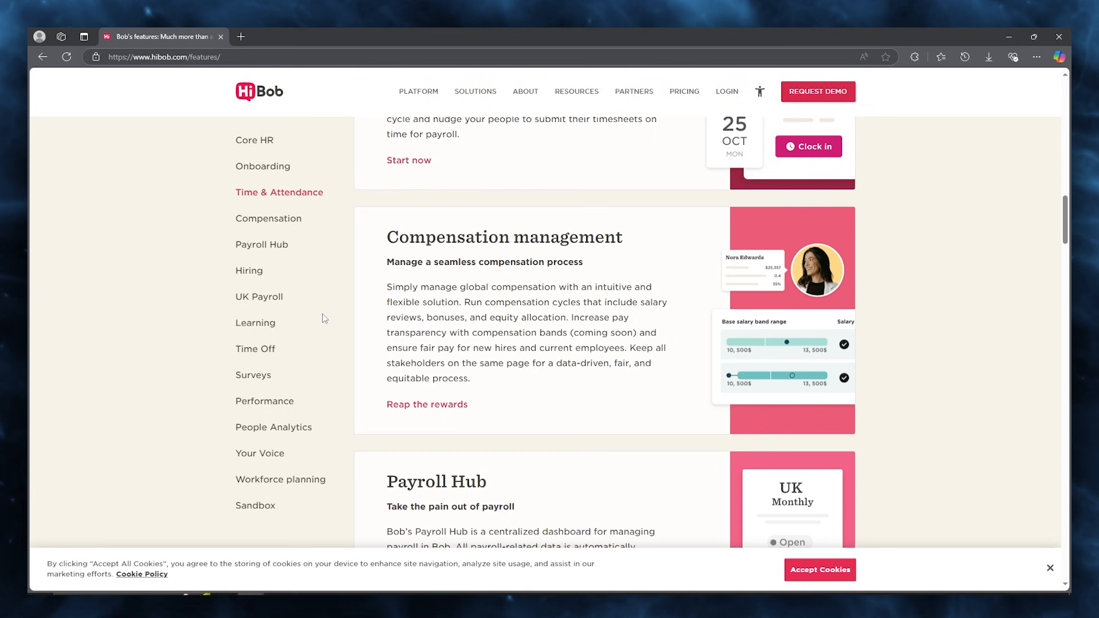
{"action": "mouse_move", "coordinate": [549, 330]}
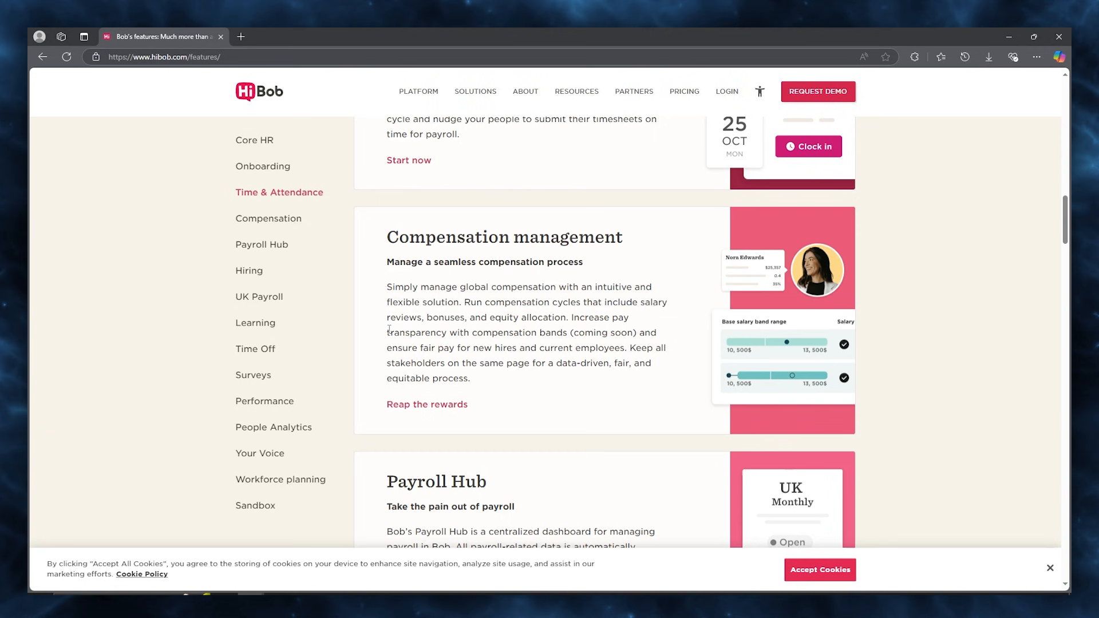
{"action": "scroll", "scroll_direction": "down", "scroll_amount": 3}
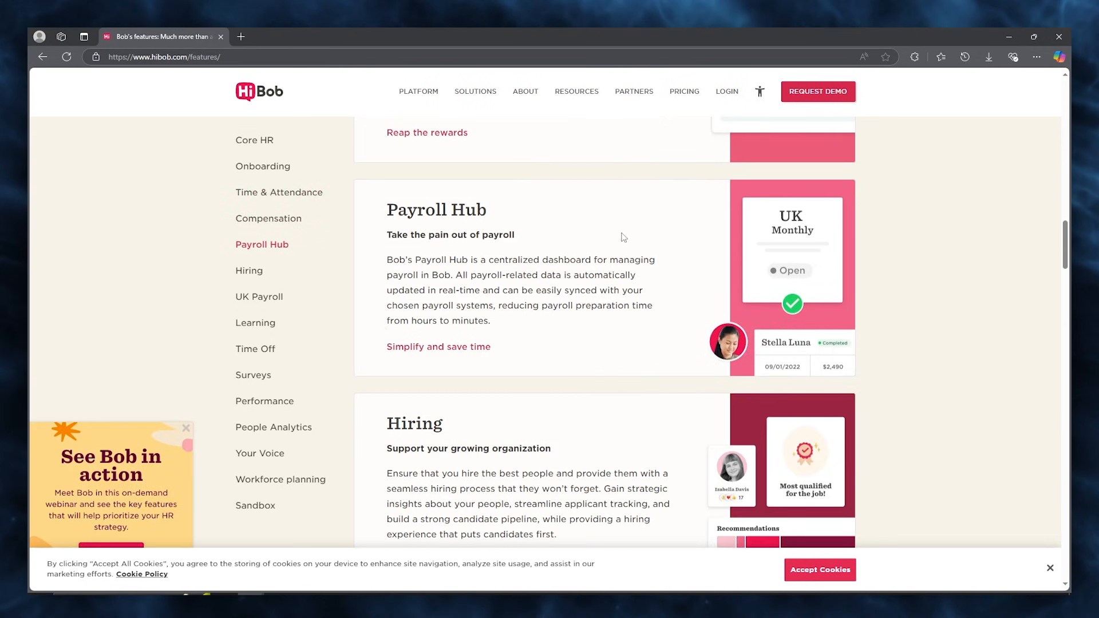
{"action": "mouse_move", "coordinate": [608, 237]}
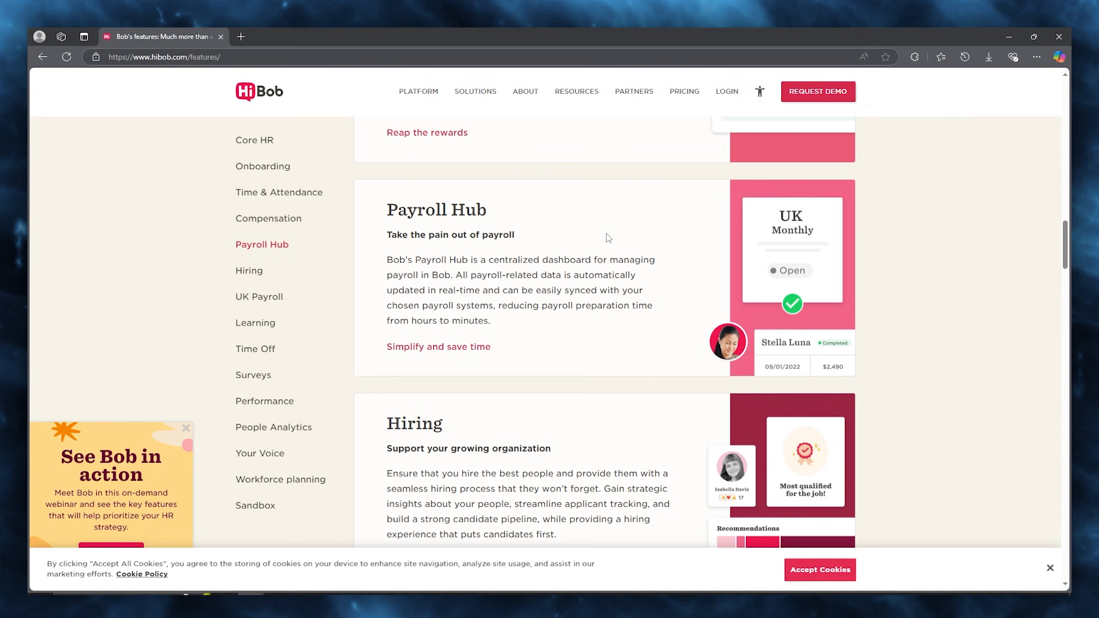
{"action": "scroll", "scroll_direction": "down", "scroll_amount": 3}
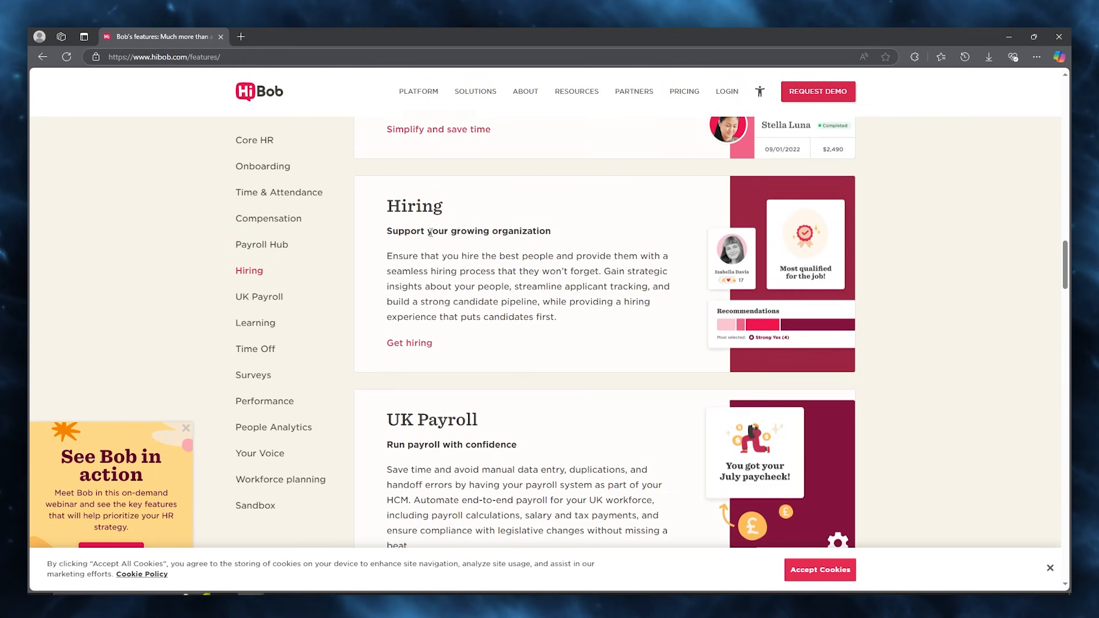
{"action": "left_click_drag", "start_coordinate": [387, 231], "coordinate": [546, 231]}
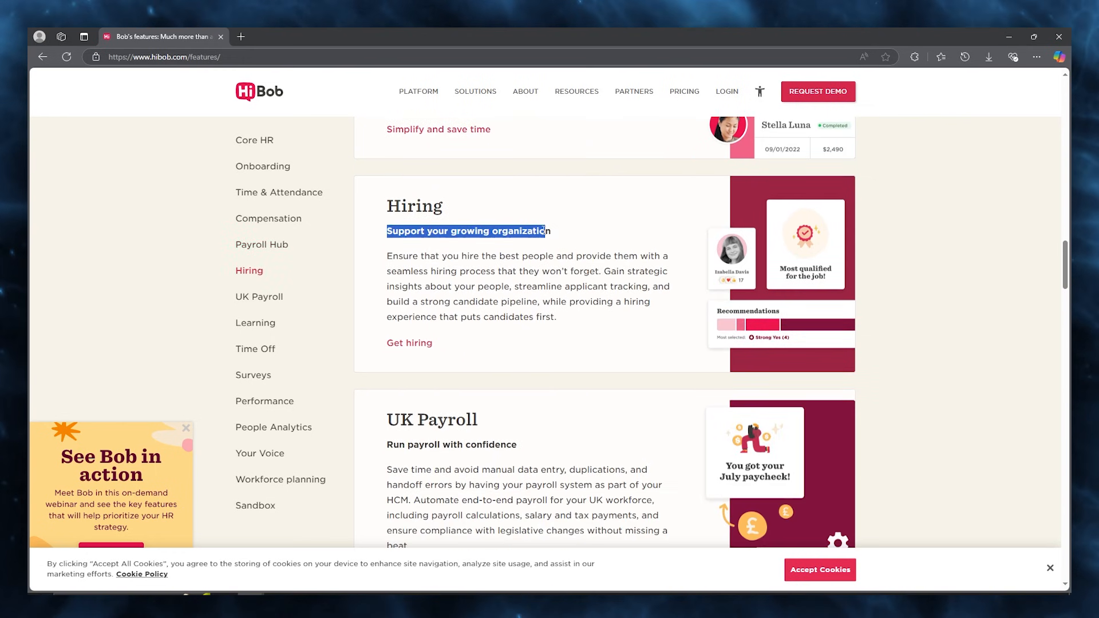
{"action": "left_click", "coordinate": [381, 257]}
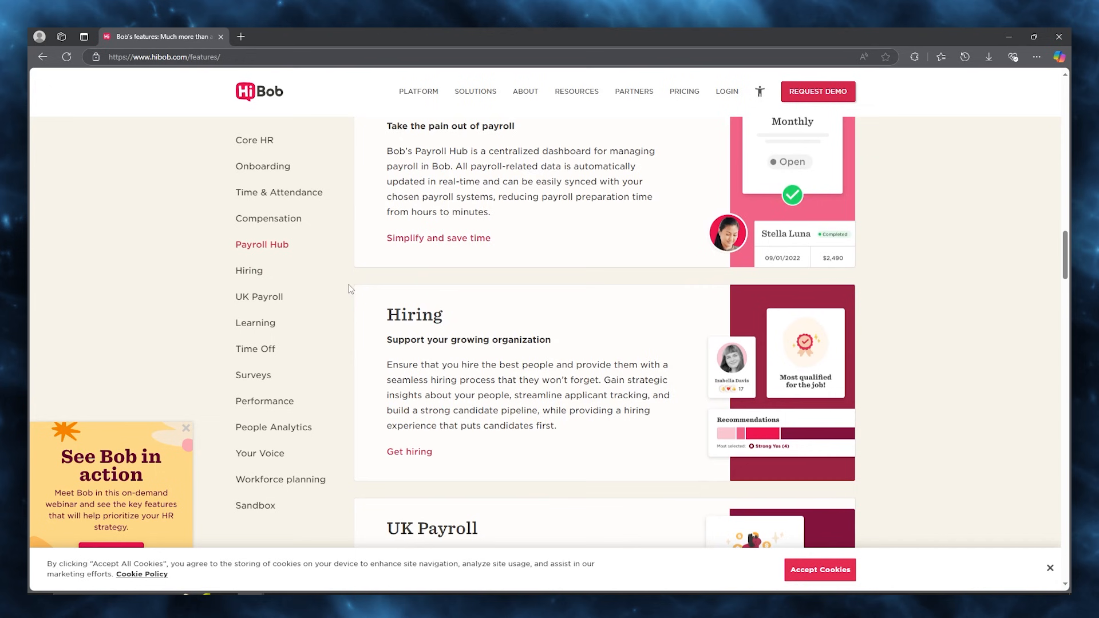
{"action": "scroll", "scroll_direction": "up", "scroll_amount": 3}
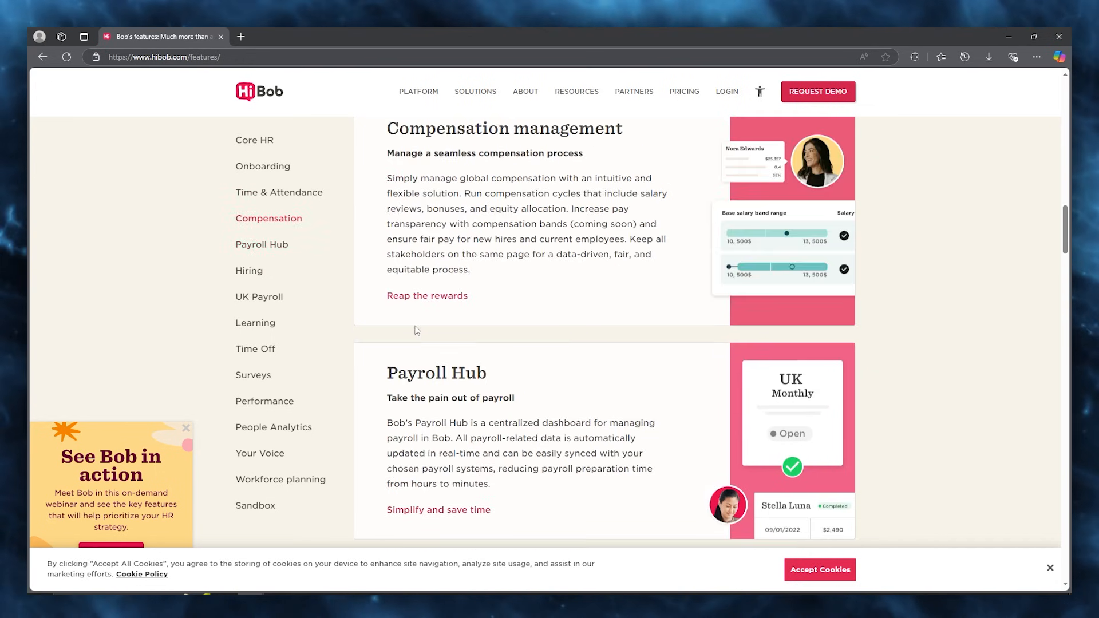
Scroll to the top of the features page and go to the pricing plans page.
{"action": "scroll", "scroll_direction": "up", "scroll_amount": 3}
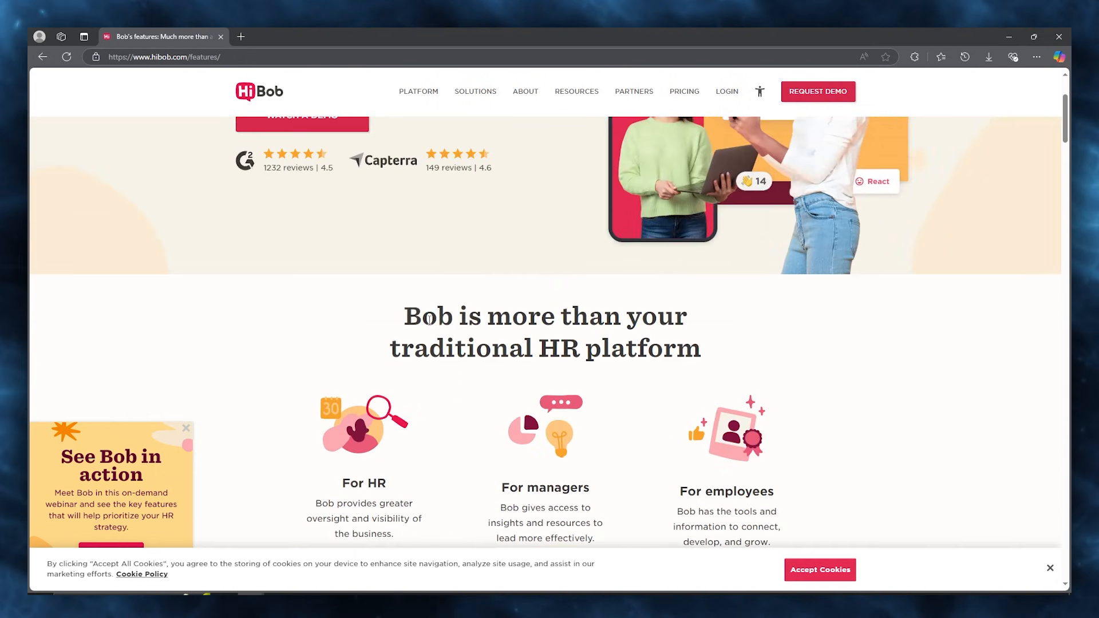
{"action": "scroll", "scroll_direction": "up", "scroll_amount": 3}
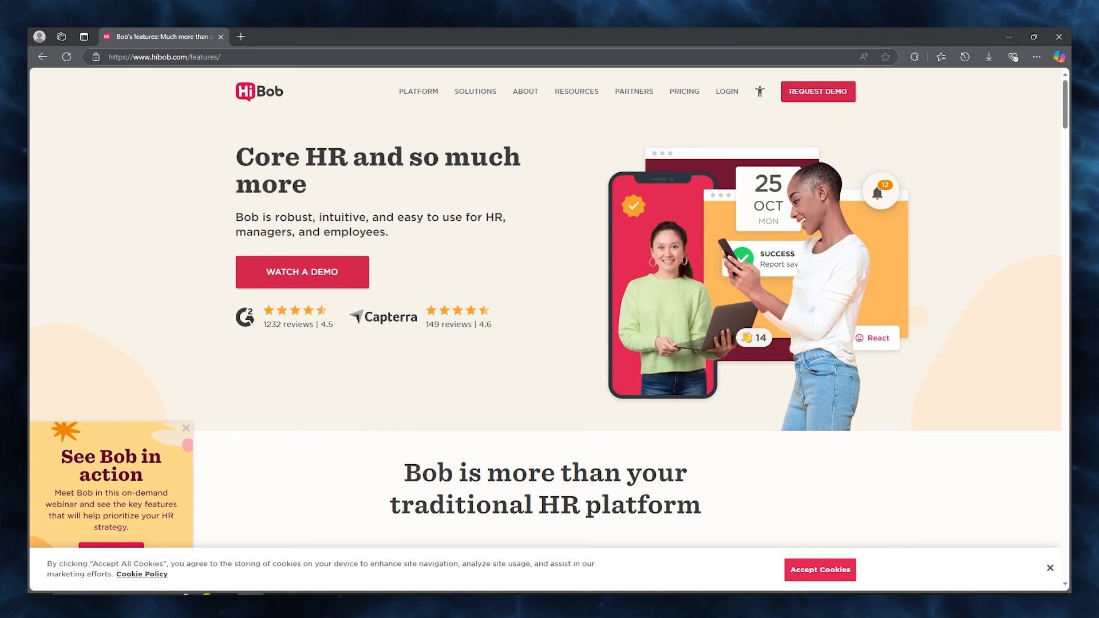
{"action": "mouse_move", "coordinate": [678, 99]}
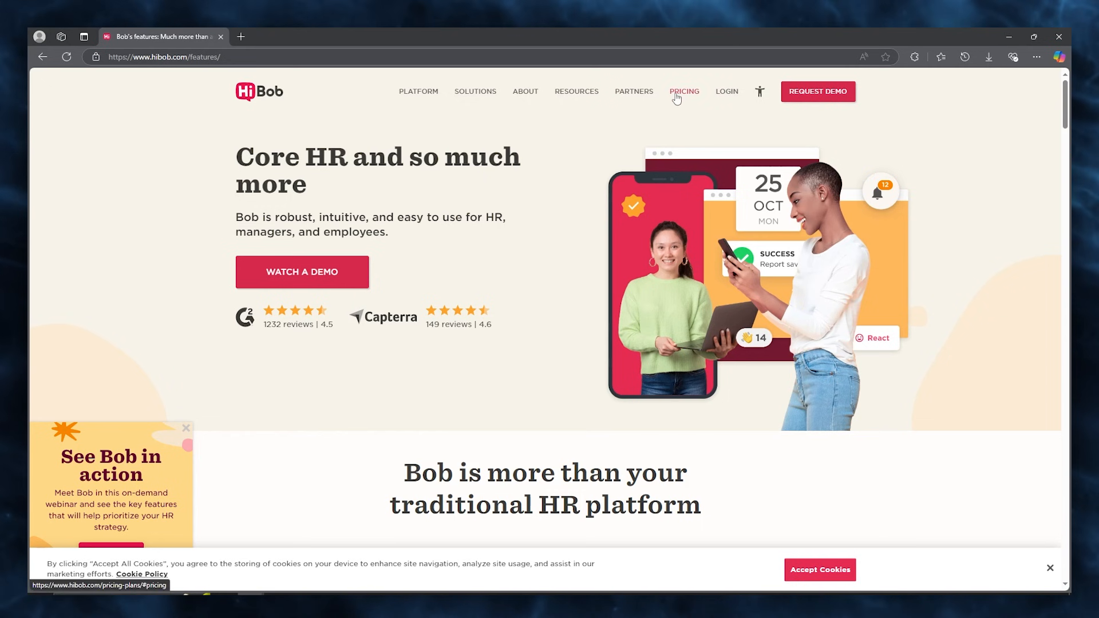
{"action": "left_click", "coordinate": [684, 91]}
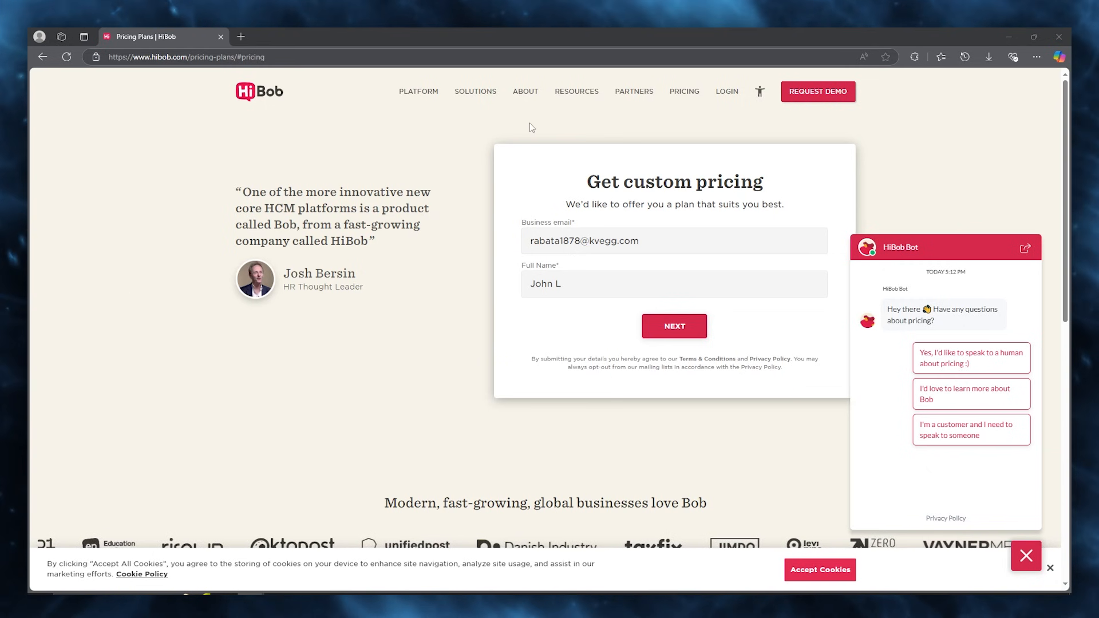
Return to the features page with the Platform modules menu expanded.
{"action": "left_click", "coordinate": [419, 91]}
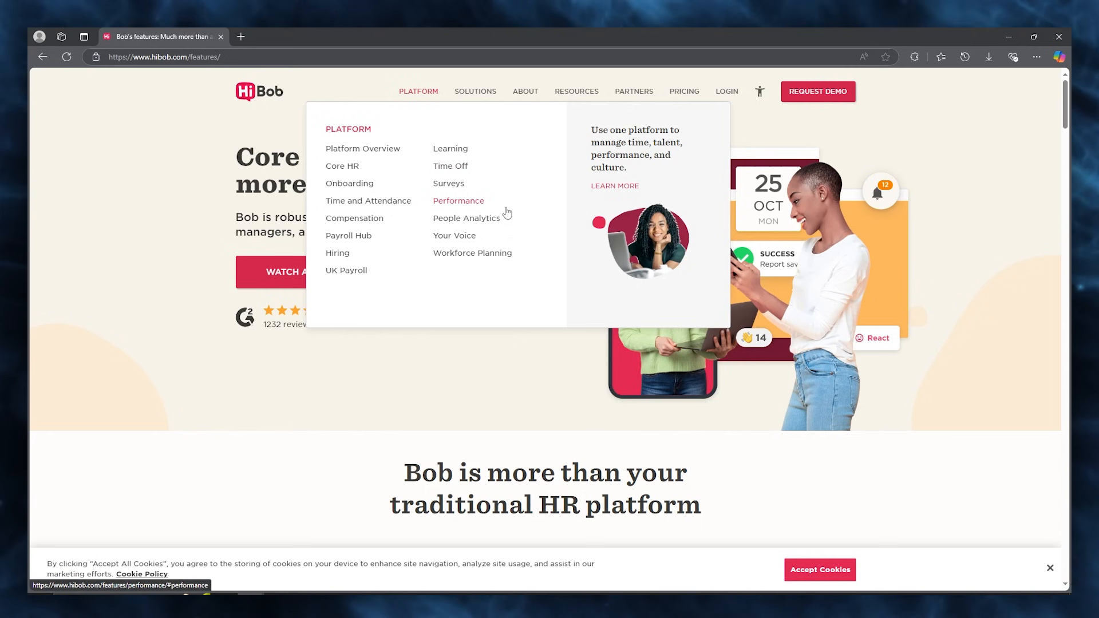
{"action": "mouse_move", "coordinate": [543, 257]}
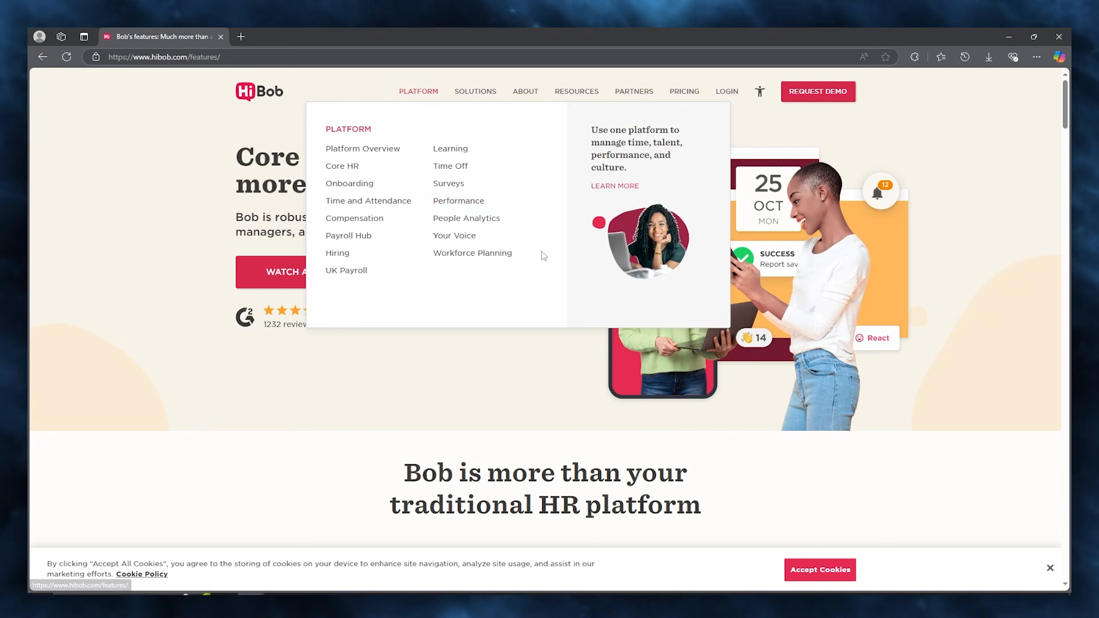
{"action": "mouse_move", "coordinate": [533, 270]}
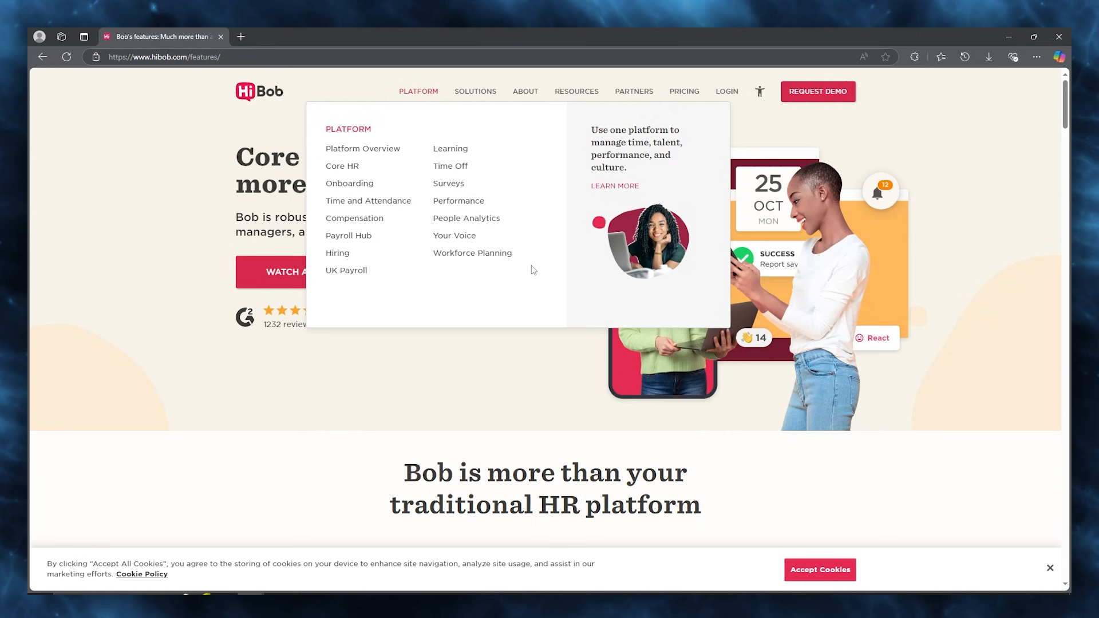
Scroll through the feature modules from Core HR to Payroll Hub and back toward the top.
{"action": "scroll", "scroll_direction": "down", "scroll_amount": 3}
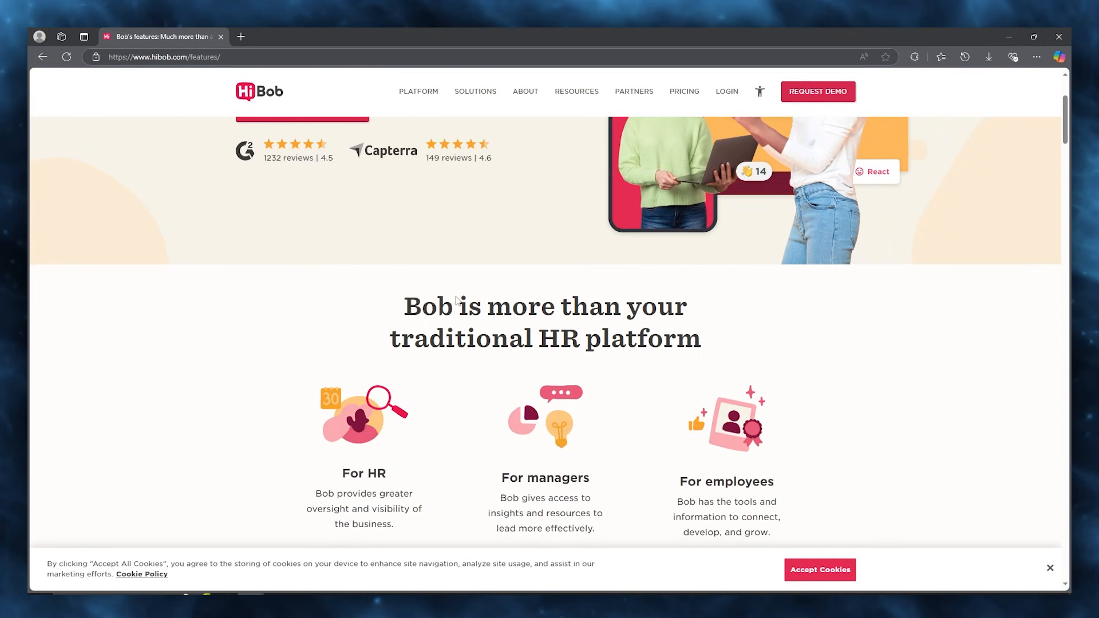
{"action": "scroll", "scroll_direction": "down", "scroll_amount": 3}
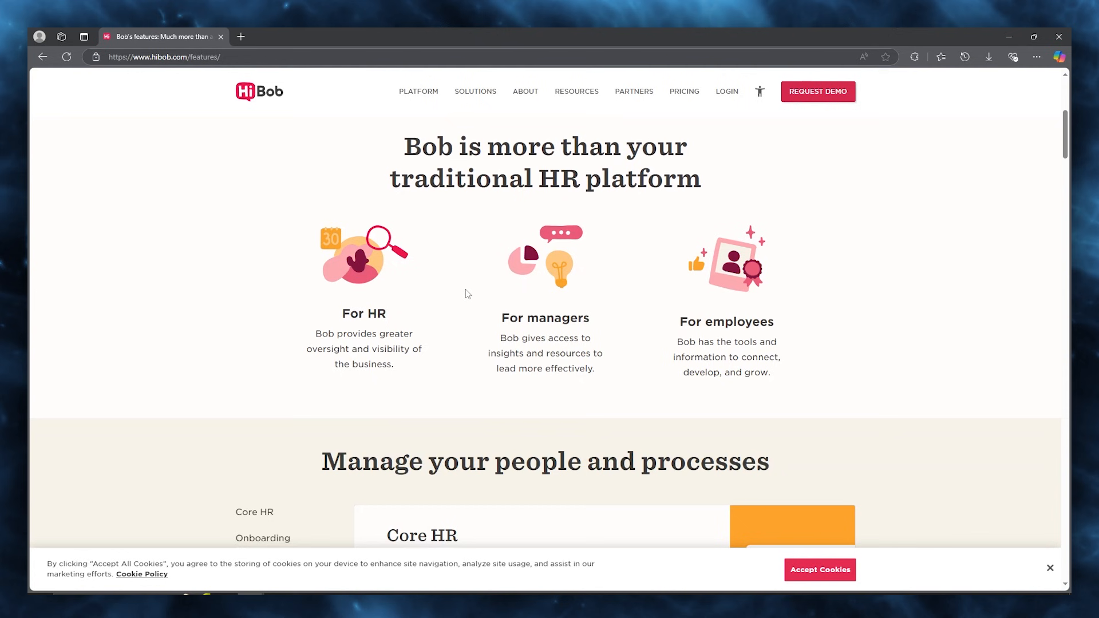
{"action": "mouse_move", "coordinate": [484, 286]}
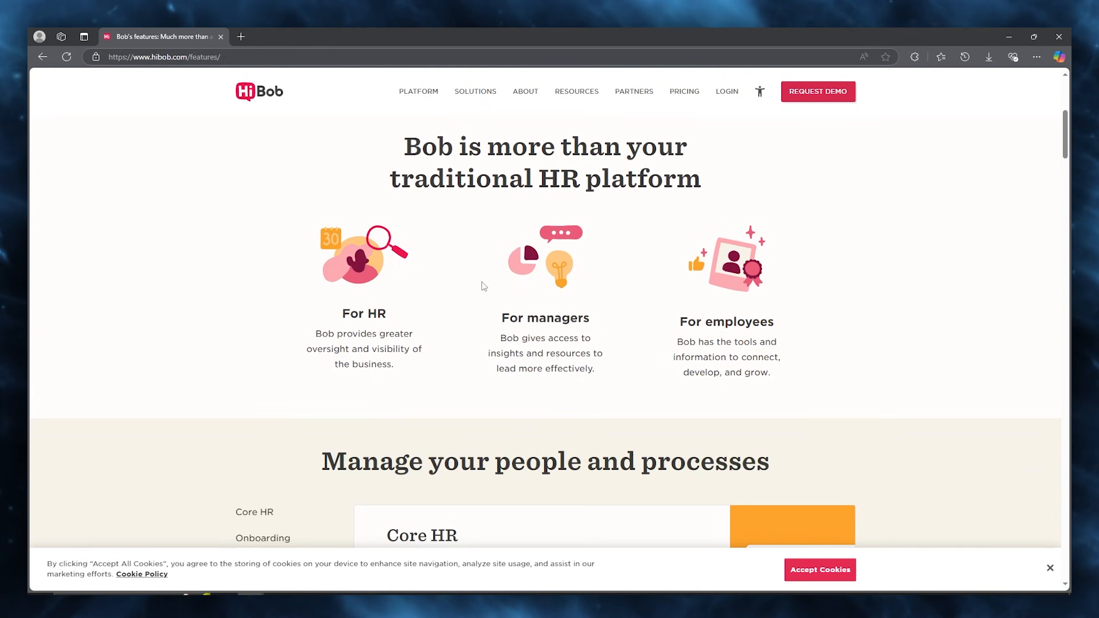
{"action": "scroll", "scroll_direction": "down", "scroll_amount": 3}
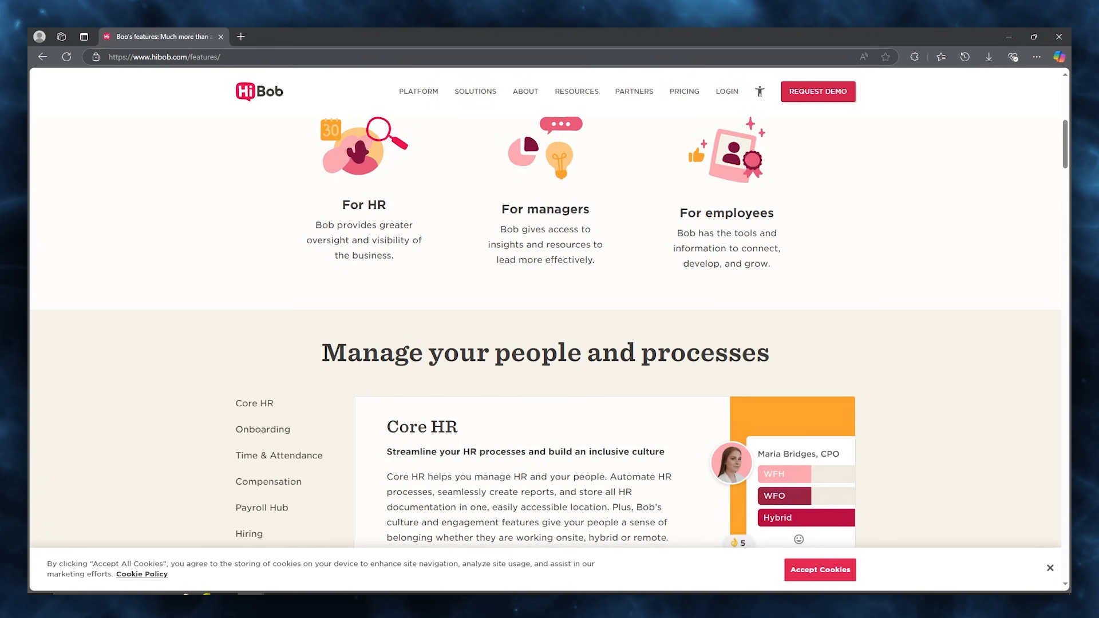
{"action": "mouse_move", "coordinate": [305, 290]}
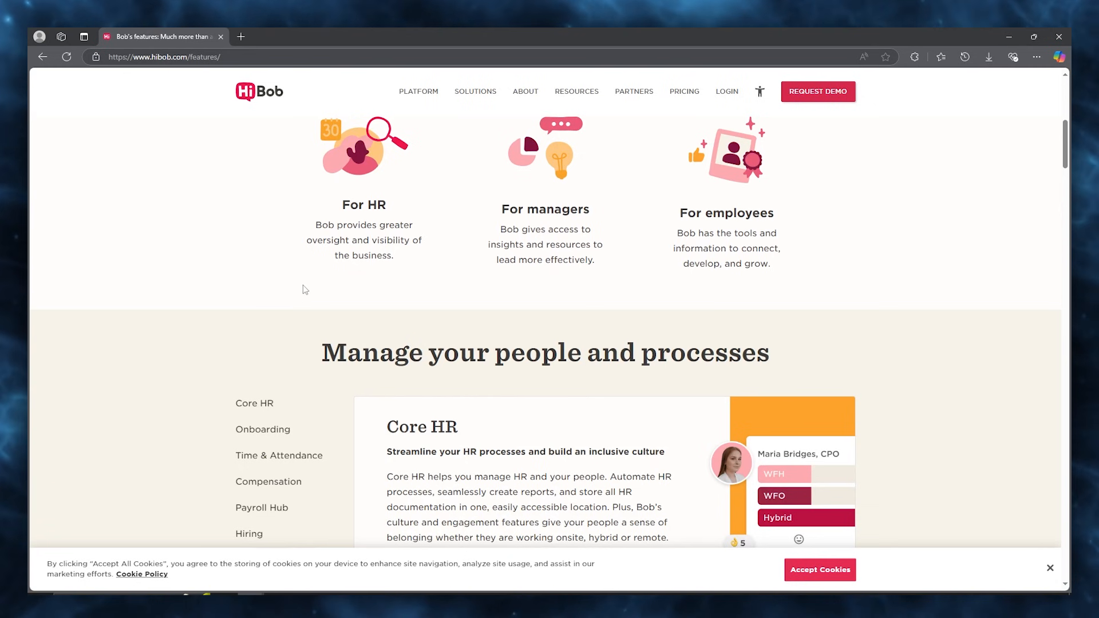
{"action": "scroll", "scroll_direction": "up", "scroll_amount": 3}
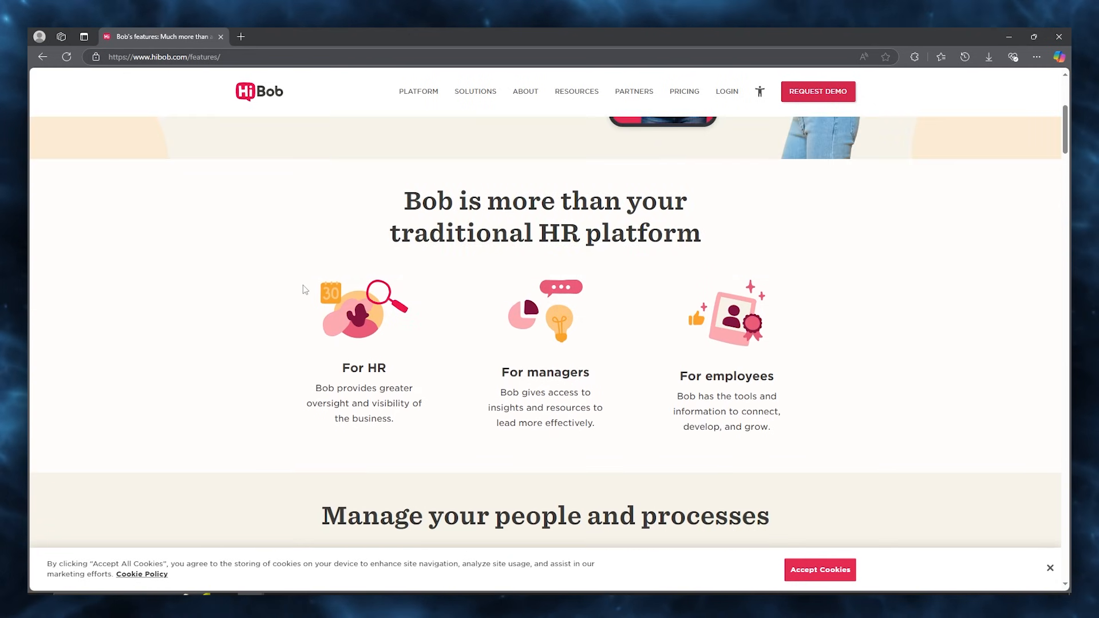
{"action": "scroll", "scroll_direction": "down", "scroll_amount": 3}
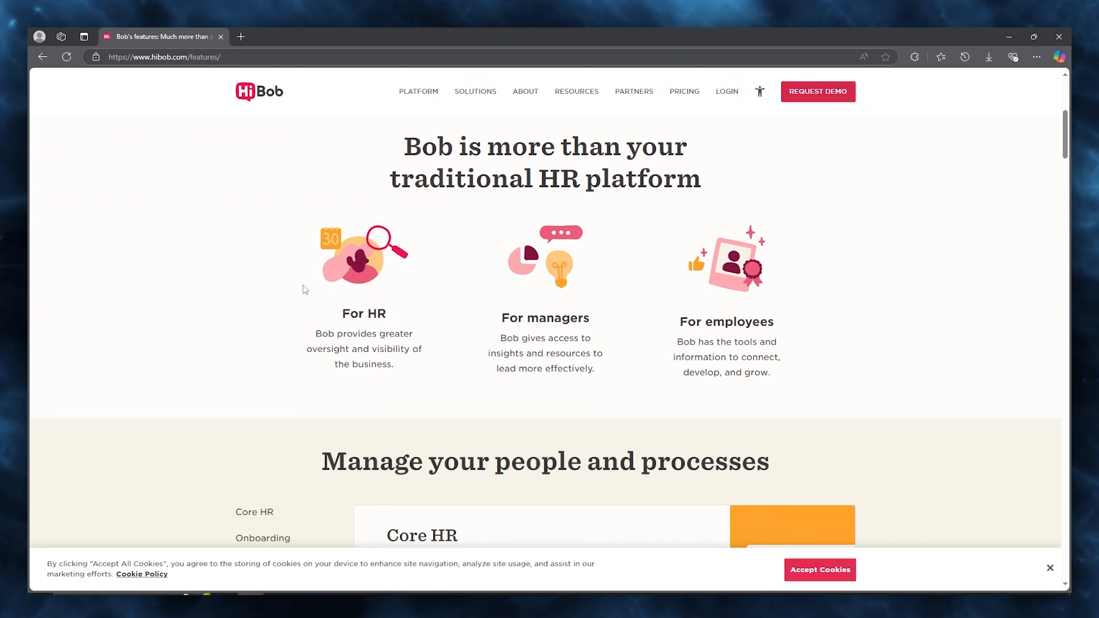
{"action": "scroll", "scroll_direction": "down", "scroll_amount": 3}
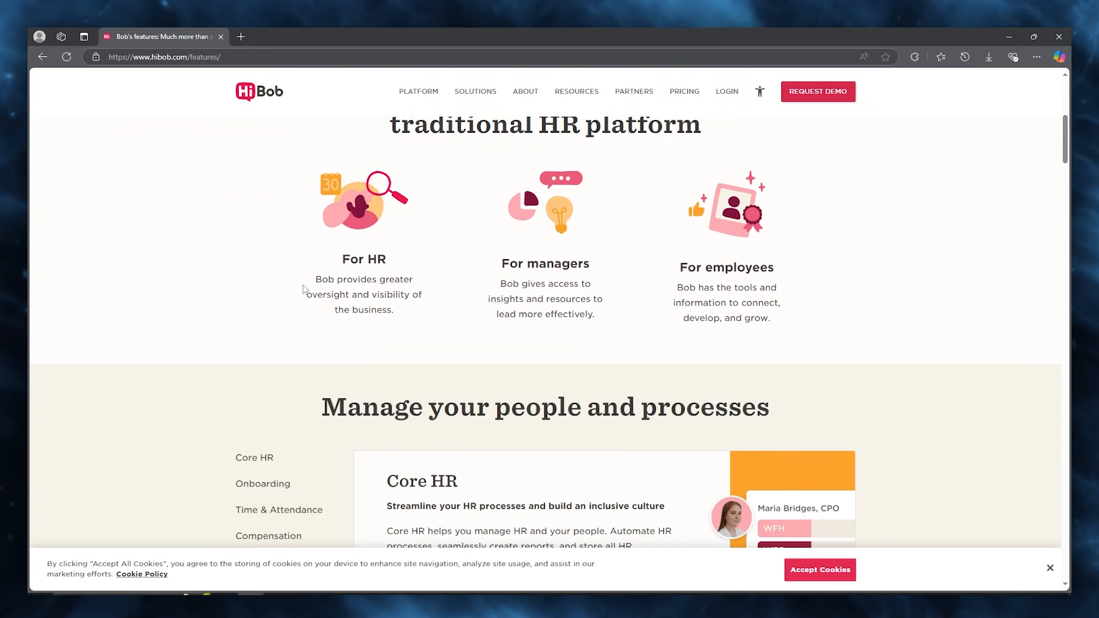
{"action": "scroll", "scroll_direction": "down", "scroll_amount": 3}
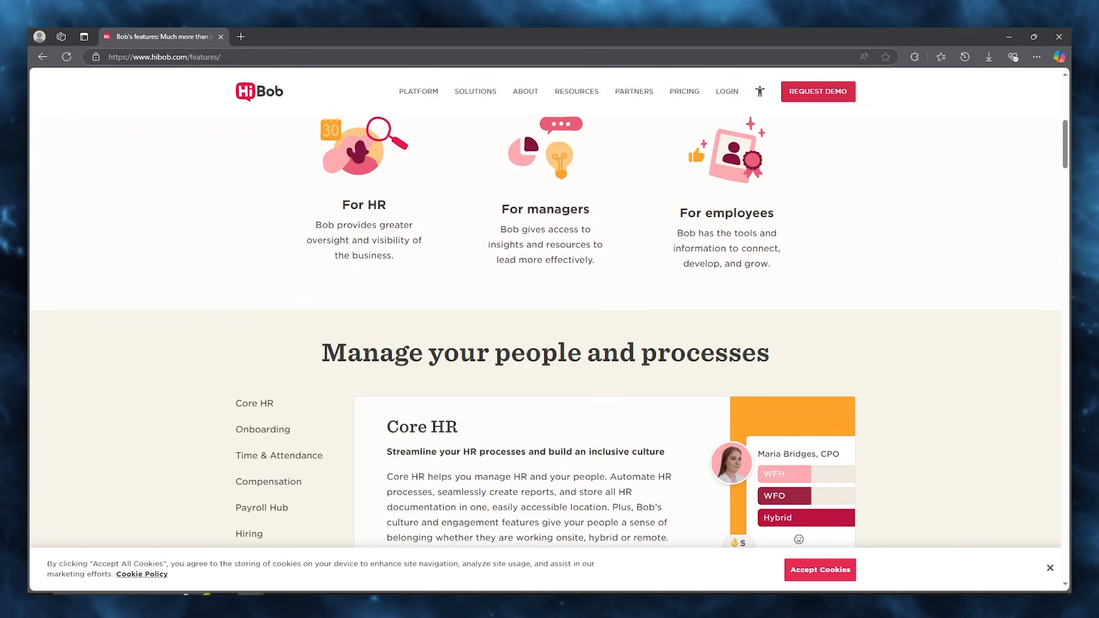
{"action": "mouse_move", "coordinate": [383, 291]}
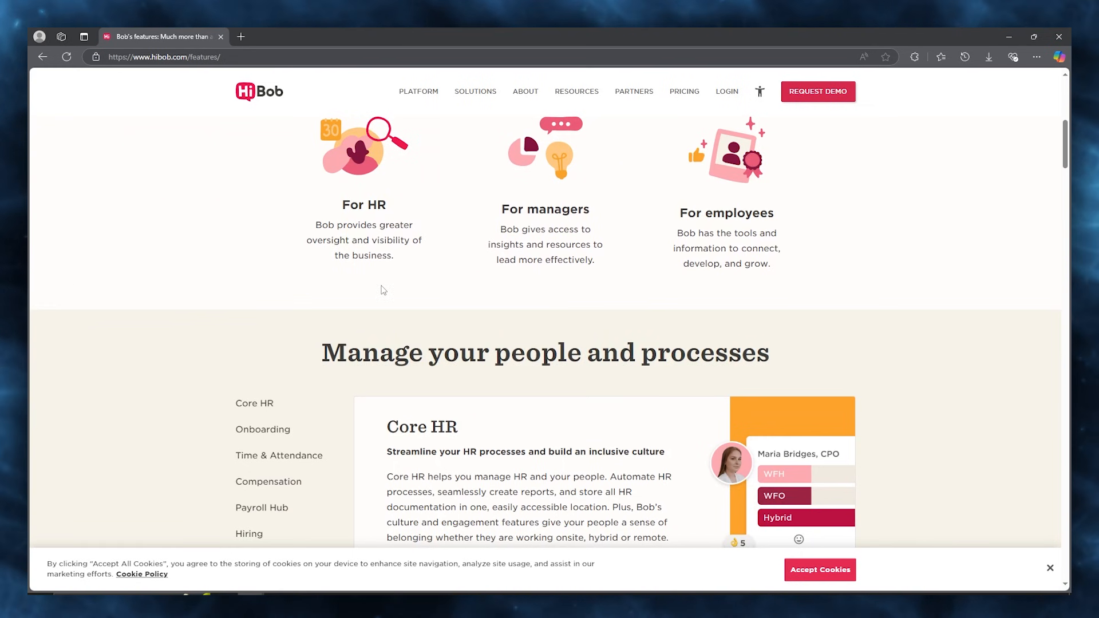
{"action": "scroll", "scroll_direction": "down", "scroll_amount": 3}
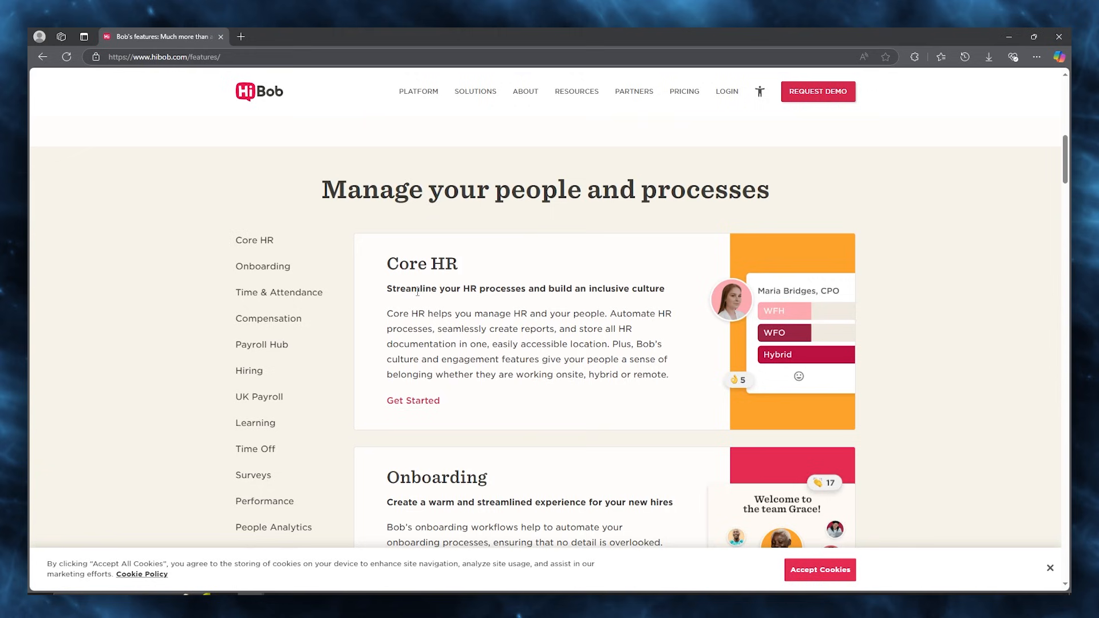
{"action": "scroll", "scroll_direction": "down", "scroll_amount": 3}
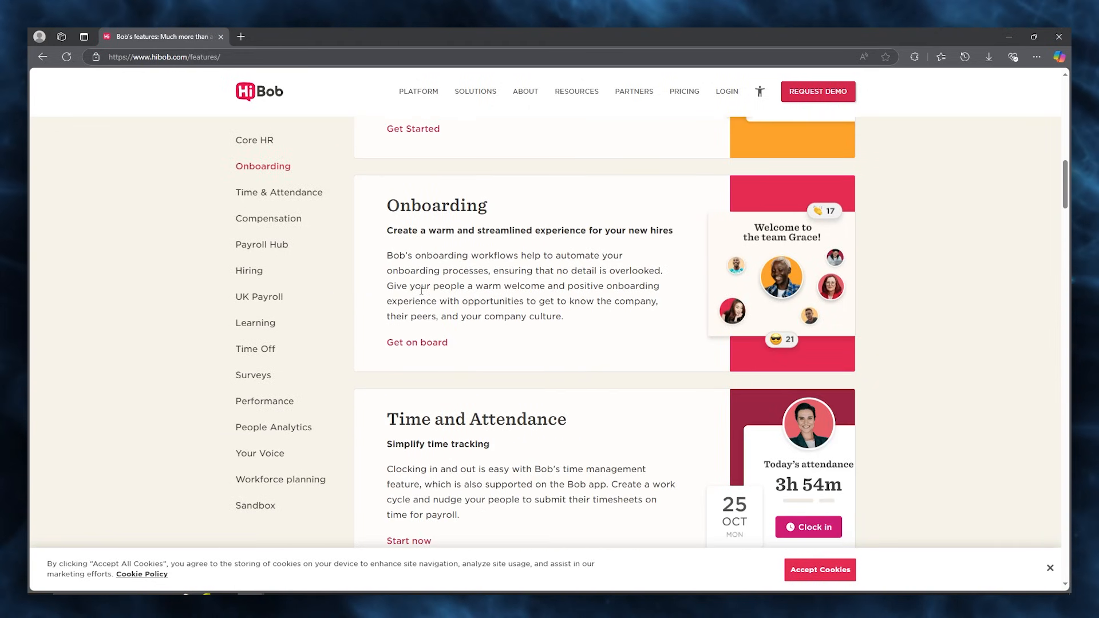
{"action": "scroll", "scroll_direction": "down", "scroll_amount": 3}
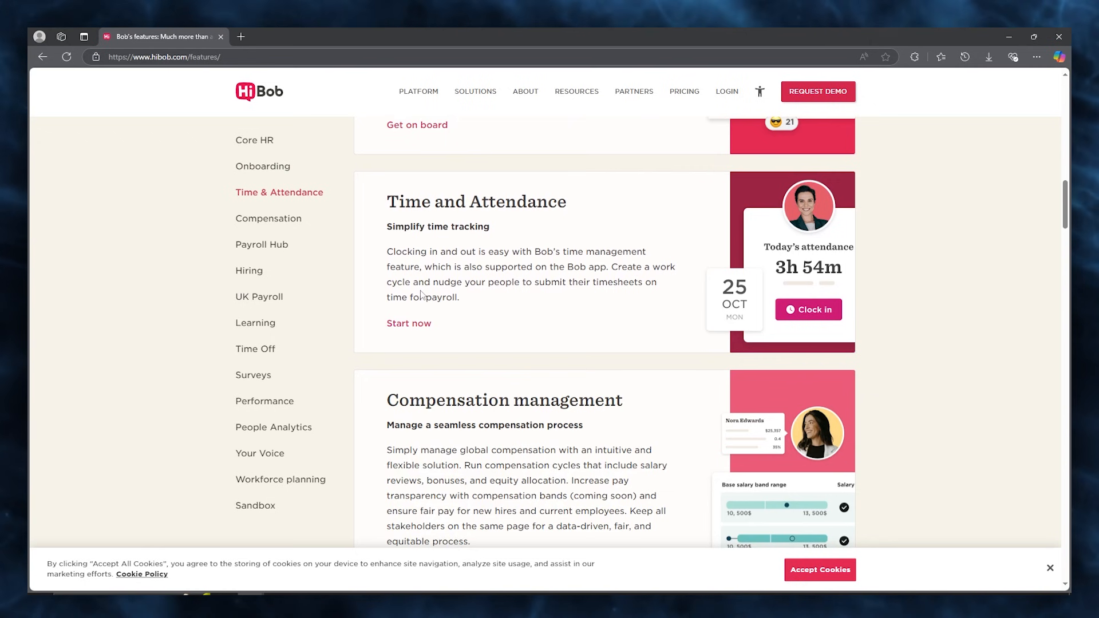
{"action": "scroll", "scroll_direction": "down", "scroll_amount": 3}
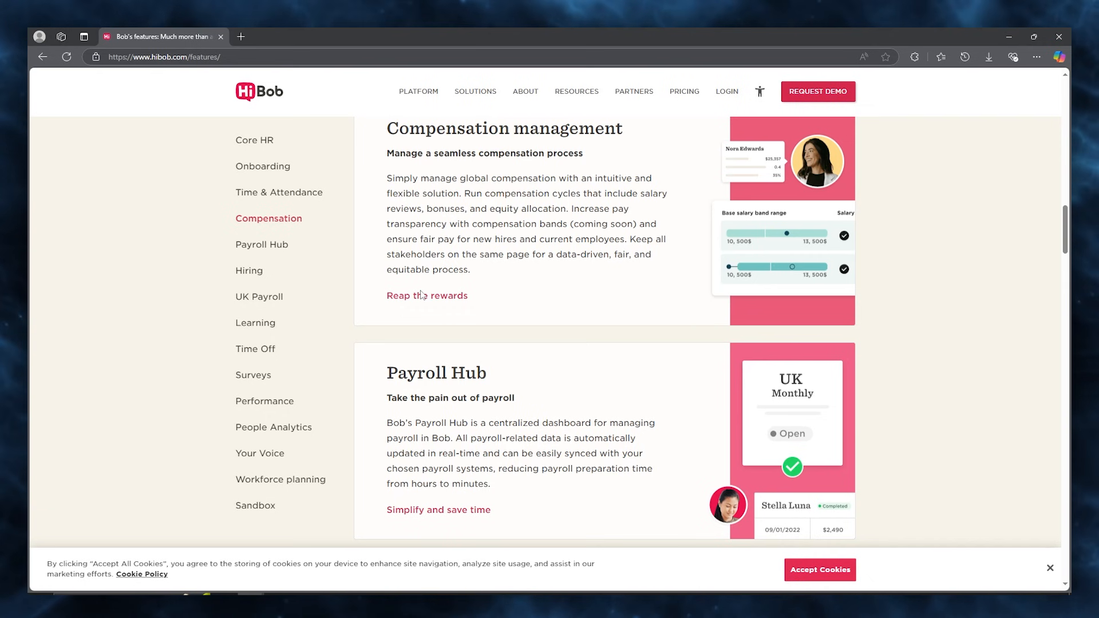
{"action": "scroll", "scroll_direction": "down", "scroll_amount": 3}
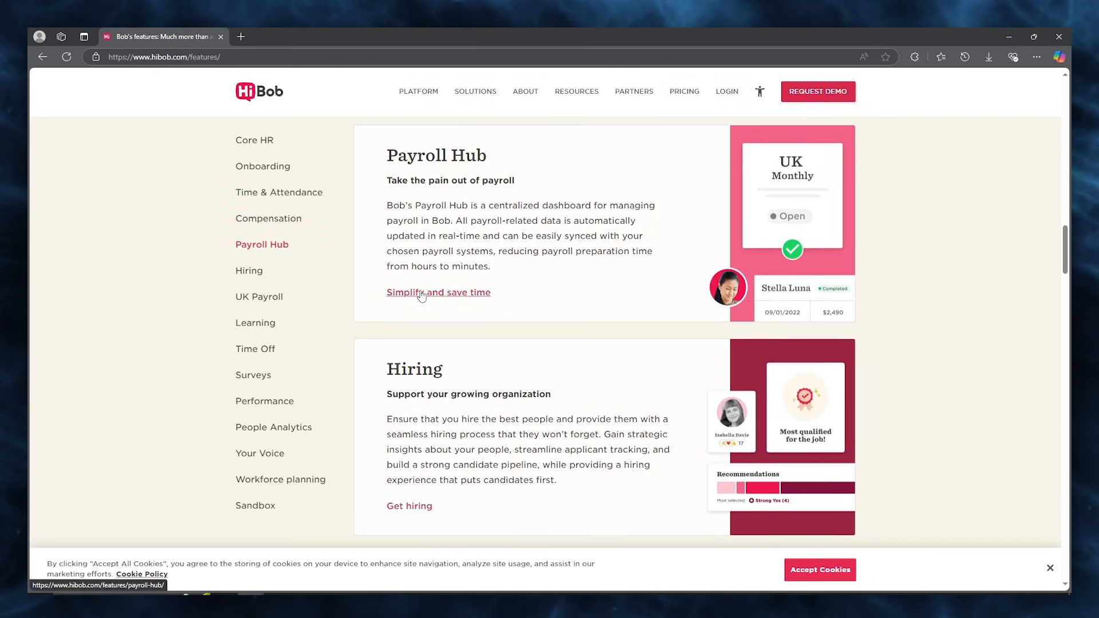
{"action": "scroll", "scroll_direction": "up", "scroll_amount": 3}
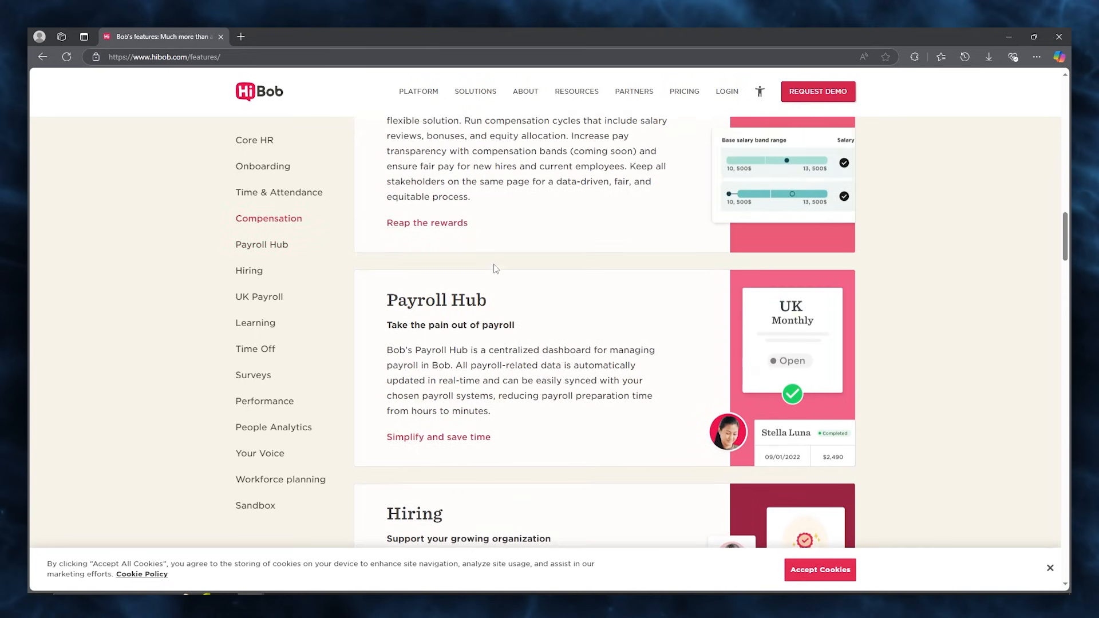
{"action": "scroll", "scroll_direction": "up", "scroll_amount": 3}
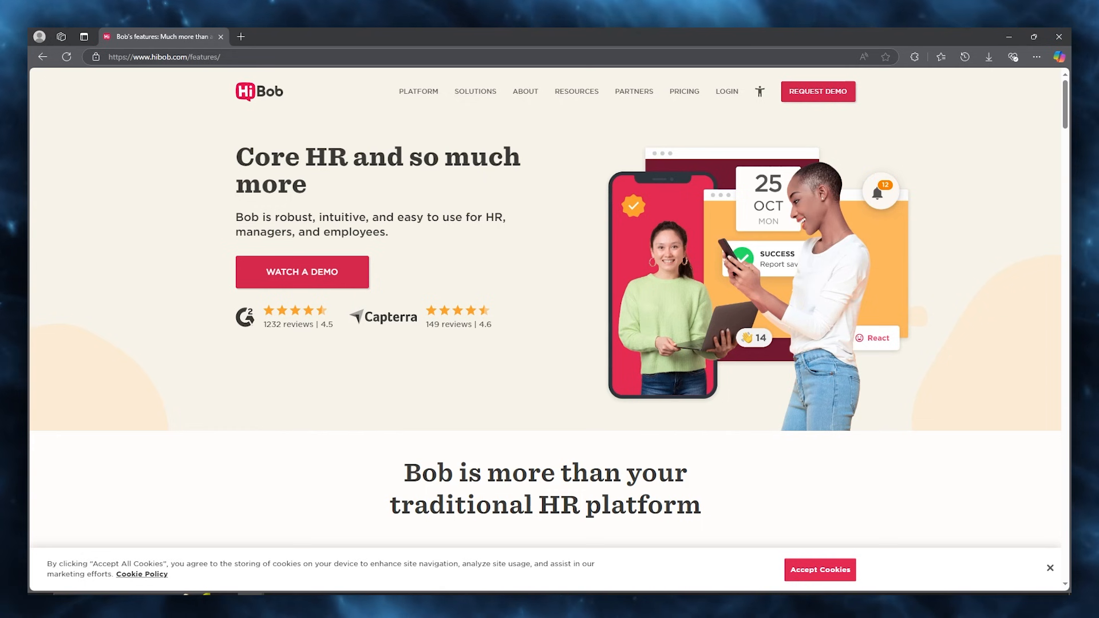
{"action": "mouse_move", "coordinate": [463, 134]}
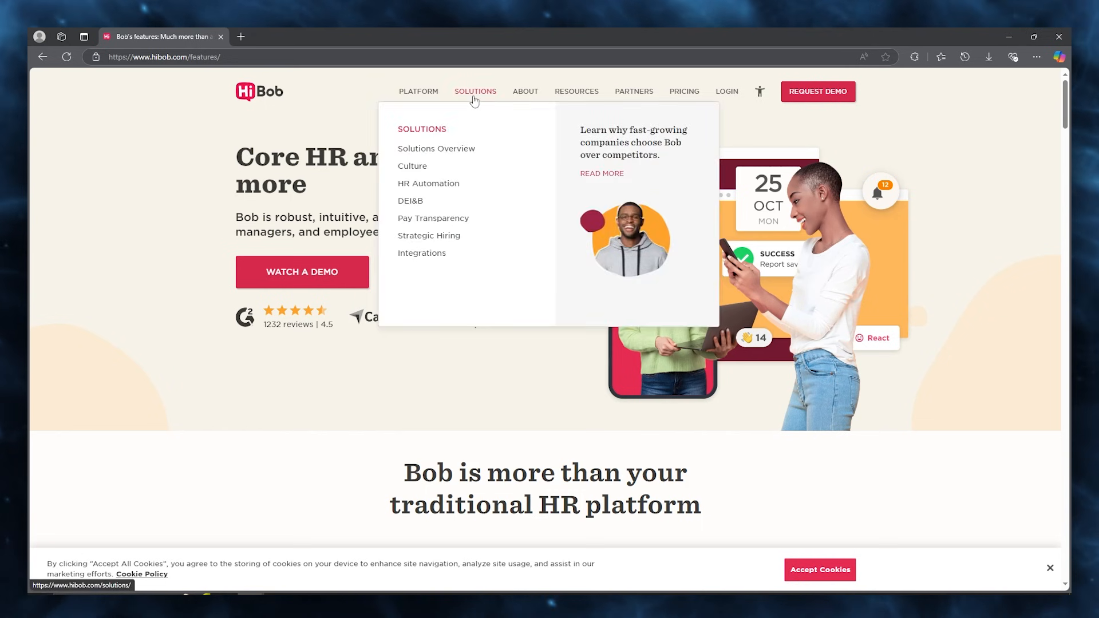
Open the Solutions page and highlight the tagline about dispersed and global teams.
{"action": "left_click", "coordinate": [436, 148]}
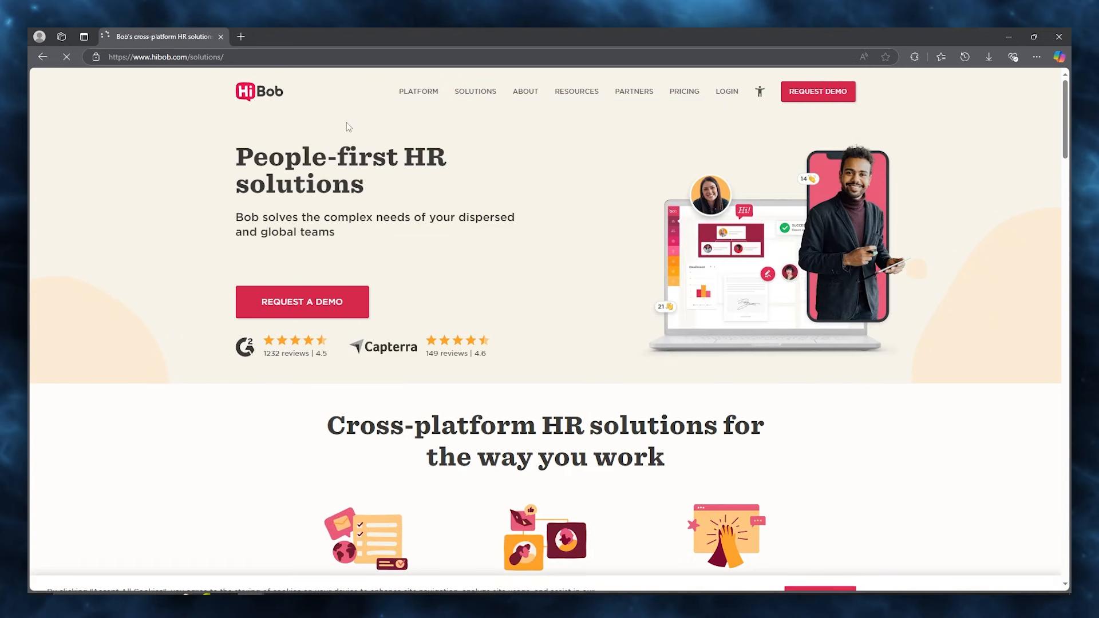
{"action": "scroll", "scroll_direction": "down", "scroll_amount": 3}
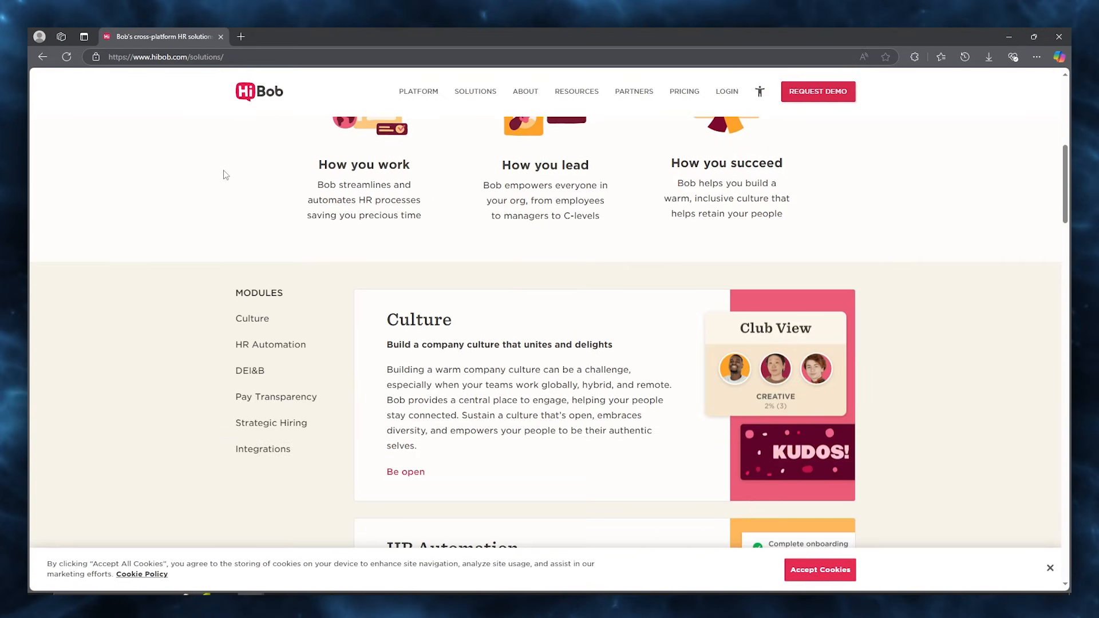
{"action": "scroll", "scroll_direction": "up", "scroll_amount": 3}
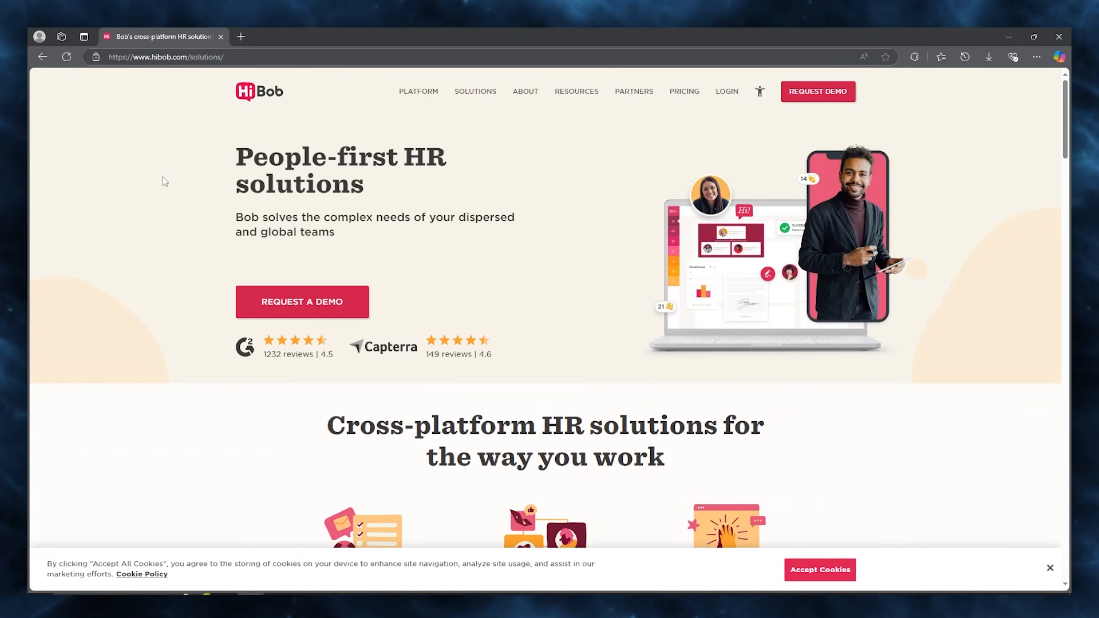
{"action": "left_click_drag", "start_coordinate": [235, 217], "coordinate": [336, 232]}
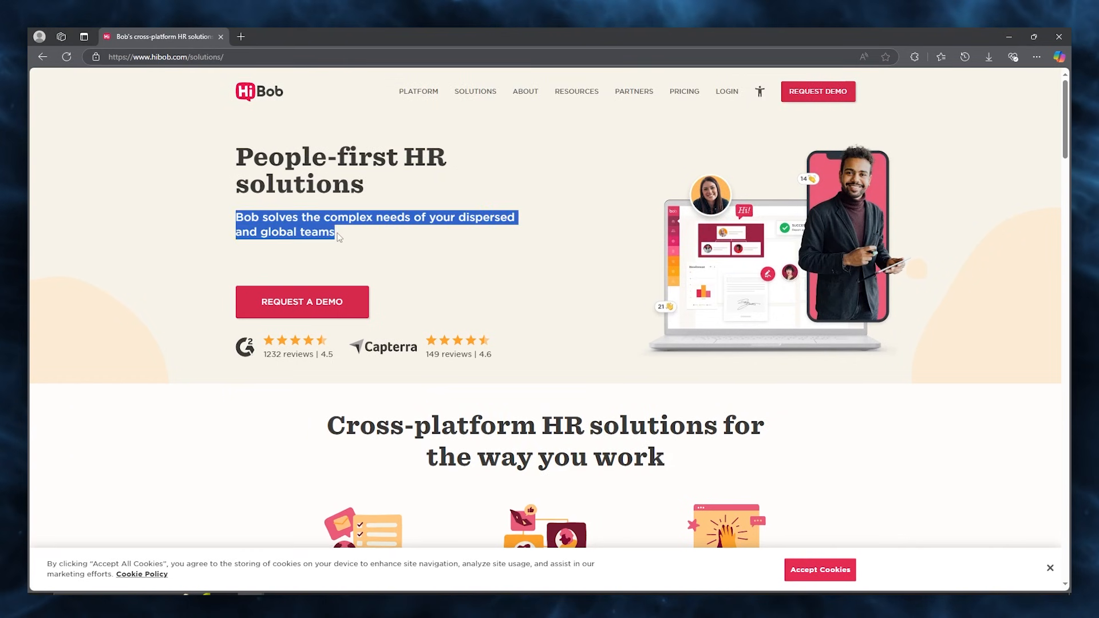
{"action": "left_click", "coordinate": [392, 248]}
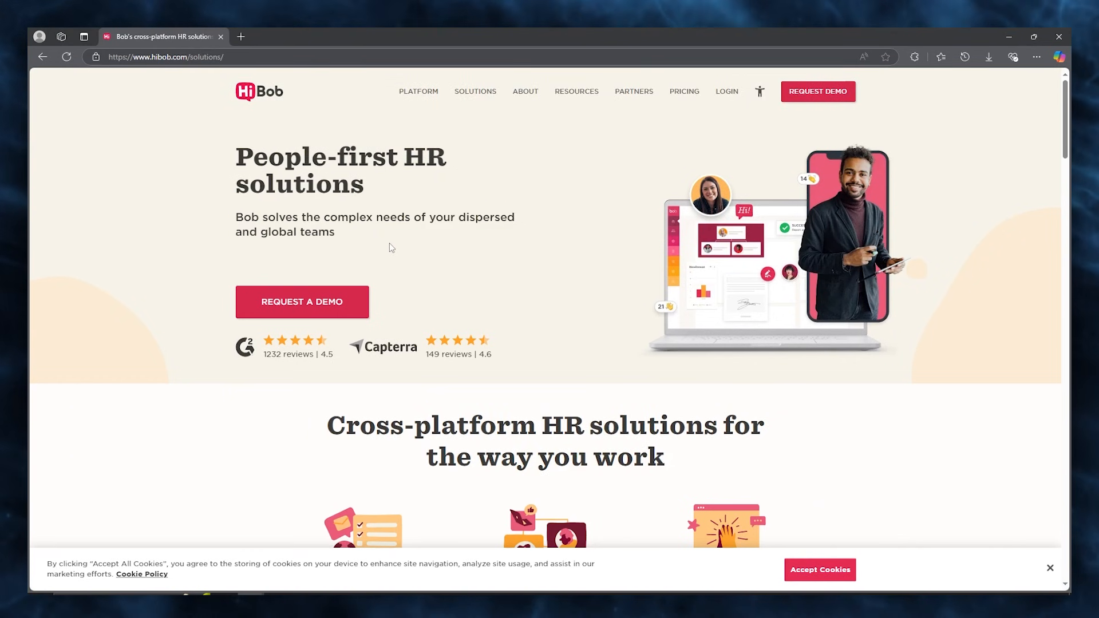
Scroll to the cross-platform section and highlight part of the How you work description.
{"action": "scroll", "scroll_direction": "down", "scroll_amount": 3}
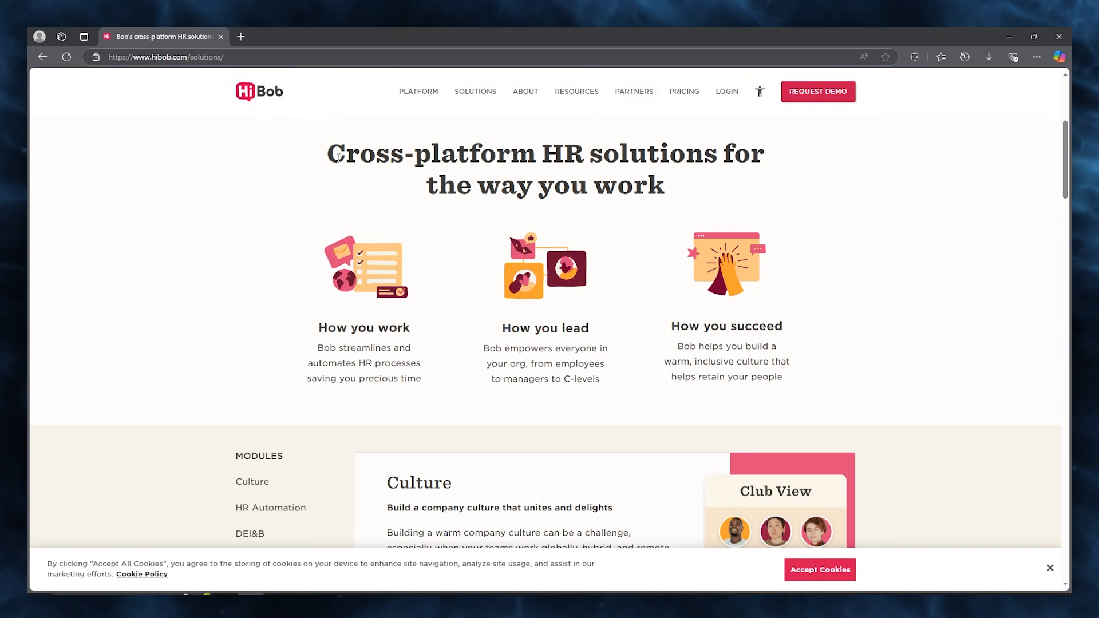
{"action": "mouse_move", "coordinate": [744, 178]}
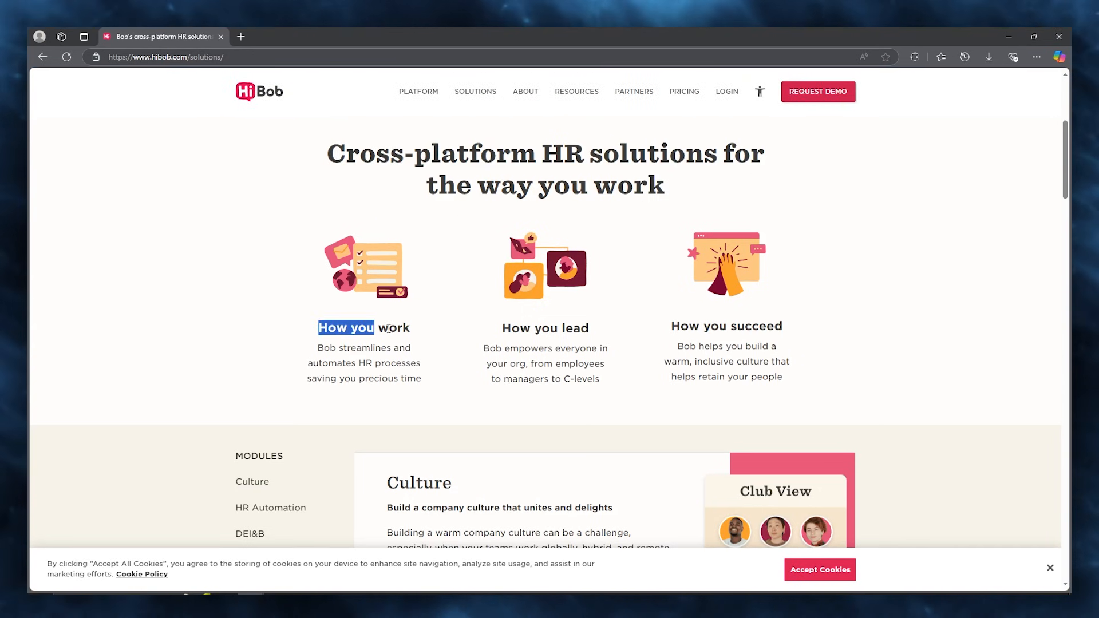
{"action": "left_click", "coordinate": [309, 360]}
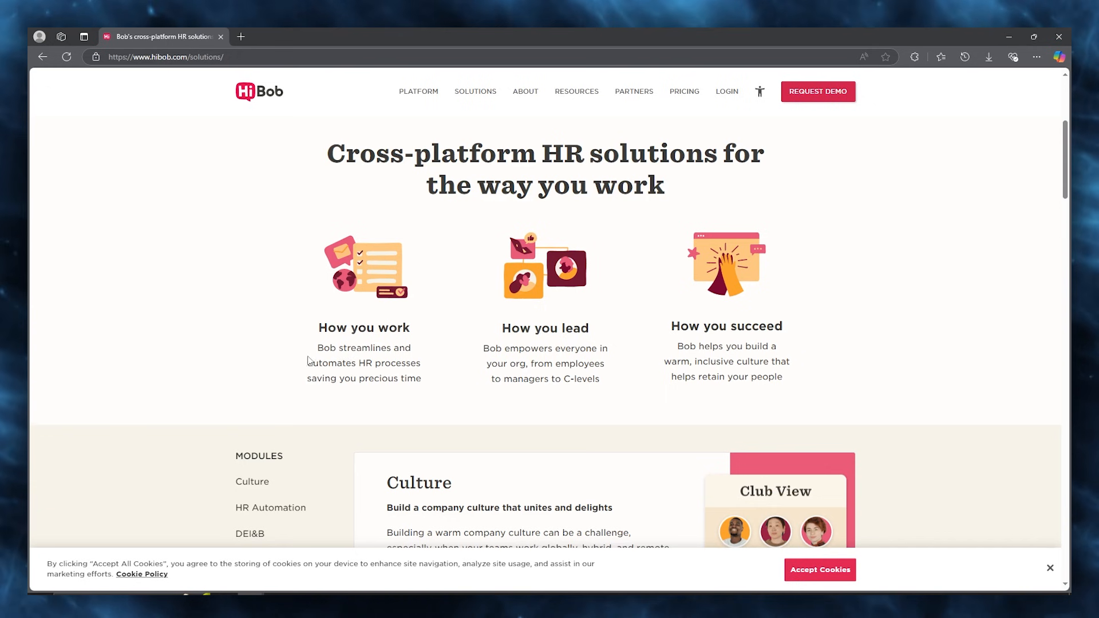
{"action": "left_click_drag", "start_coordinate": [306, 379], "coordinate": [406, 378]}
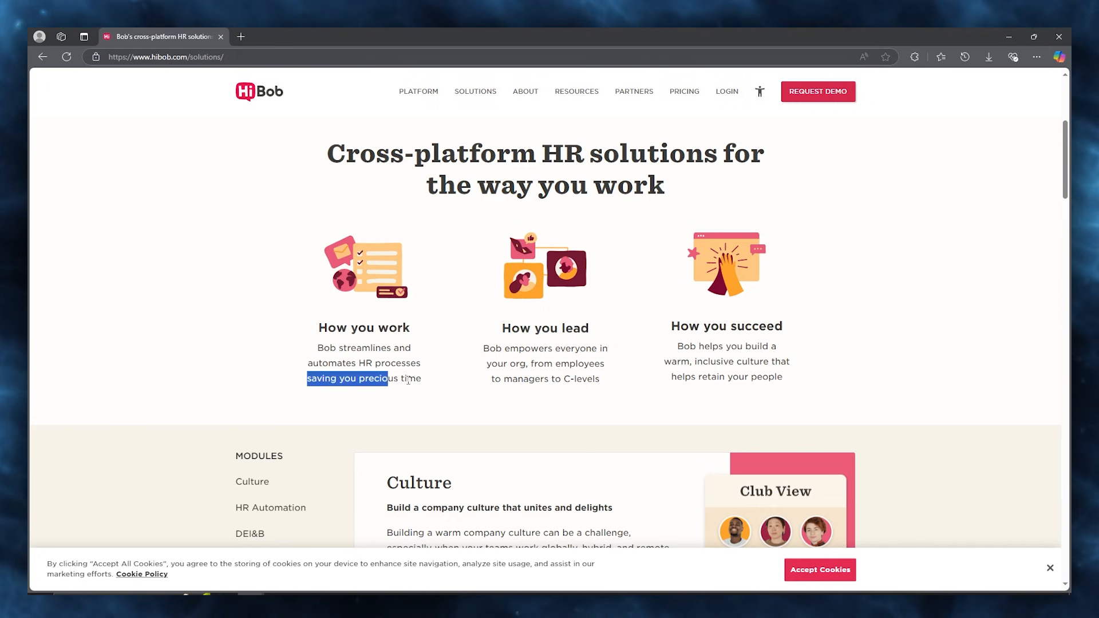
{"action": "left_click", "coordinate": [501, 348]}
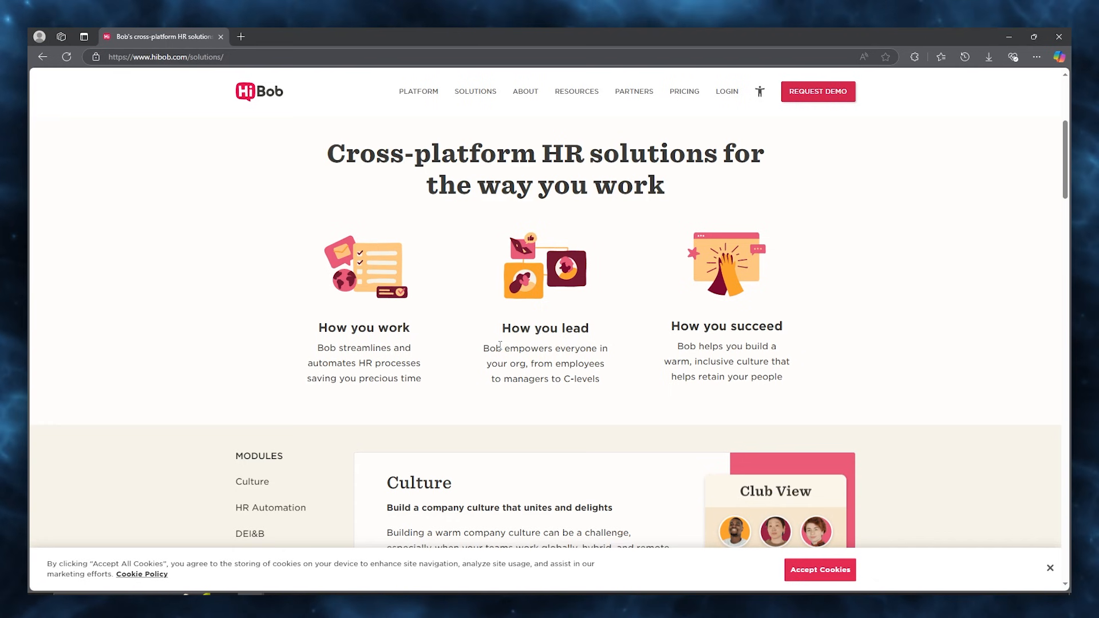
Scroll to the Culture module, highlight its tagline lines, then scroll on to HR Automation.
{"action": "scroll", "scroll_direction": "down", "scroll_amount": 3}
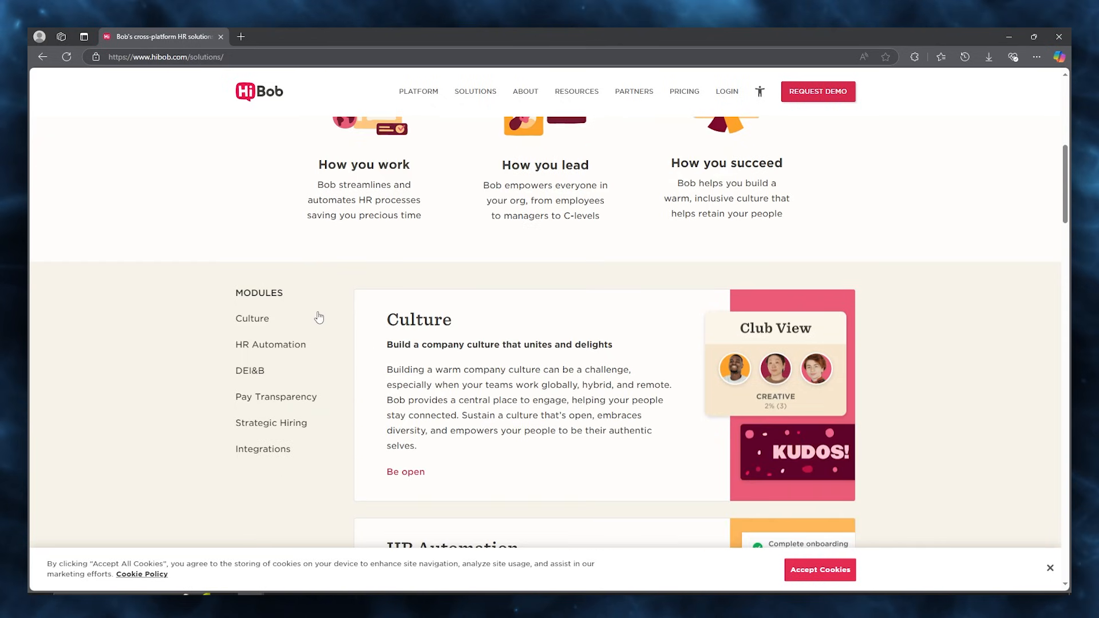
{"action": "scroll", "scroll_direction": "down", "scroll_amount": 3}
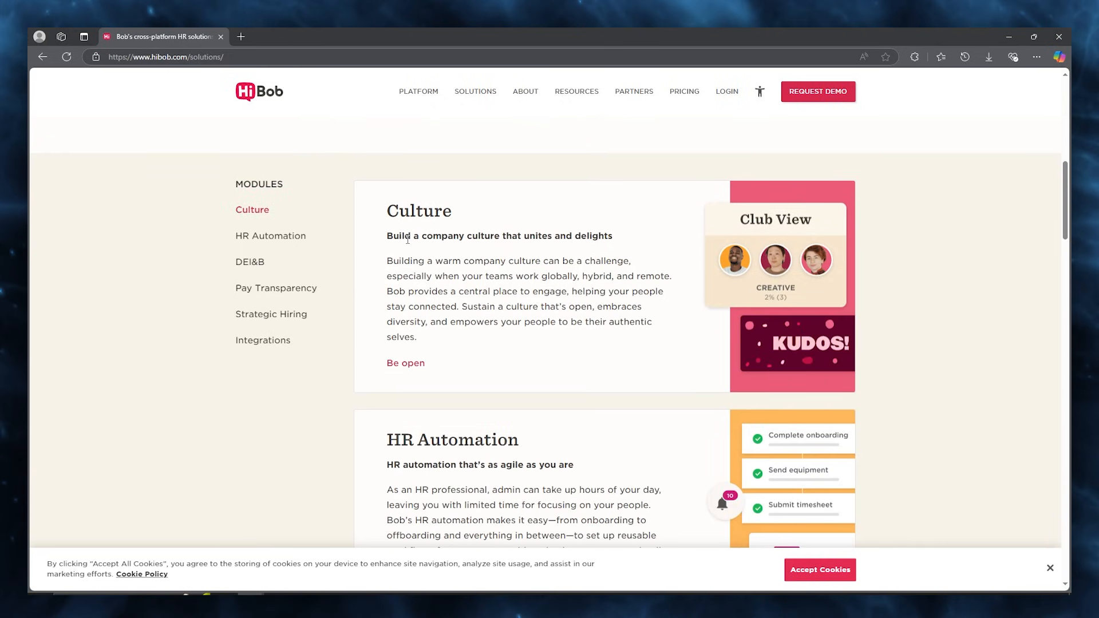
{"action": "left_click_drag", "start_coordinate": [387, 235], "coordinate": [612, 236]}
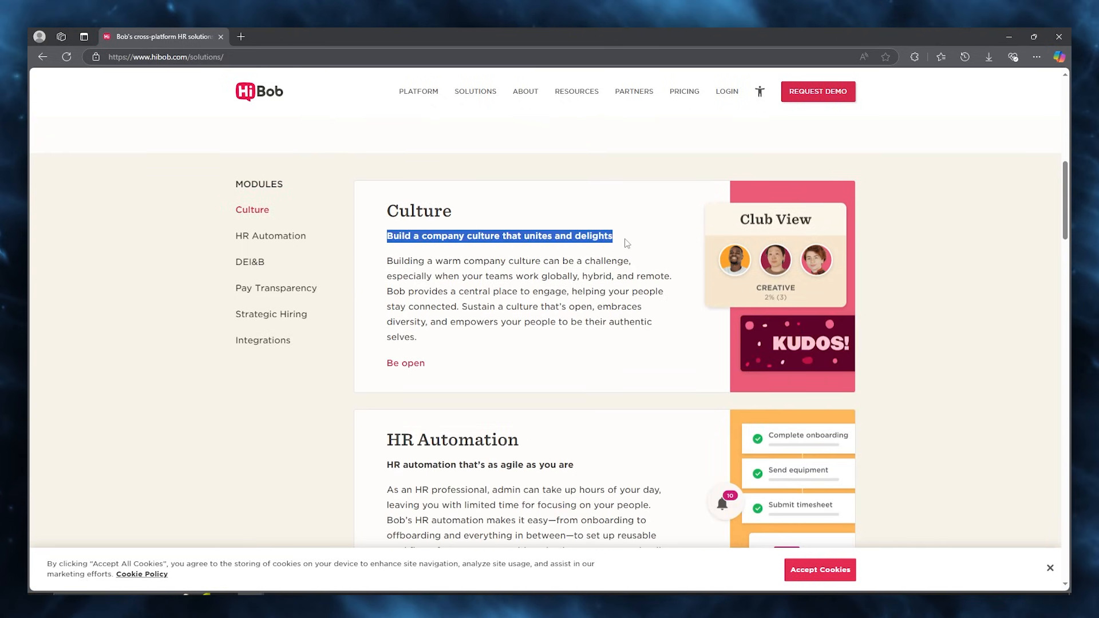
{"action": "left_click", "coordinate": [421, 261]}
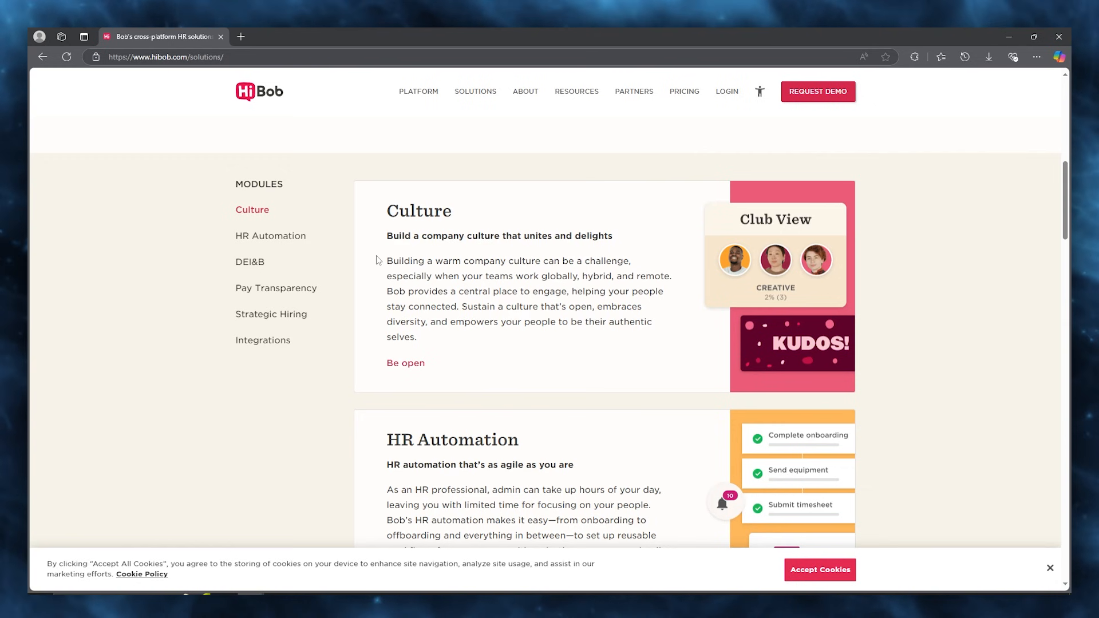
{"action": "left_click_drag", "start_coordinate": [386, 275], "coordinate": [550, 276]}
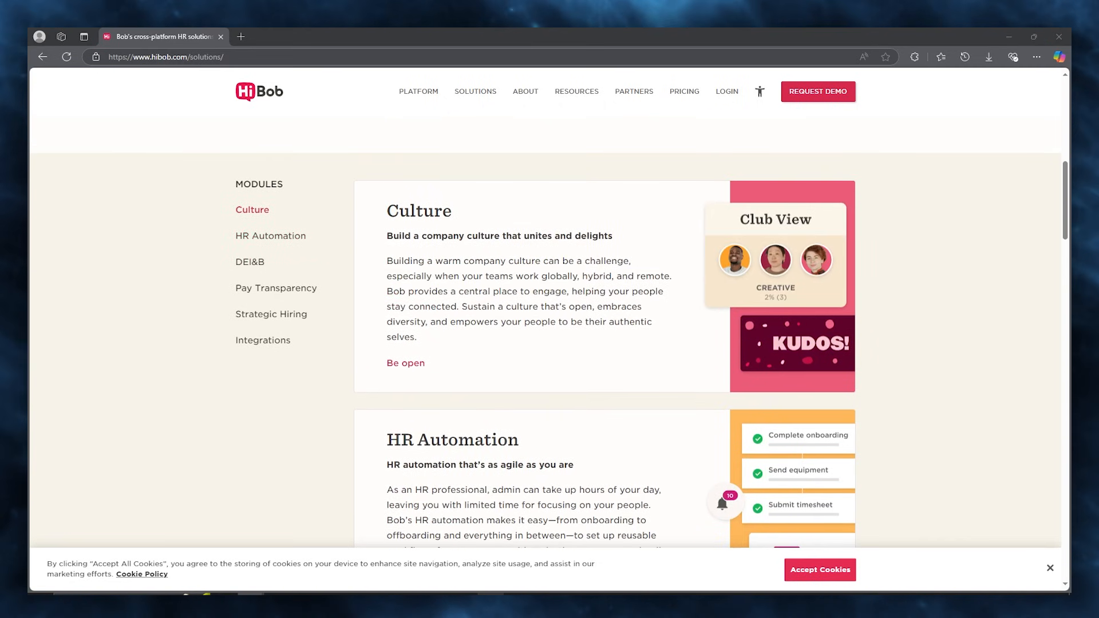
{"action": "mouse_move", "coordinate": [343, 468]}
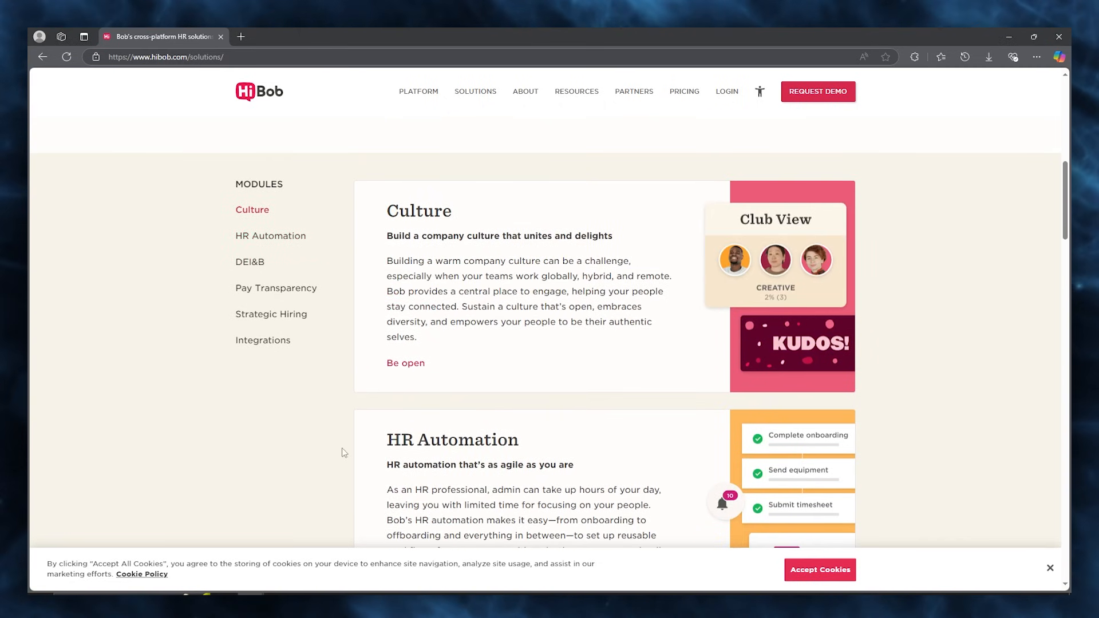
{"action": "scroll", "scroll_direction": "down", "scroll_amount": 3}
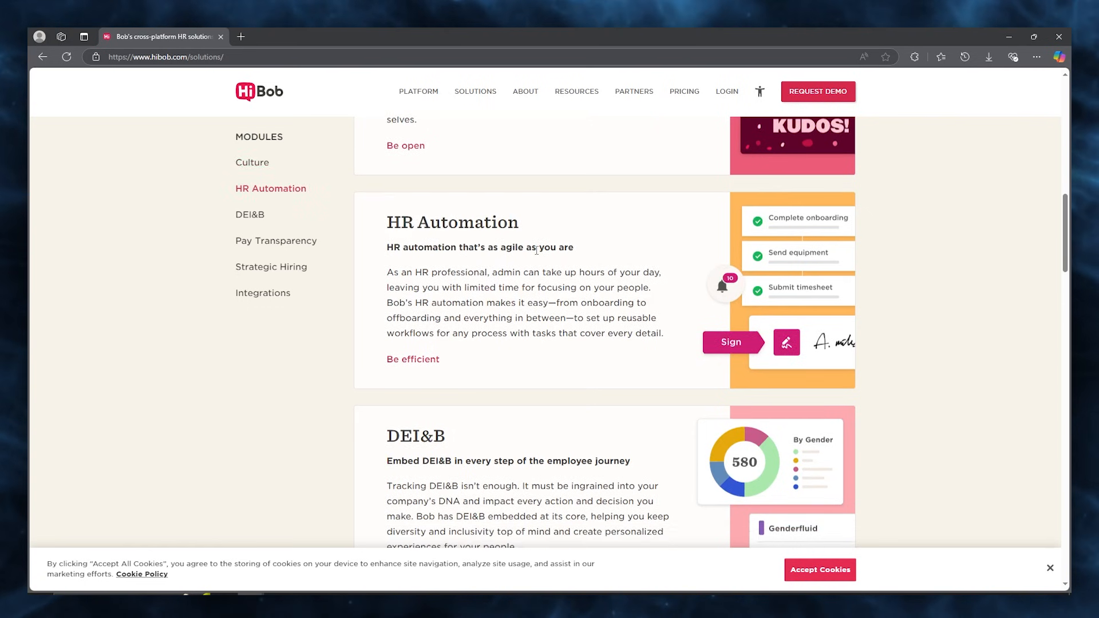
Scroll past the DEI&B, Pay Transparency, Strategic Hiring and Integrations cards, then scroll back up.
{"action": "scroll", "scroll_direction": "down", "scroll_amount": 3}
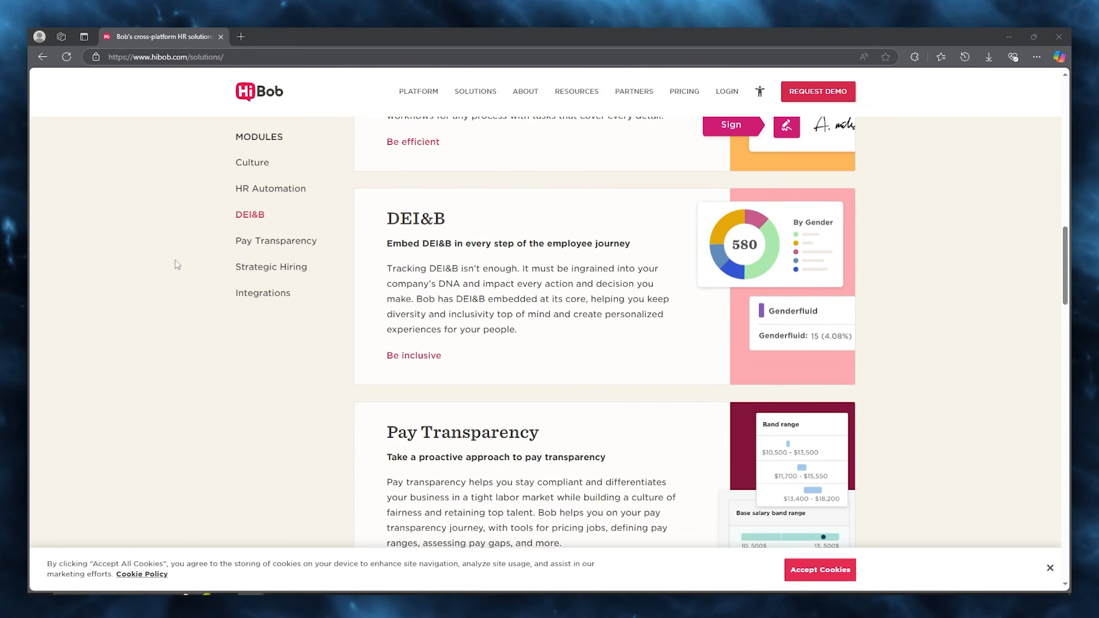
{"action": "scroll", "scroll_direction": "down", "scroll_amount": 3}
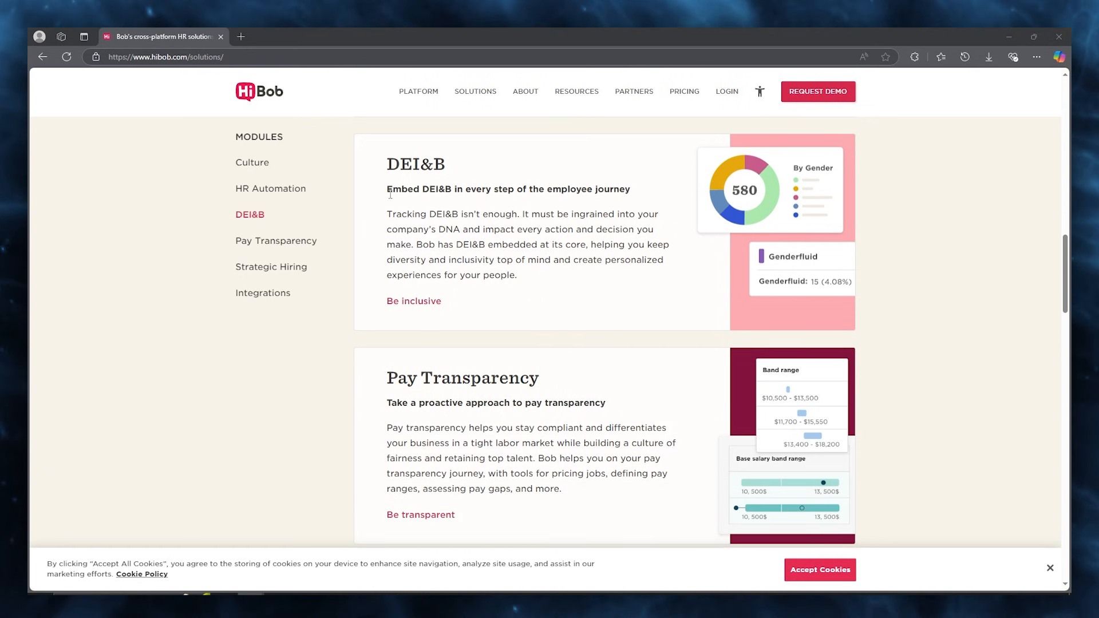
{"action": "mouse_move", "coordinate": [109, 224]}
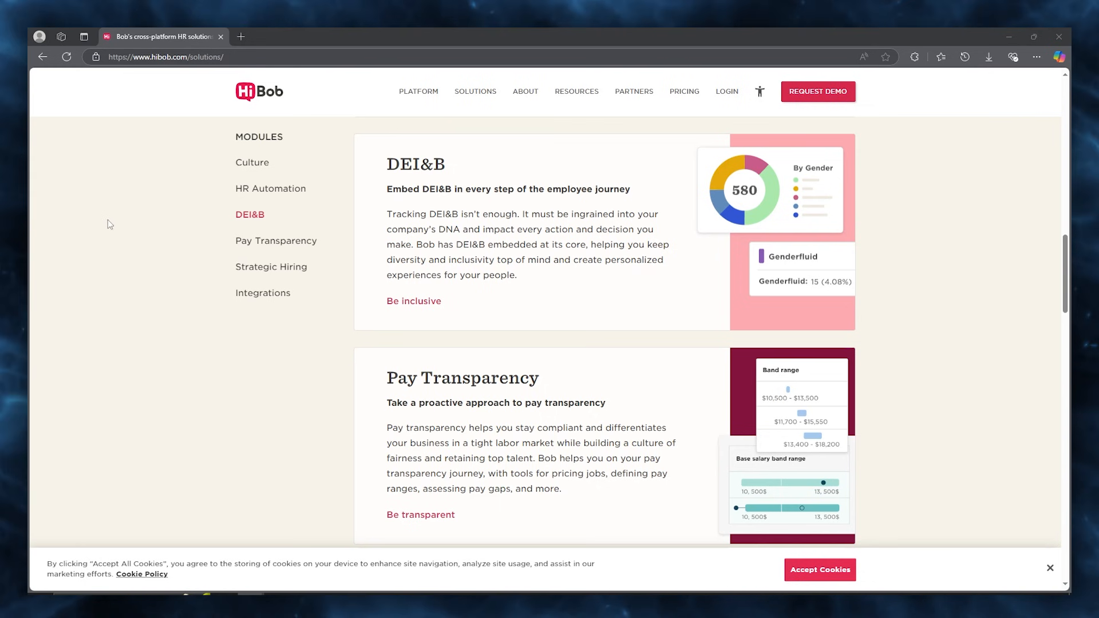
{"action": "mouse_move", "coordinate": [327, 293]}
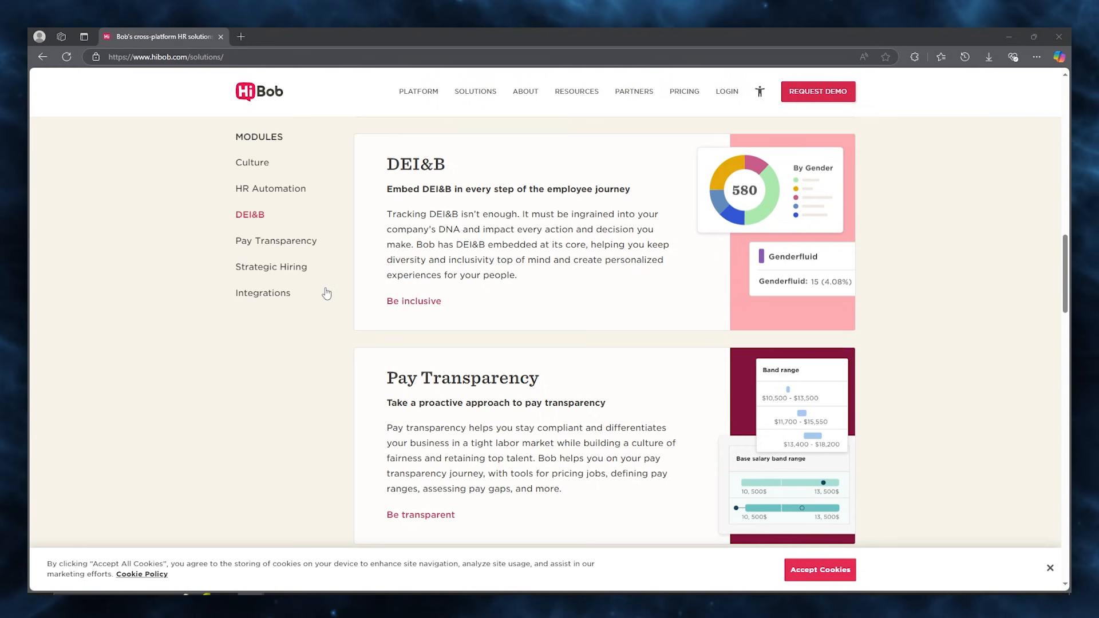
{"action": "scroll", "scroll_direction": "down", "scroll_amount": 3}
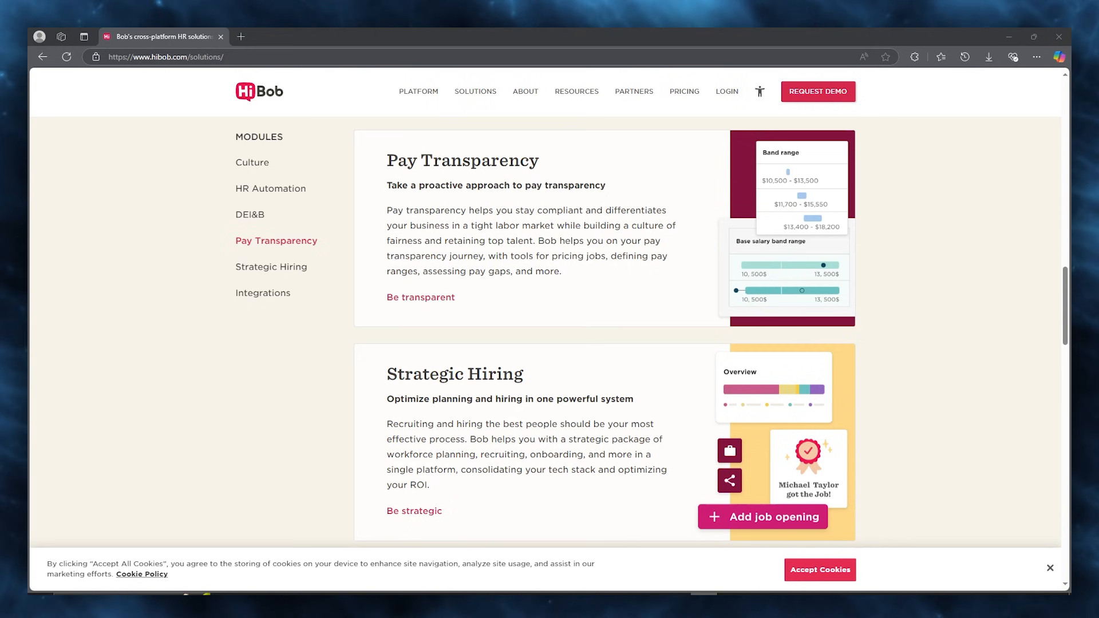
{"action": "scroll", "scroll_direction": "down", "scroll_amount": 3}
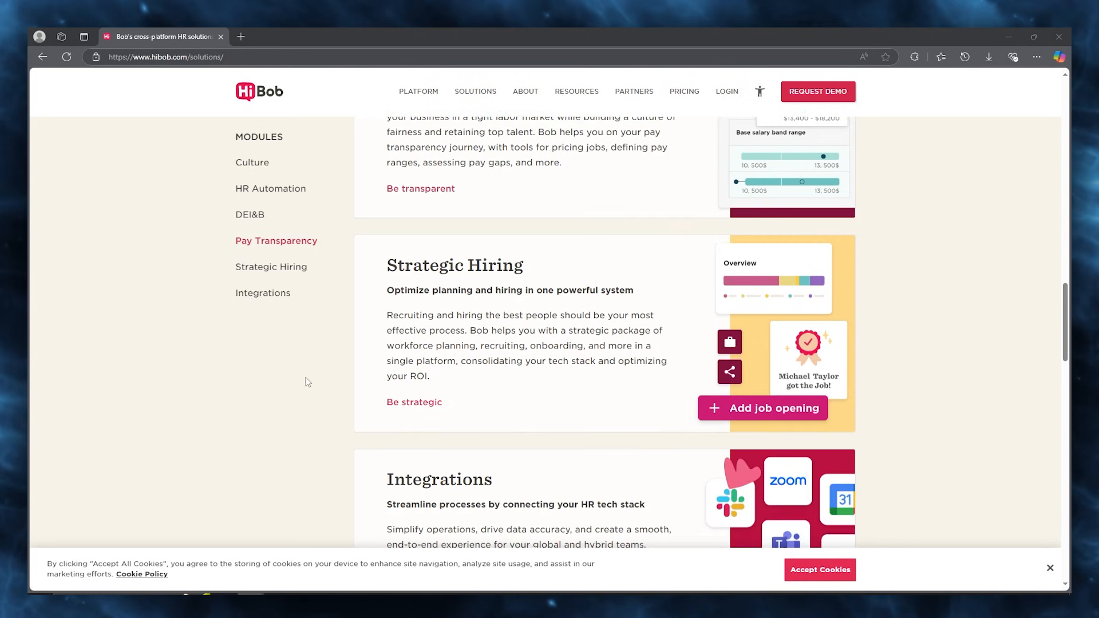
{"action": "scroll", "scroll_direction": "up", "scroll_amount": 3}
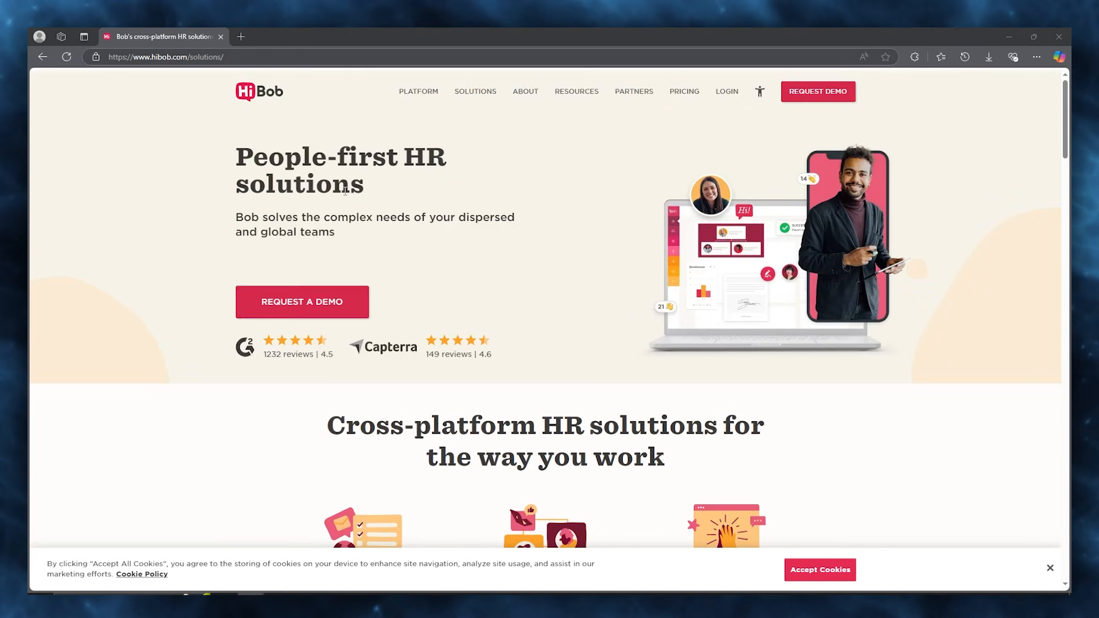